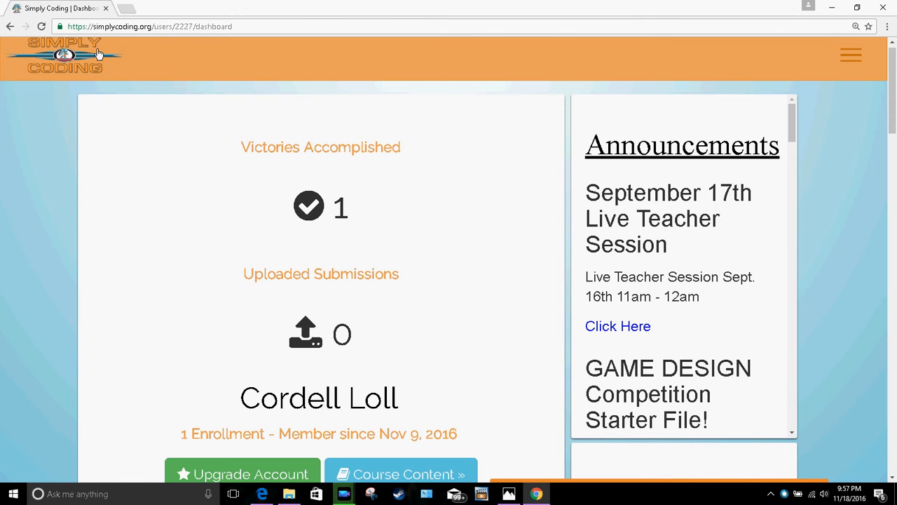
mouse_move(115, 61)
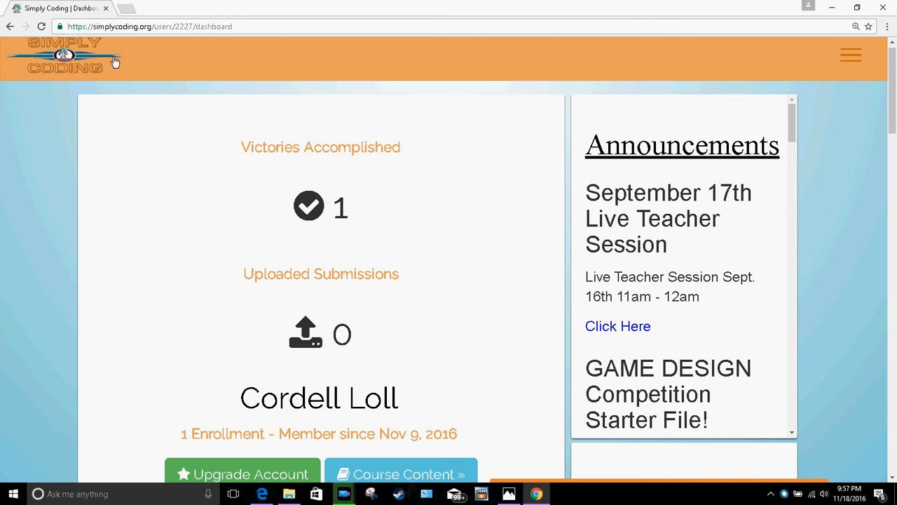
mouse_move(56, 174)
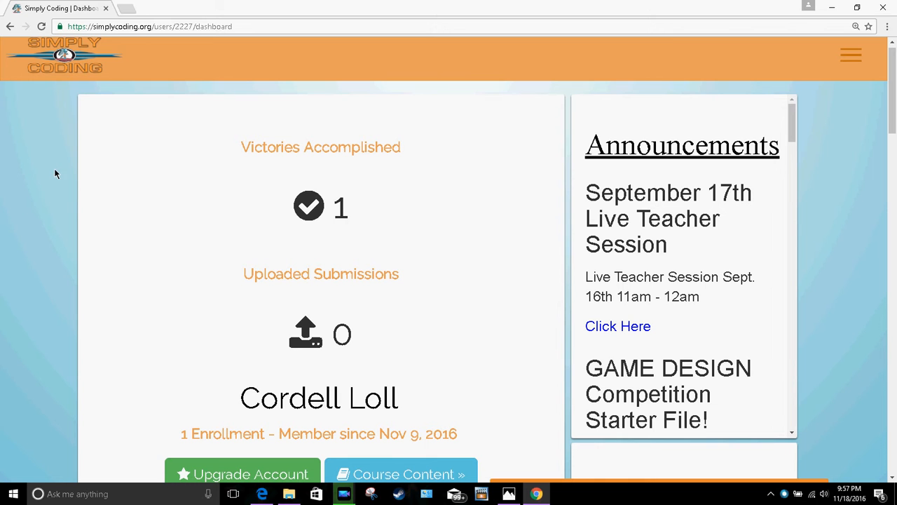
mouse_move(215, 149)
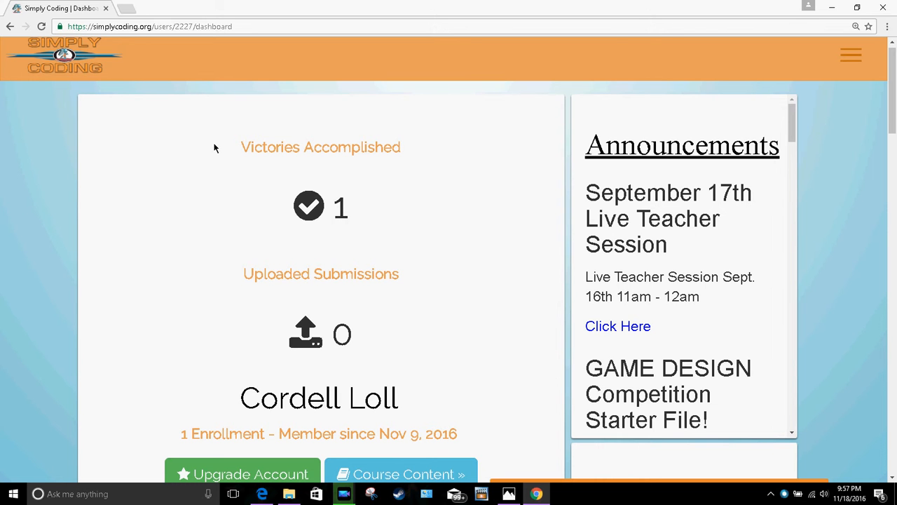
mouse_move(267, 133)
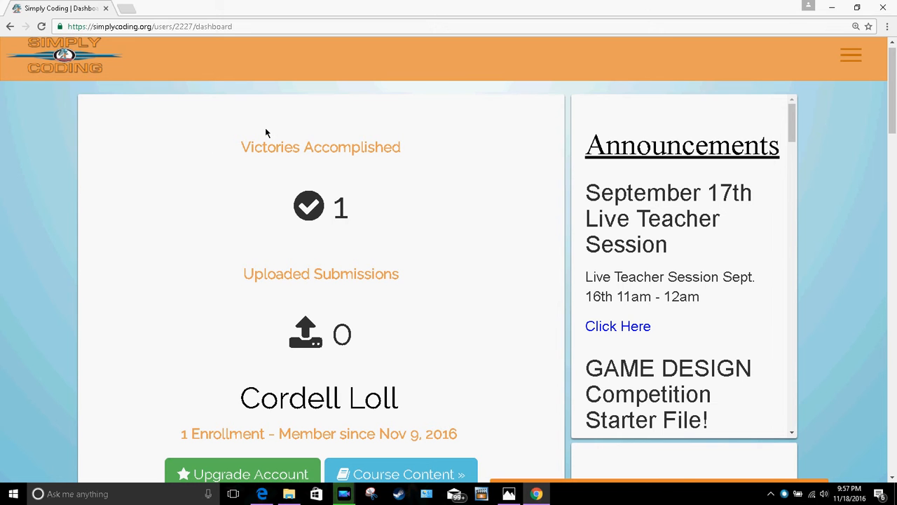
mouse_move(433, 140)
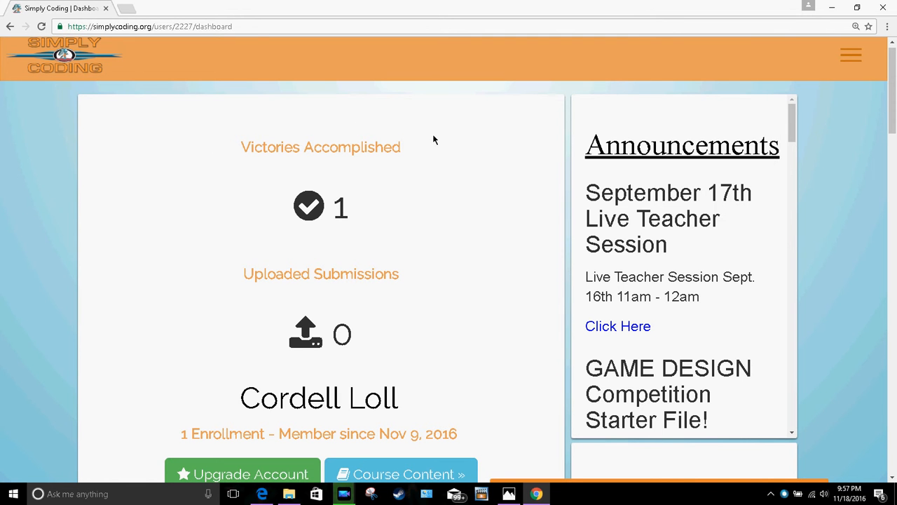
mouse_move(247, 132)
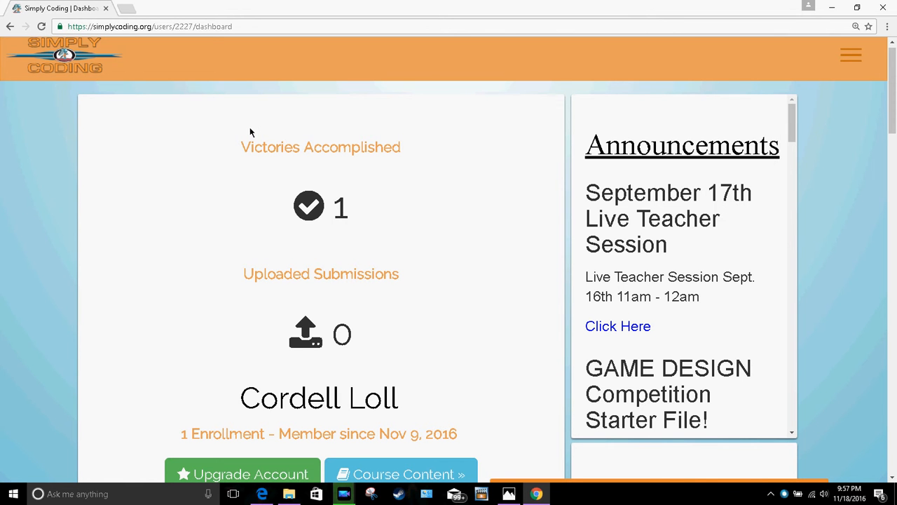
mouse_move(356, 152)
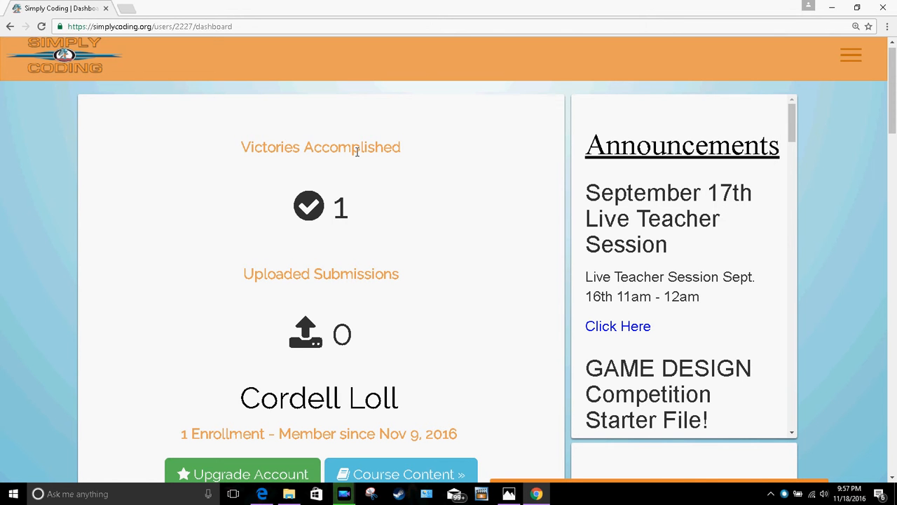
mouse_move(851, 56)
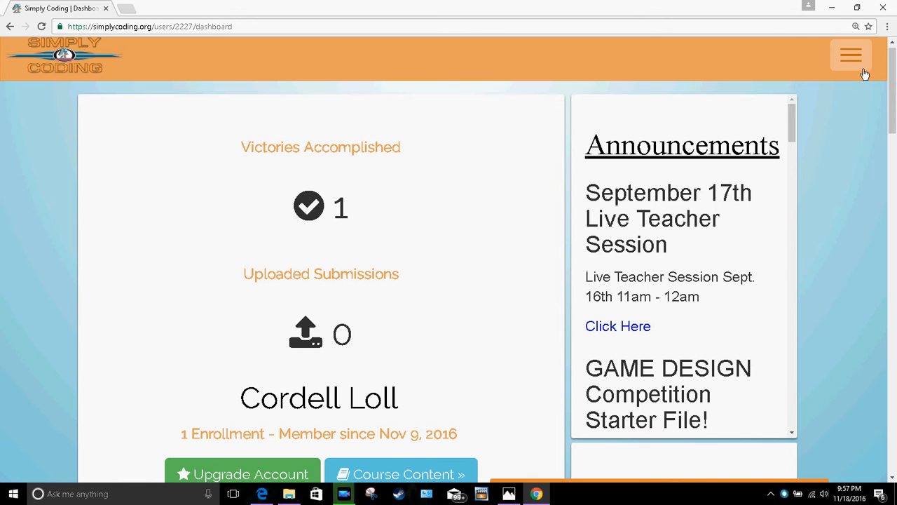
Peek at the hamburger navigation menu, close it, and scroll down to the Course Pathway chart
click(851, 55)
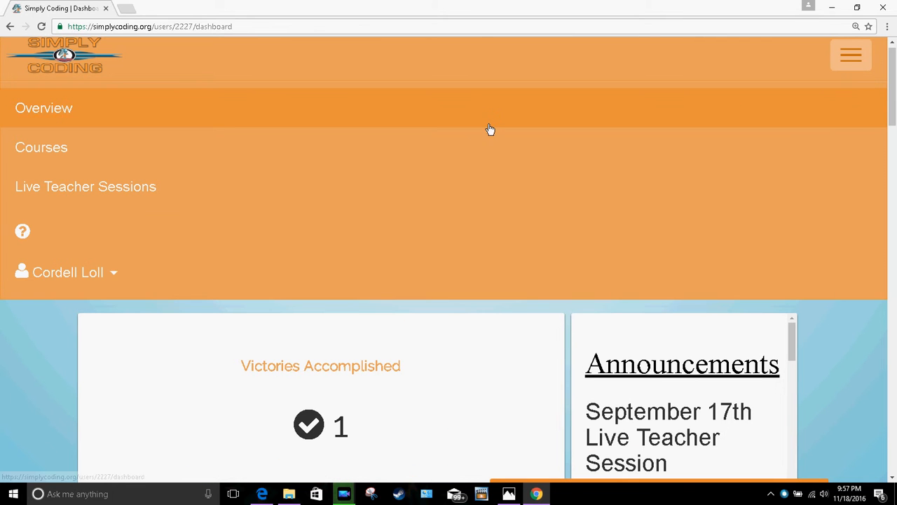
mouse_move(65, 125)
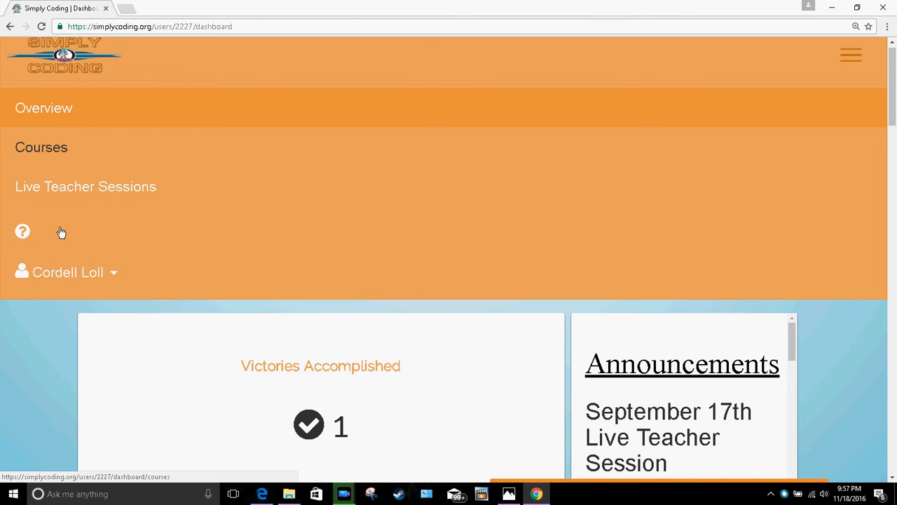
click(67, 272)
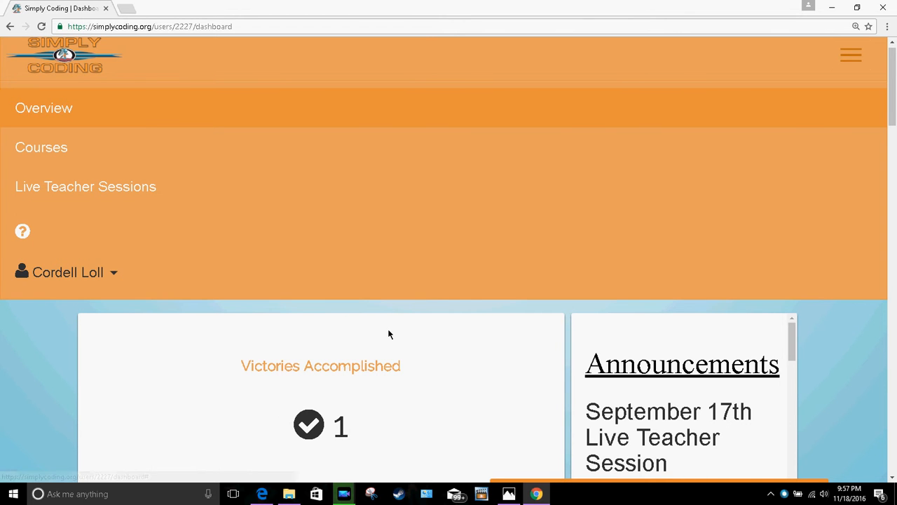
mouse_move(850, 55)
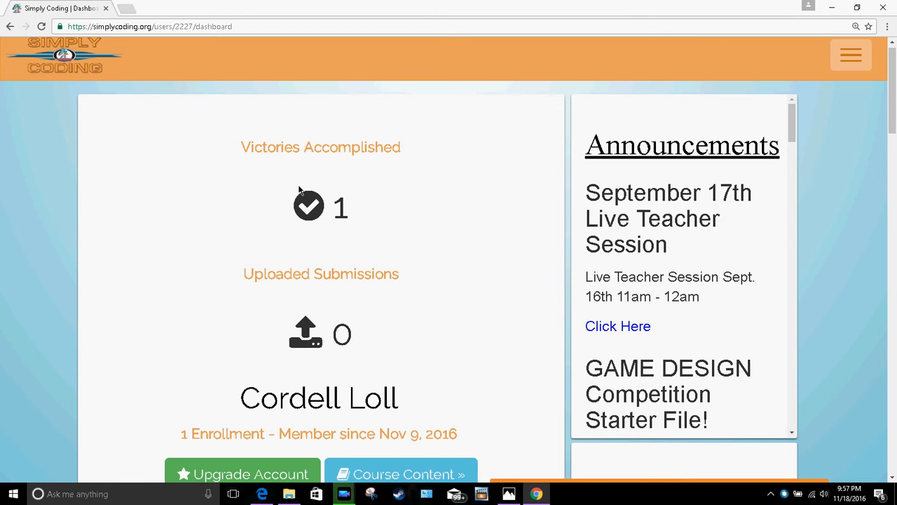
mouse_move(704, 46)
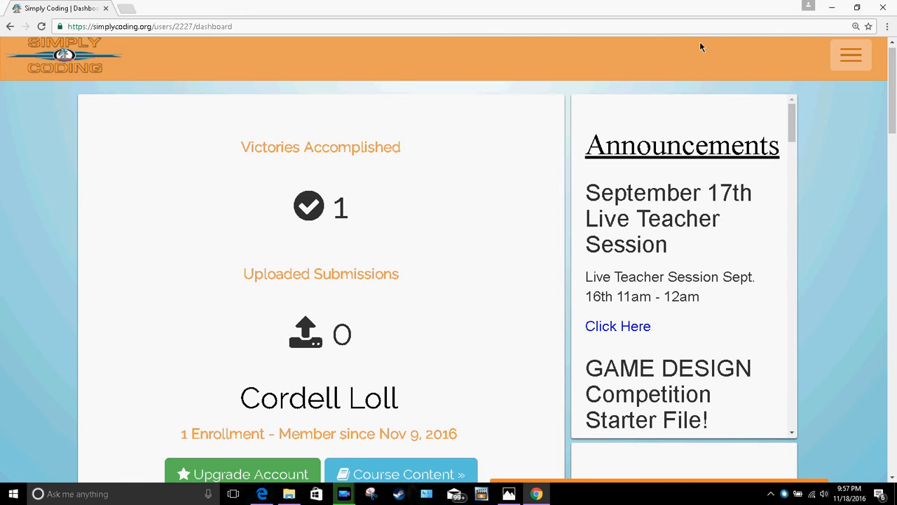
mouse_move(303, 280)
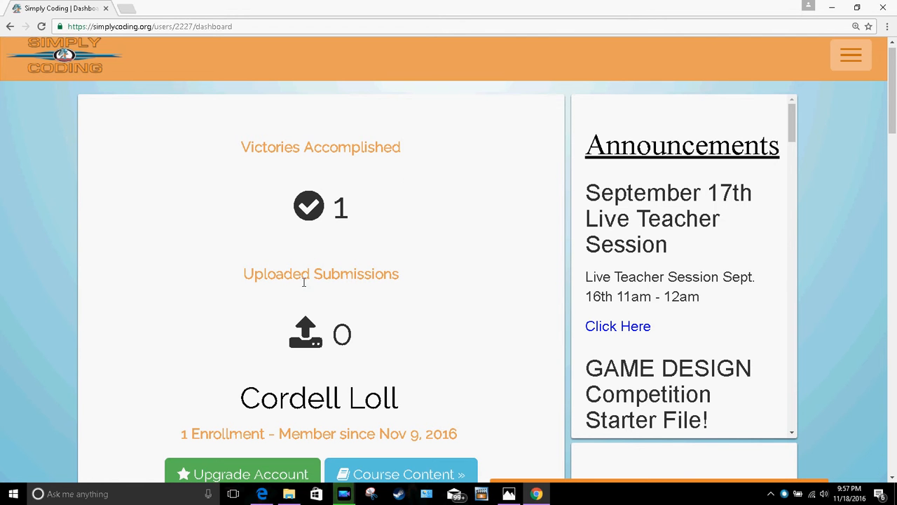
mouse_move(311, 213)
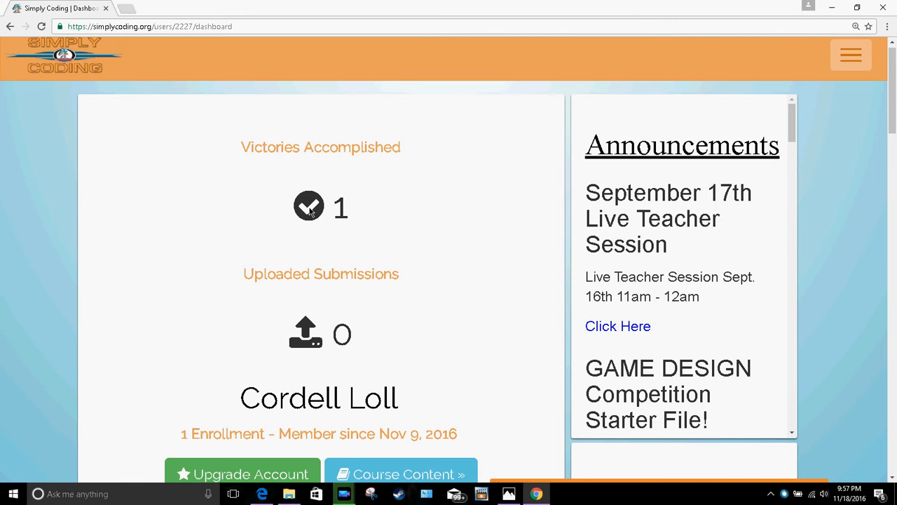
mouse_move(356, 283)
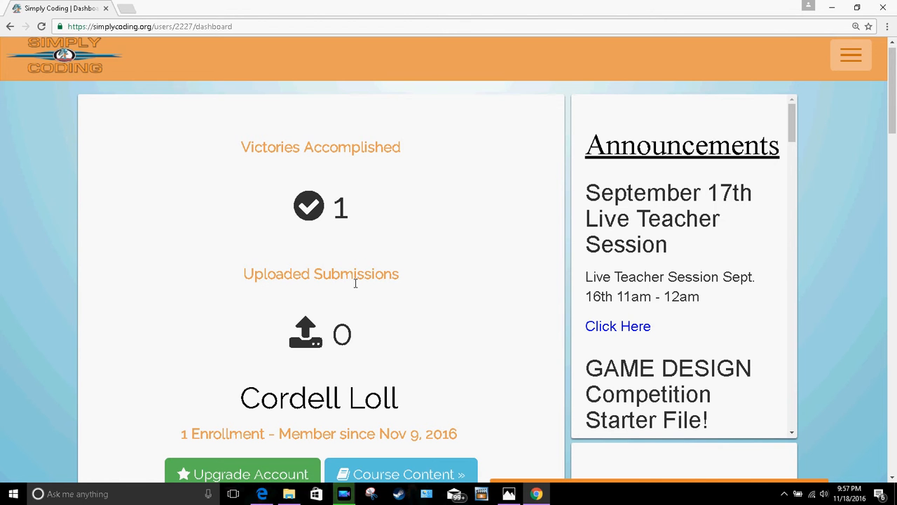
mouse_move(370, 223)
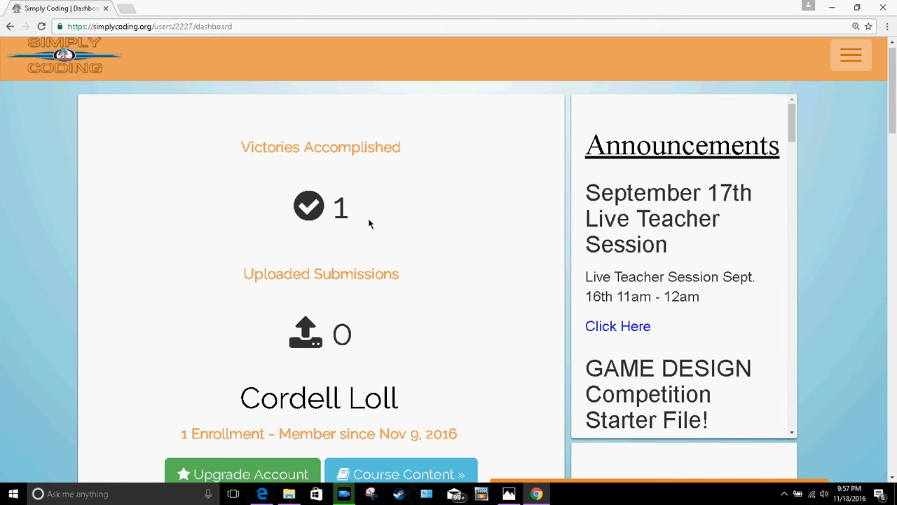
mouse_move(861, 468)
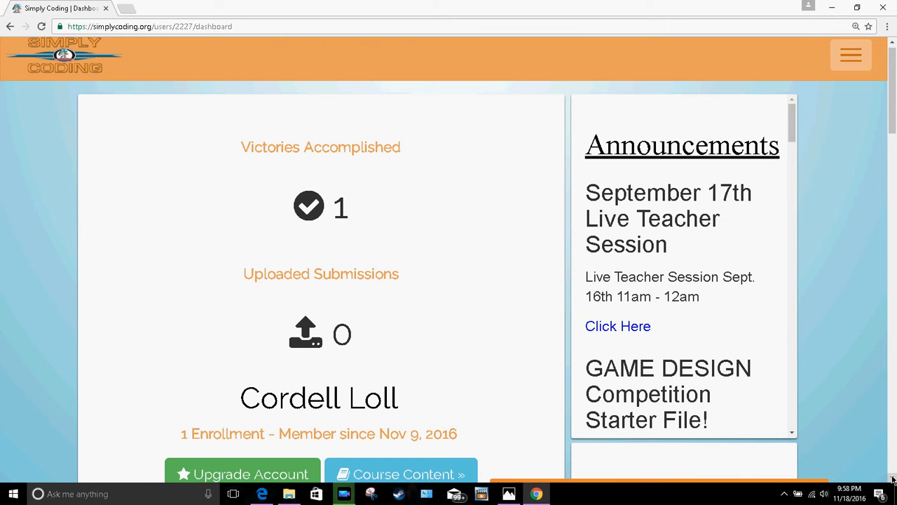
scroll(down, 3)
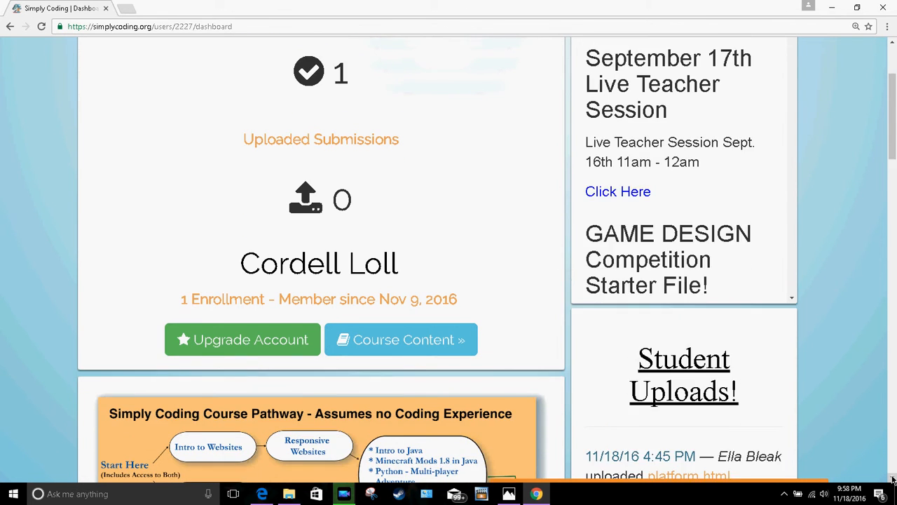
scroll(down, 3)
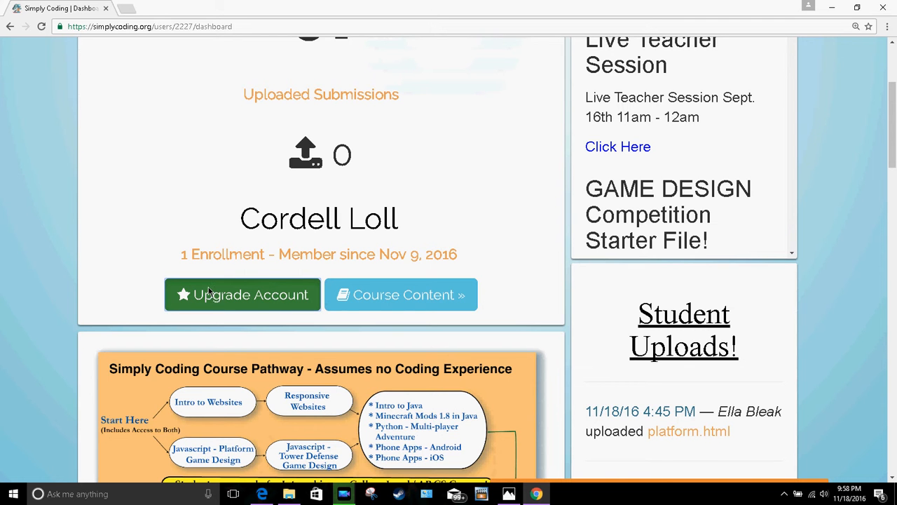
Bring up the Upgrade Account form and check the Monthly and Online plan prices
click(241, 295)
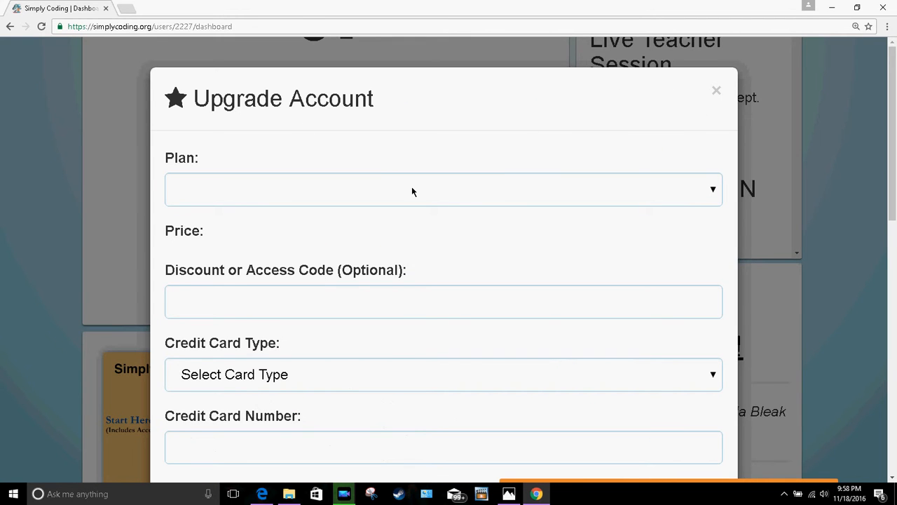
click(443, 190)
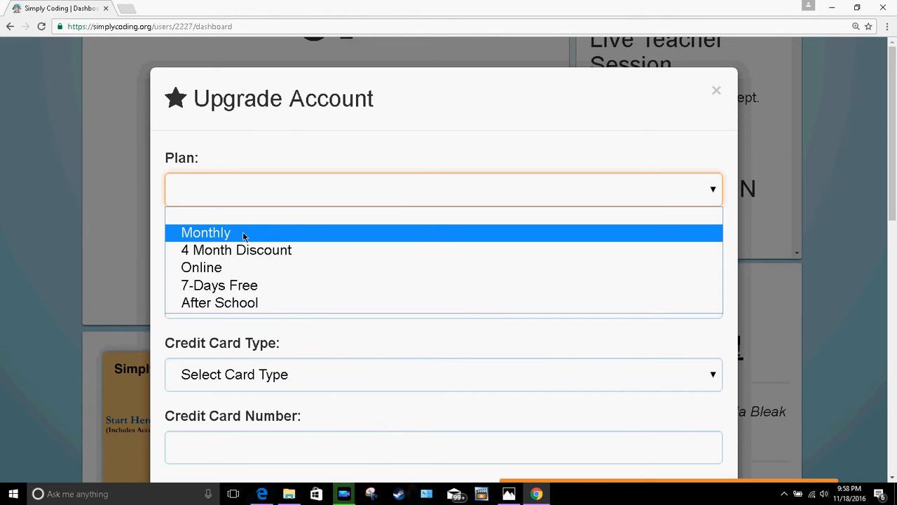
mouse_move(235, 249)
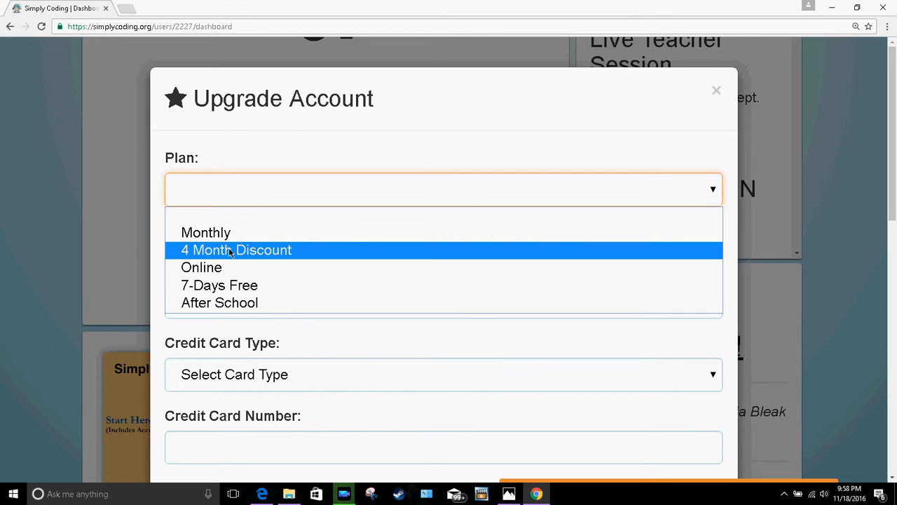
click(206, 233)
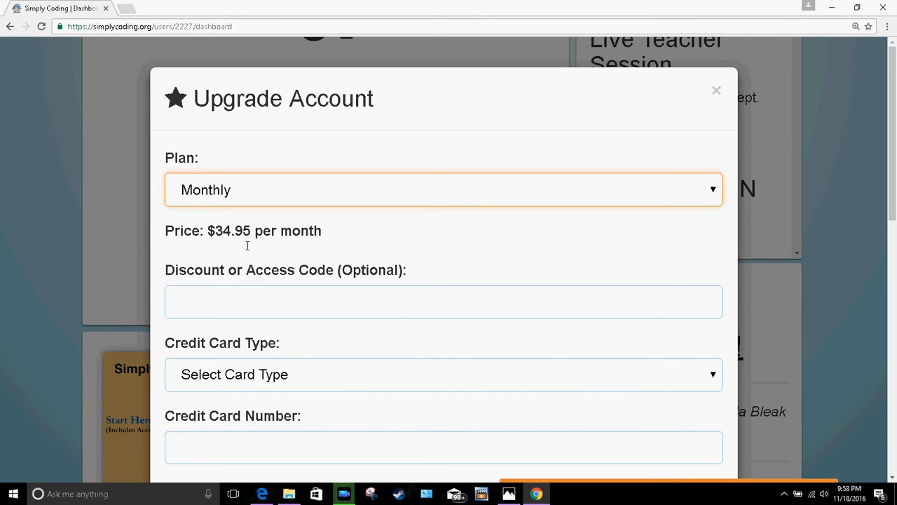
mouse_move(434, 191)
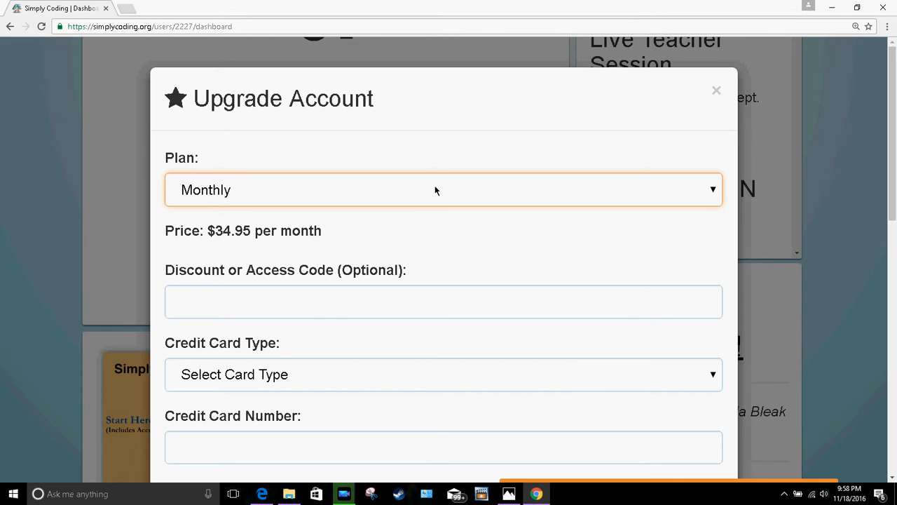
click(443, 189)
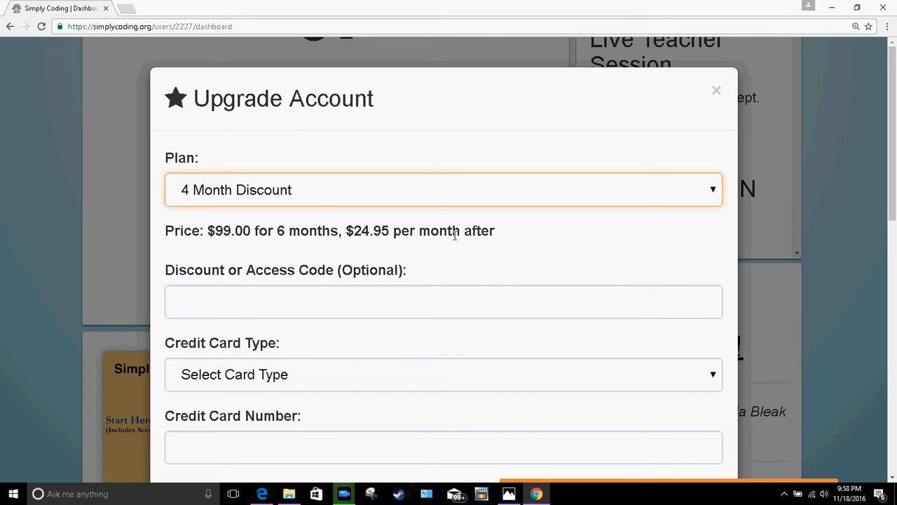
click(443, 190)
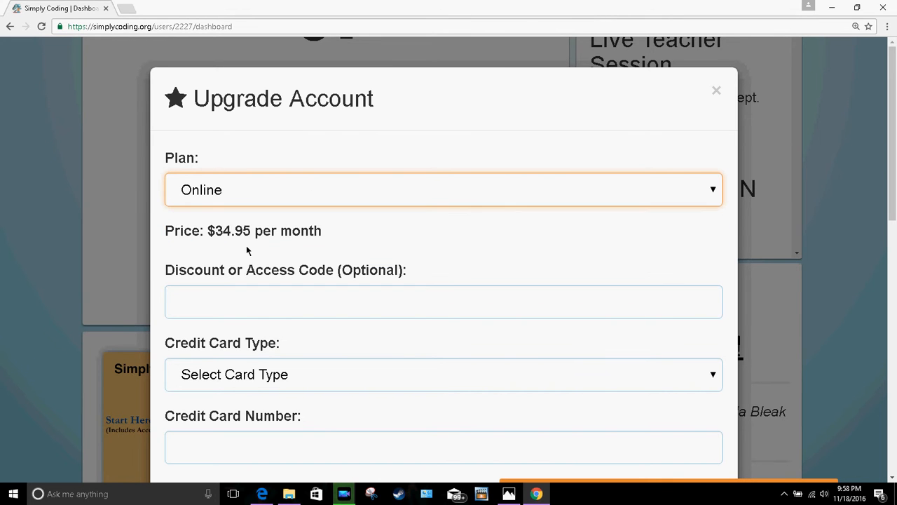
Compare the 7-Days Free and After School plans, settle on Monthly at $34.95, and close the form
click(443, 189)
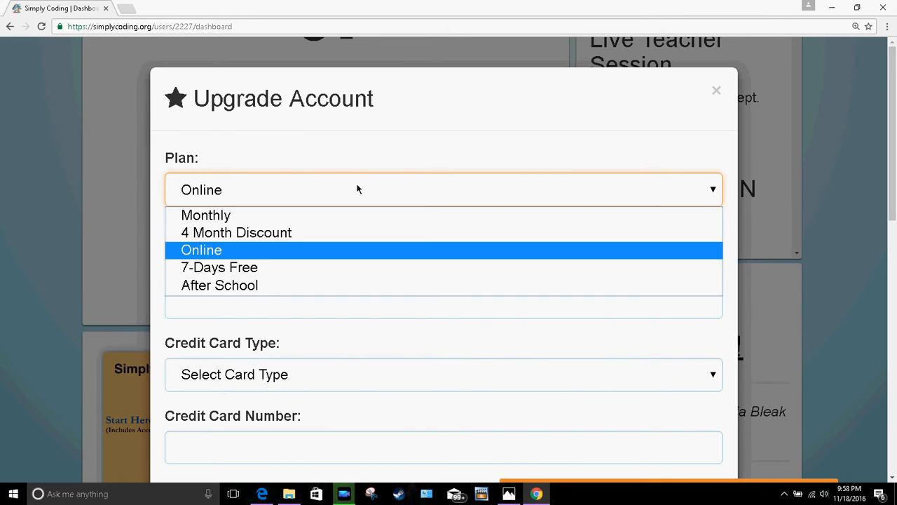
click(219, 266)
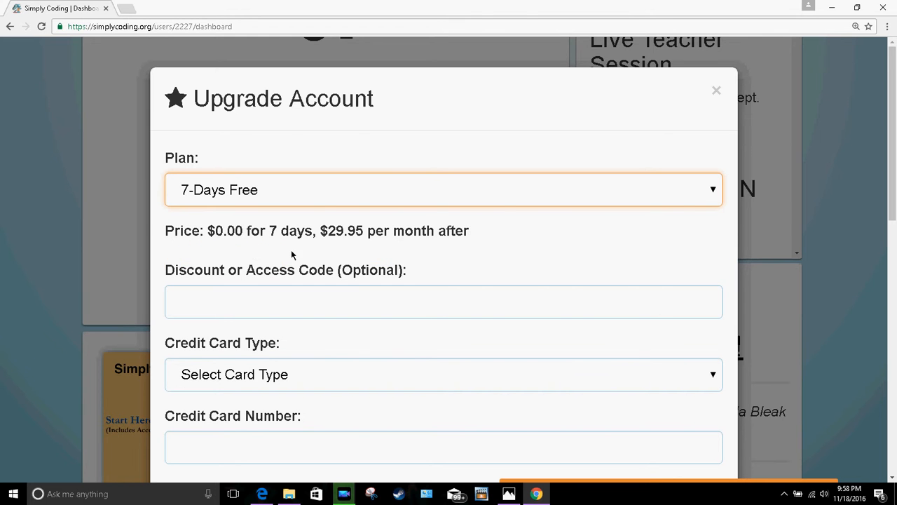
mouse_move(364, 199)
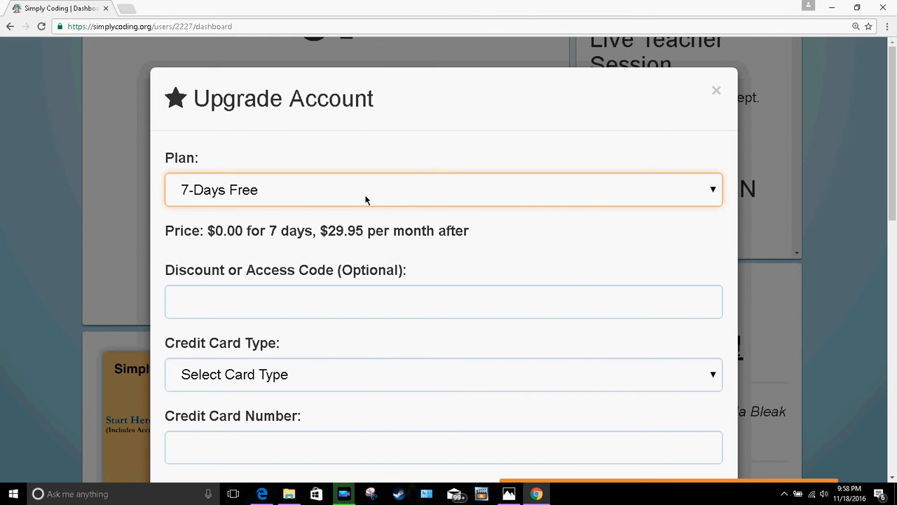
mouse_move(279, 290)
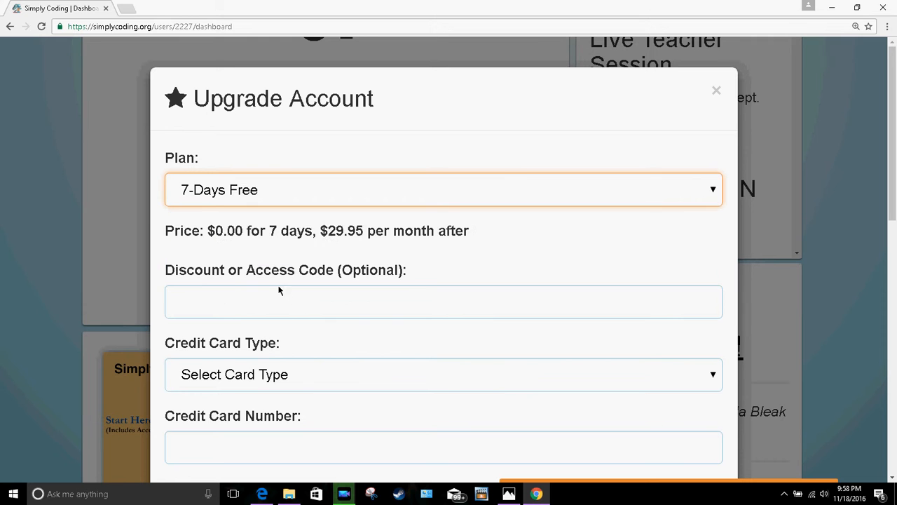
click(443, 189)
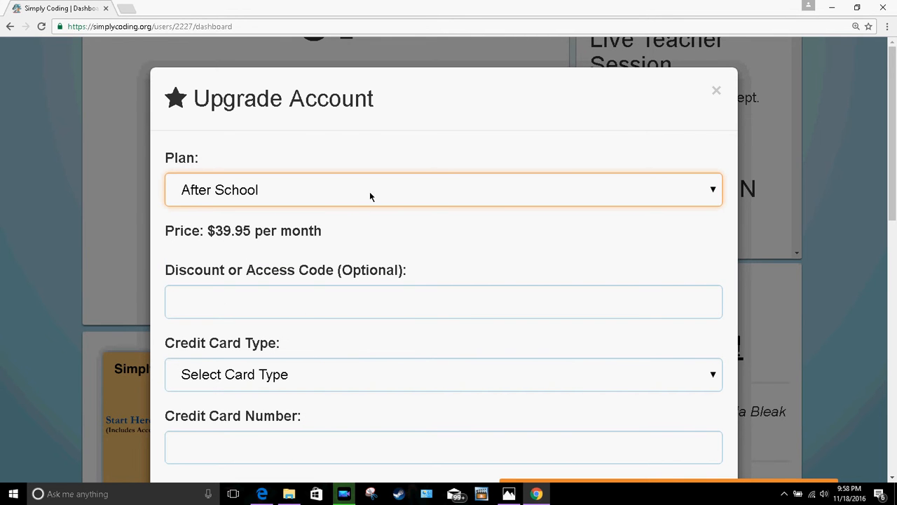
click(443, 189)
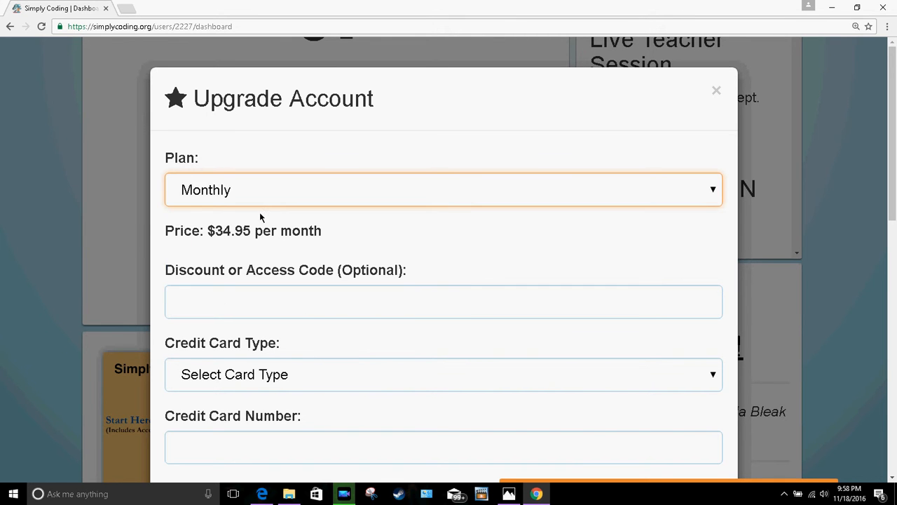
mouse_move(684, 165)
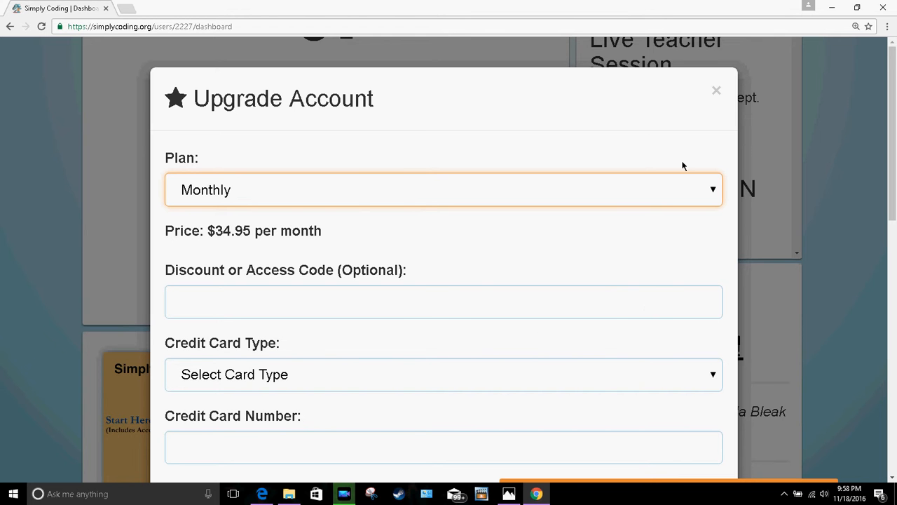
click(717, 89)
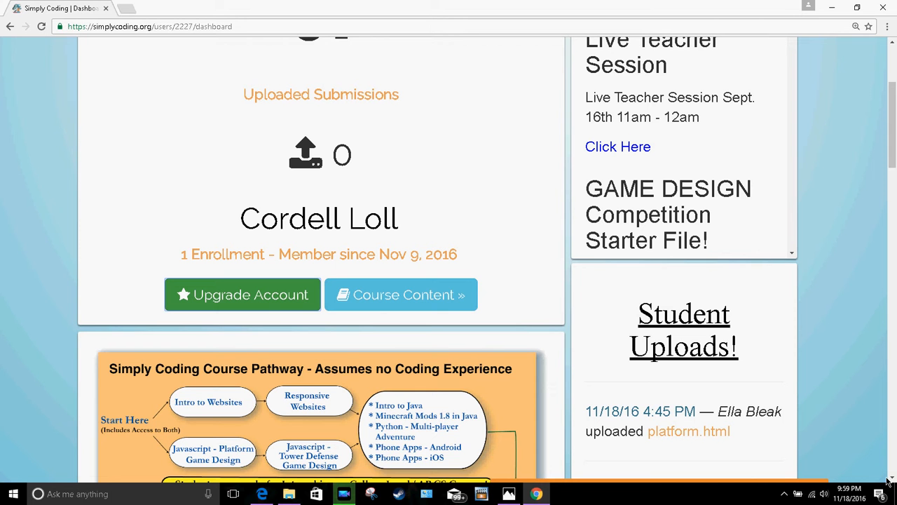
scroll(down, 3)
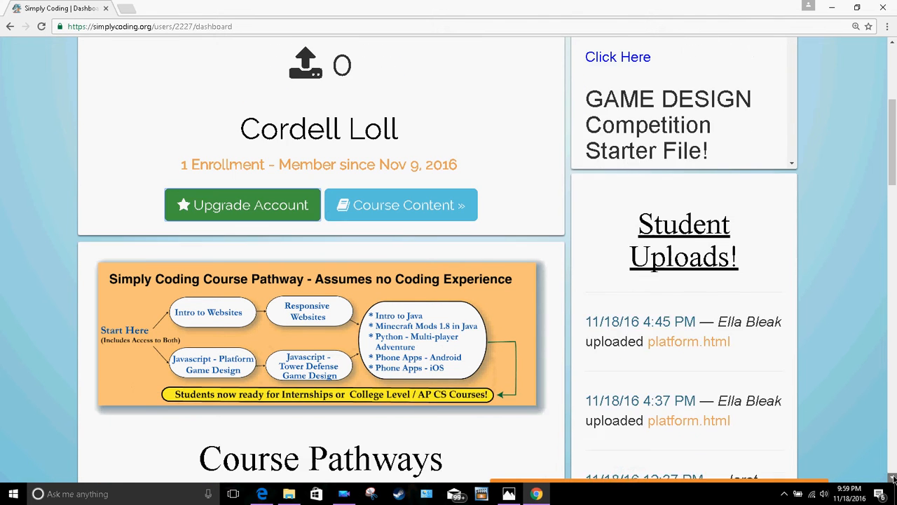
scroll(down, 3)
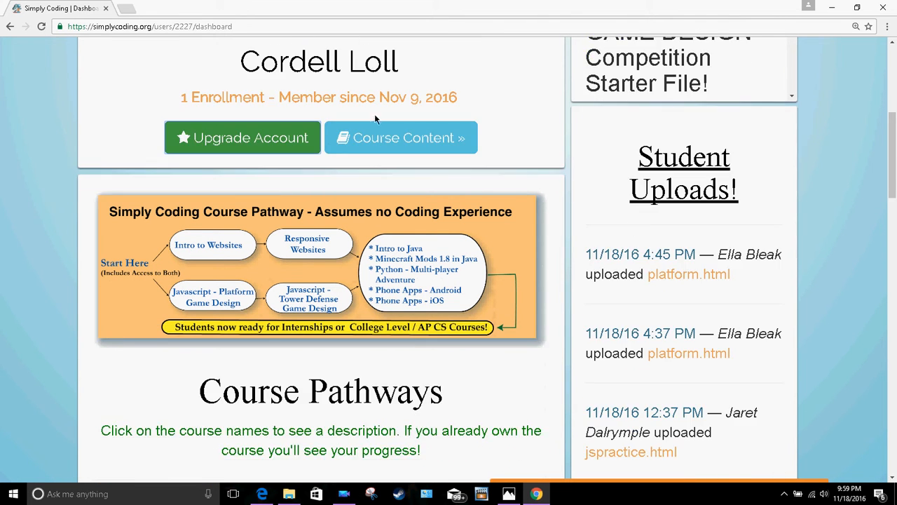
click(401, 138)
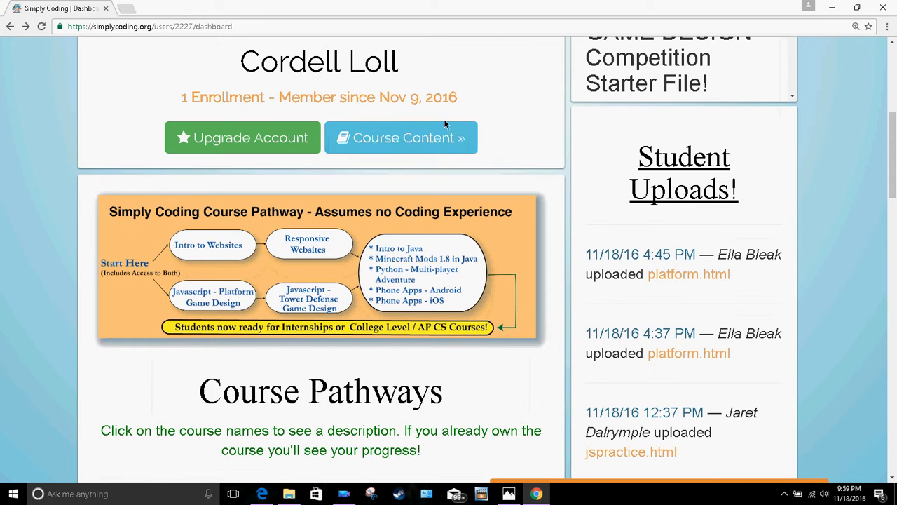
scroll(up, 3)
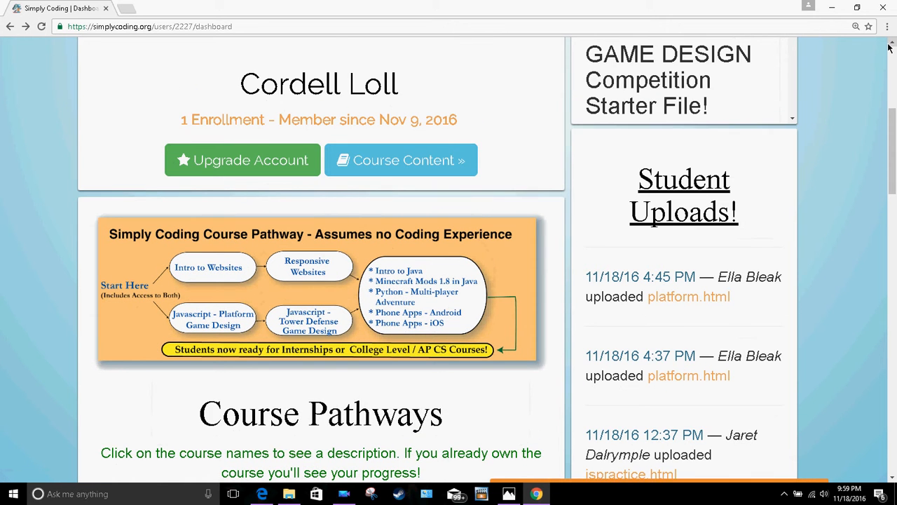
scroll(up, 3)
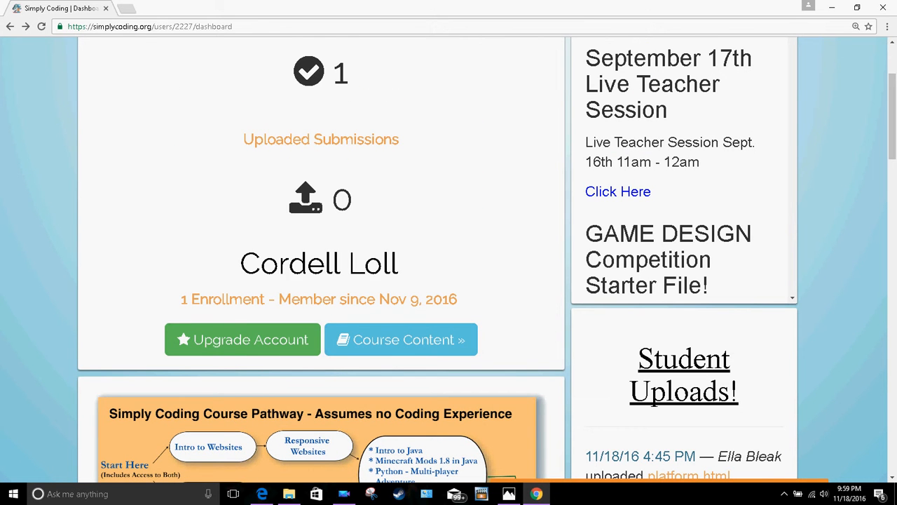
scroll(down, 3)
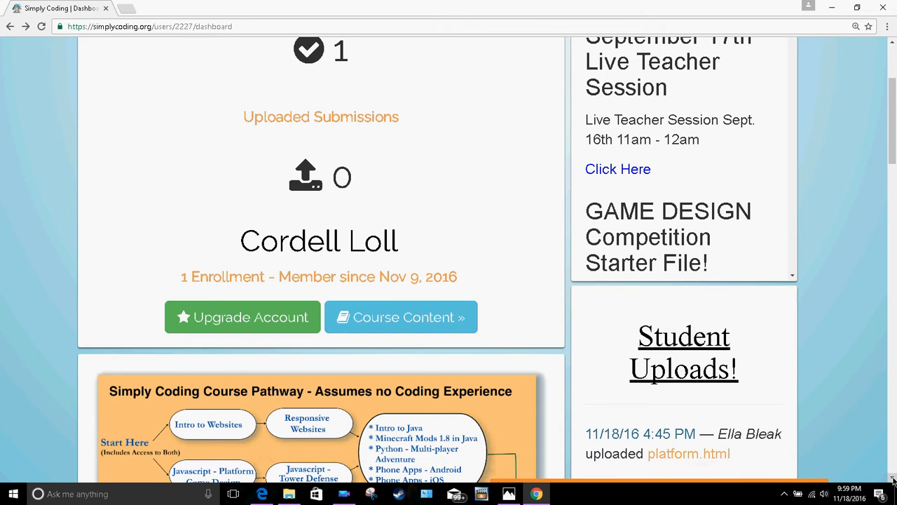
scroll(down, 3)
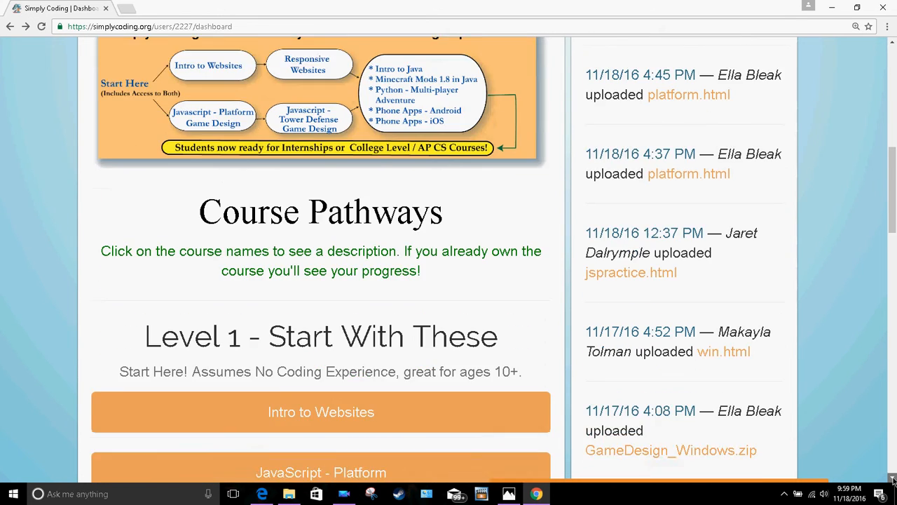
scroll(down, 3)
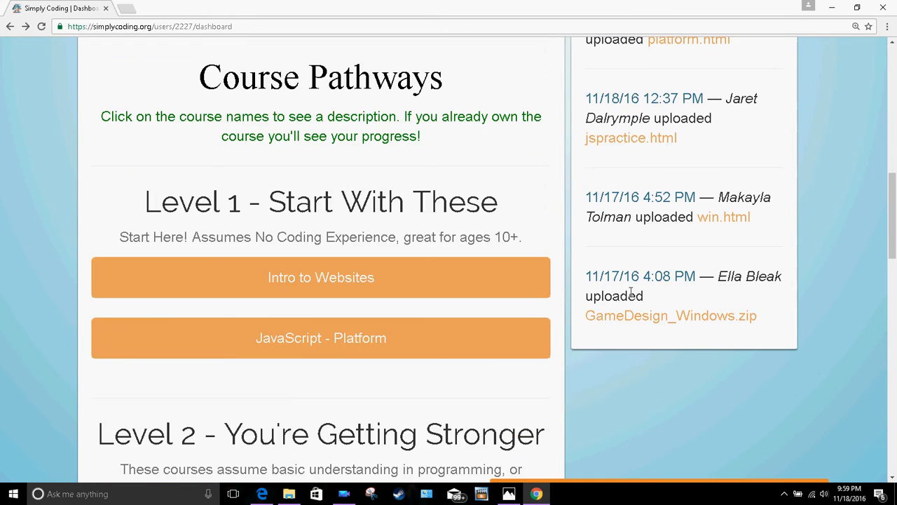
mouse_move(413, 334)
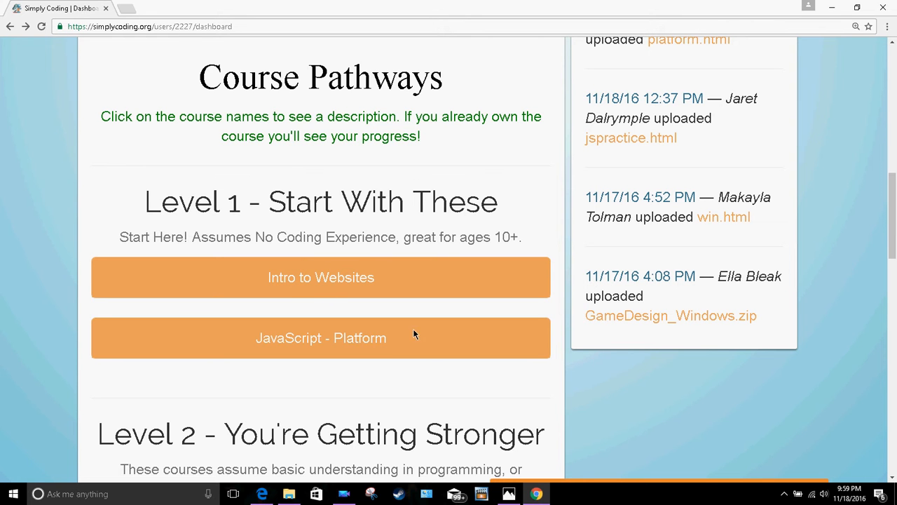
mouse_move(892, 76)
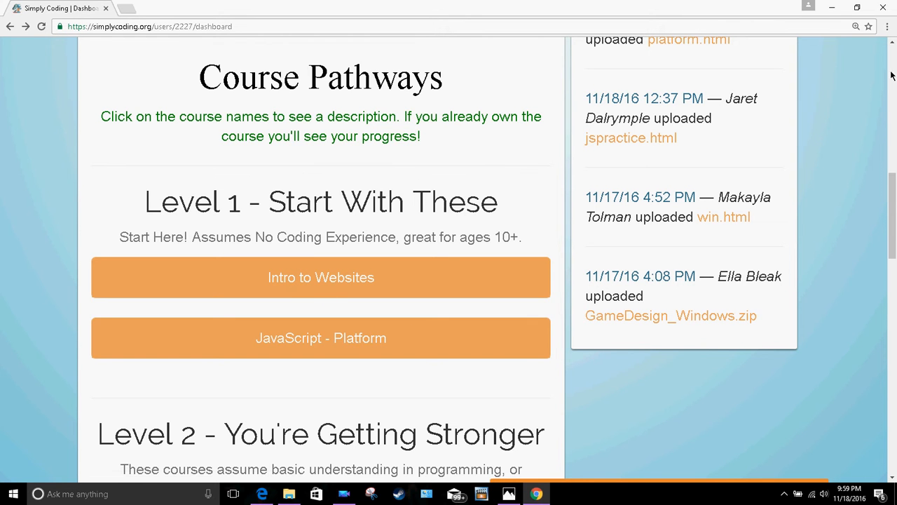
scroll(up, 3)
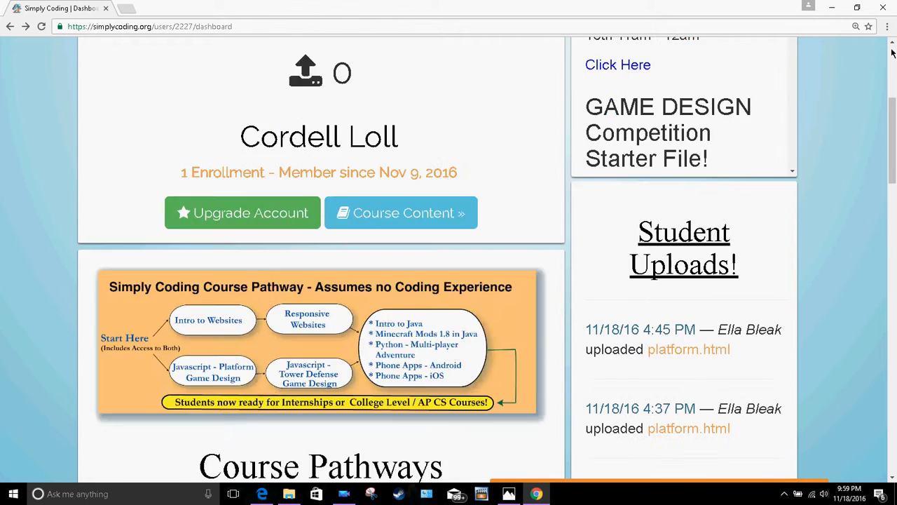
scroll(up, 3)
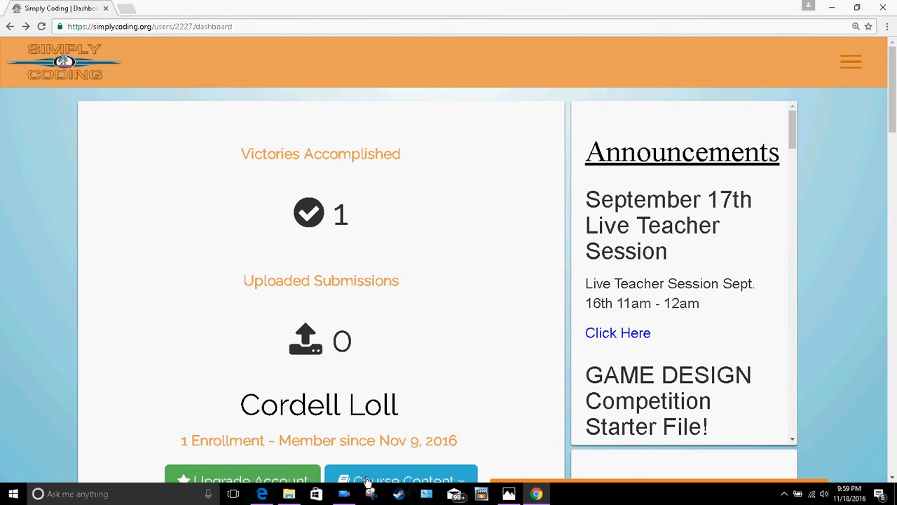
Expand the Python - Multiplayer Adventures course in Course Content to list its lesson pages
right_click(401, 480)
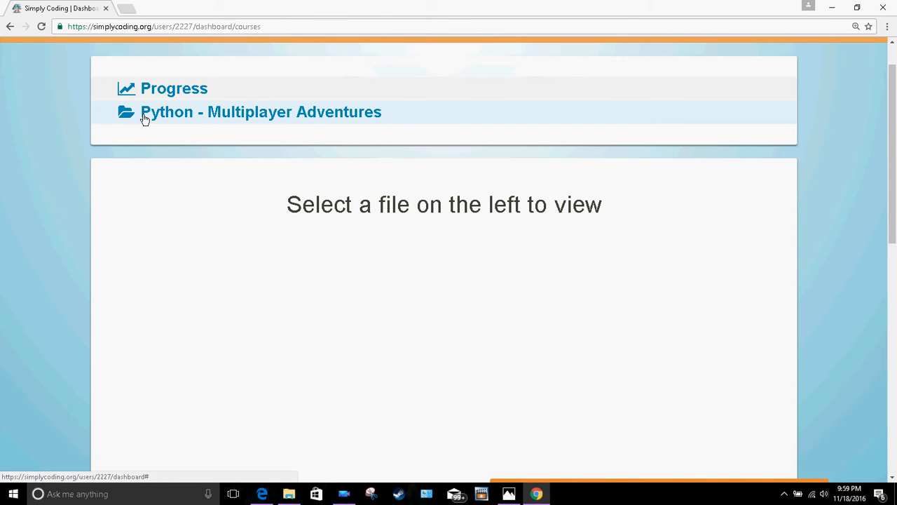
click(261, 112)
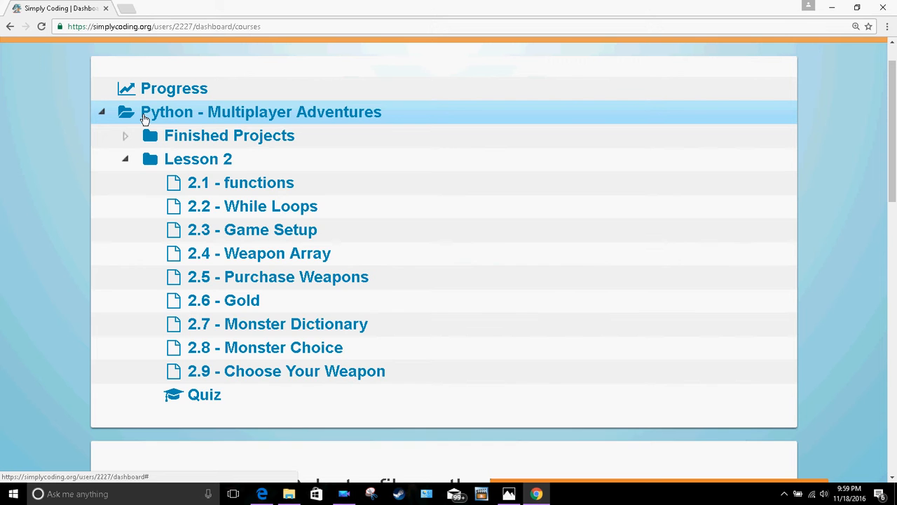
click(101, 112)
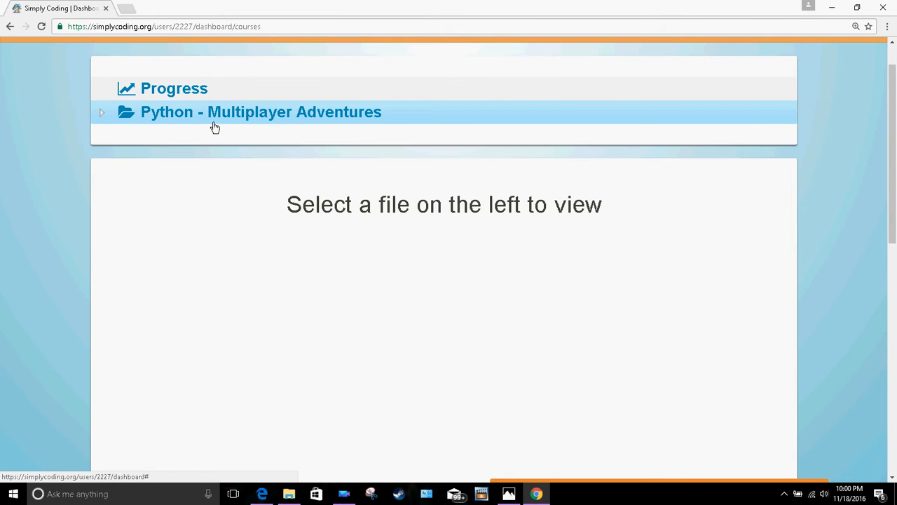
click(261, 112)
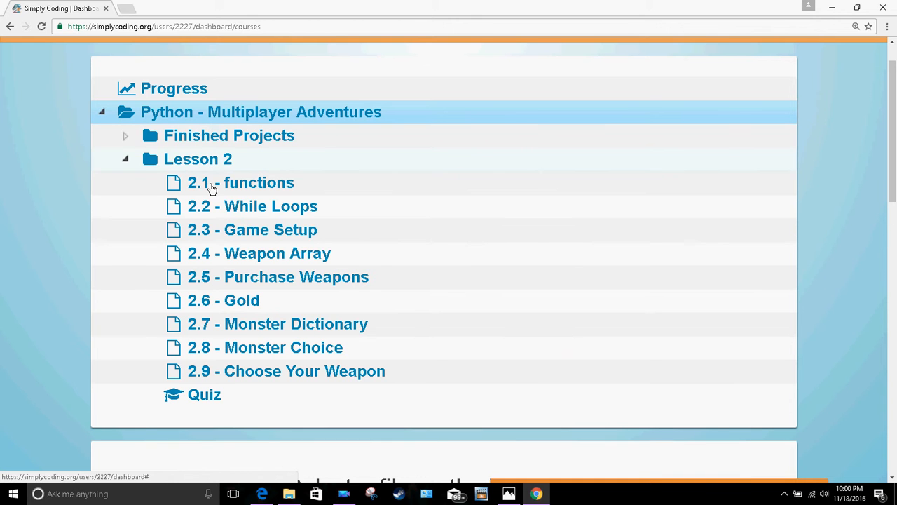
mouse_move(199, 158)
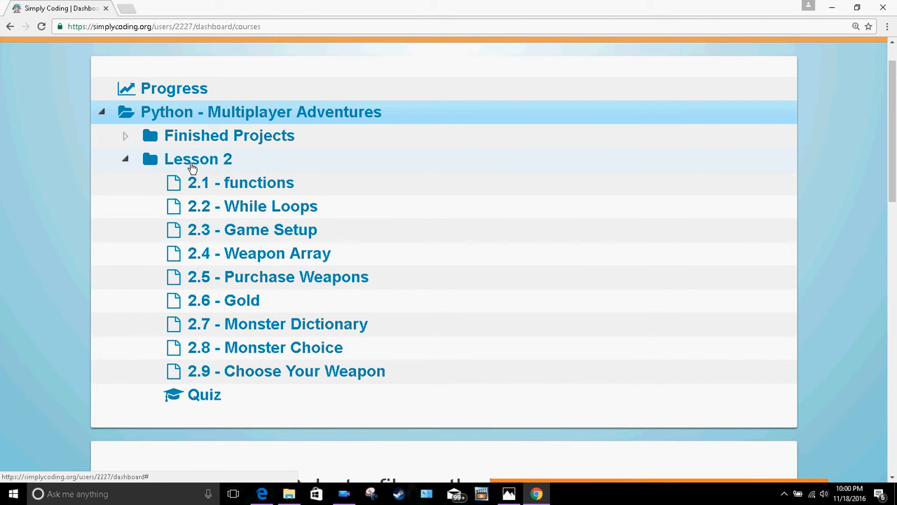
mouse_move(218, 182)
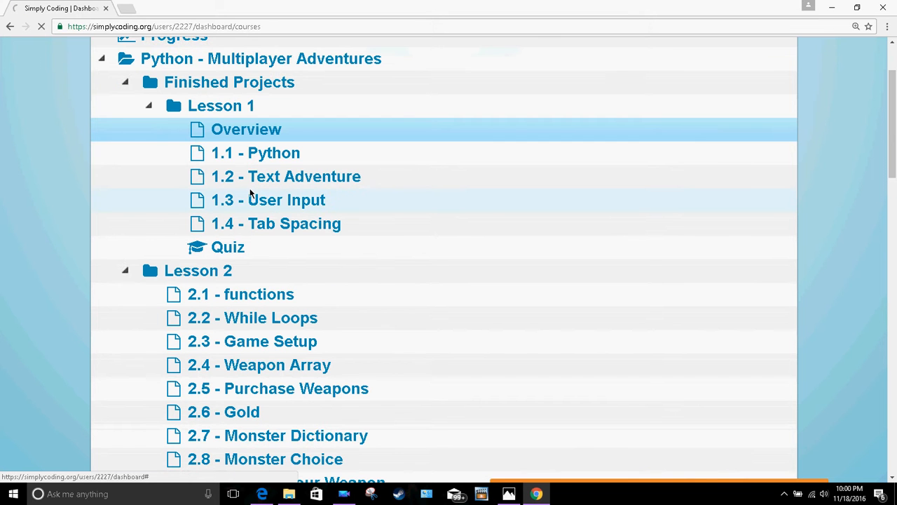
mouse_move(286, 153)
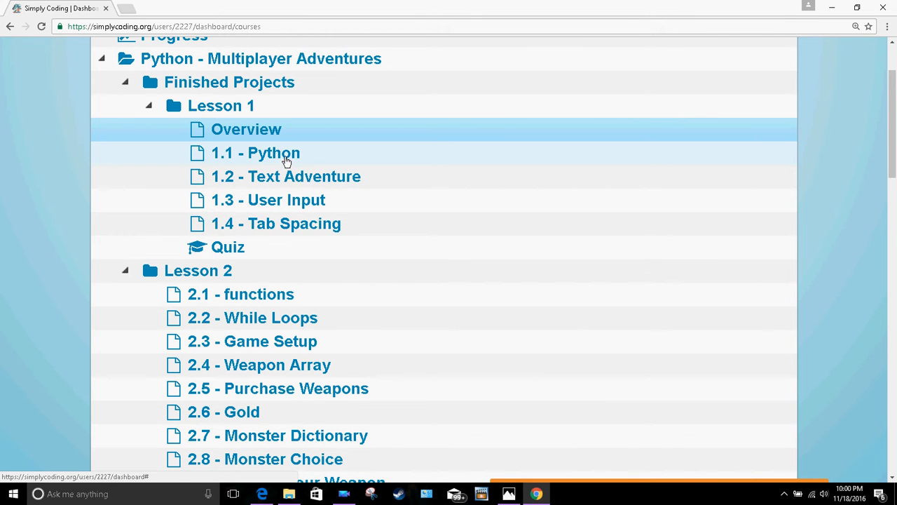
Open the 1.1 - Python lesson page and start reading its introduction
click(255, 152)
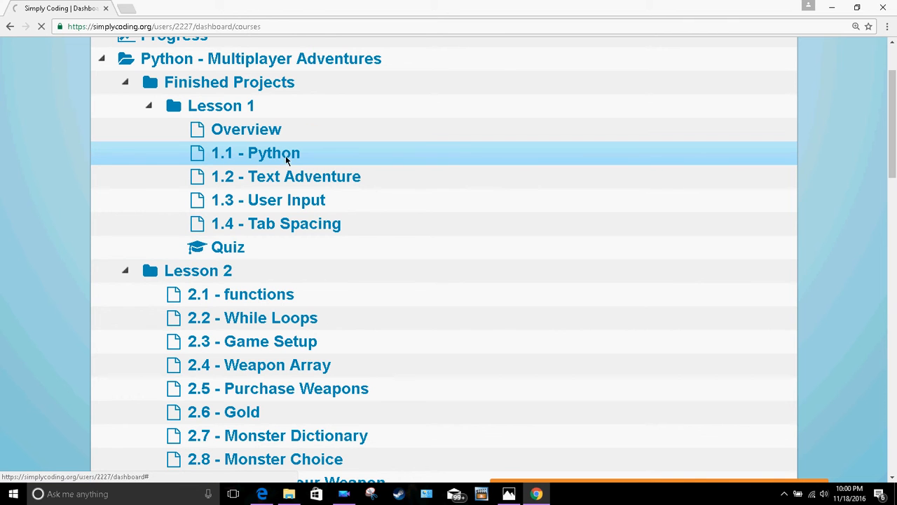
mouse_move(213, 160)
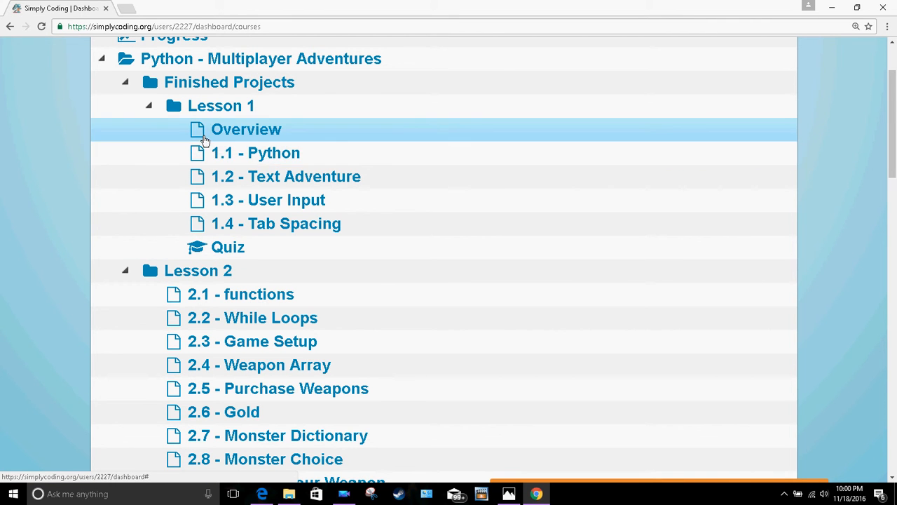
click(255, 152)
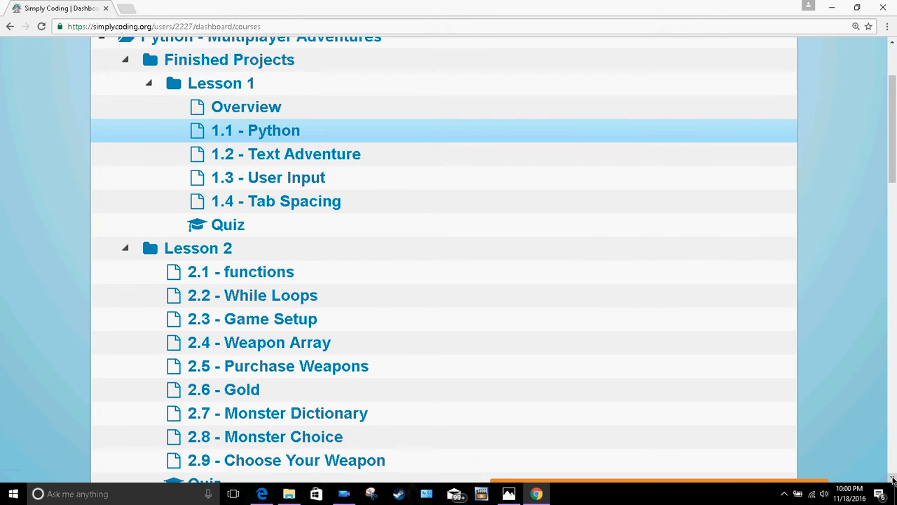
click(256, 131)
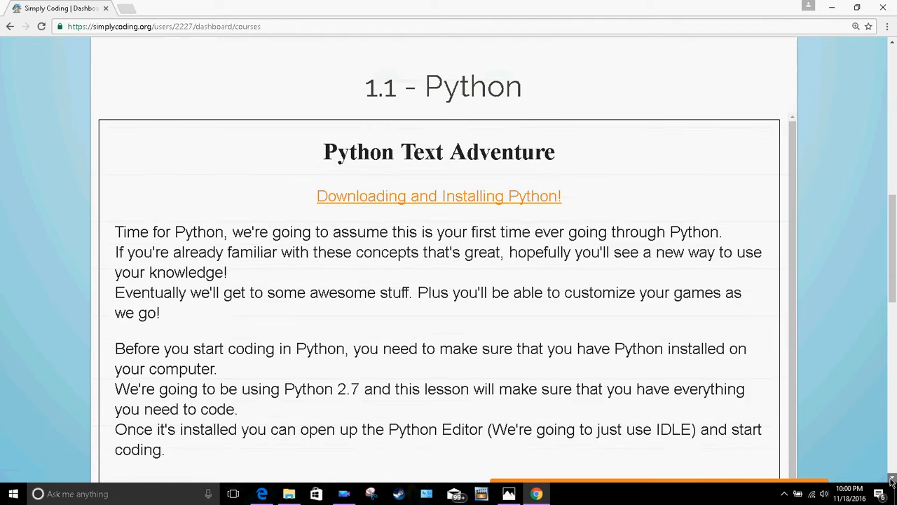
scroll(down, 3)
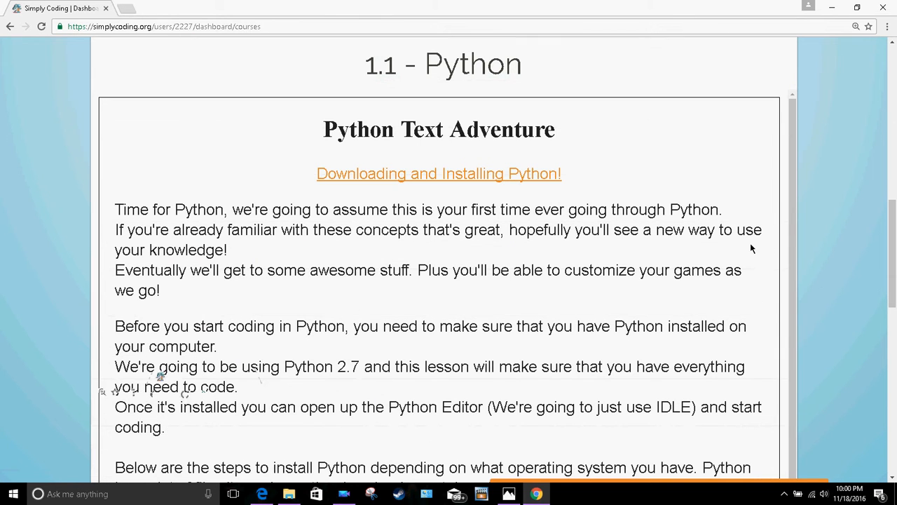
mouse_move(630, 232)
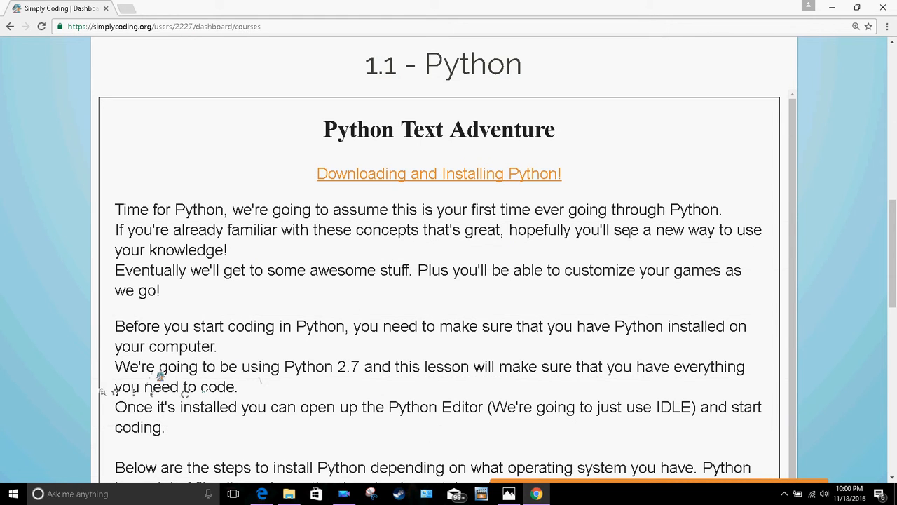
mouse_move(536, 241)
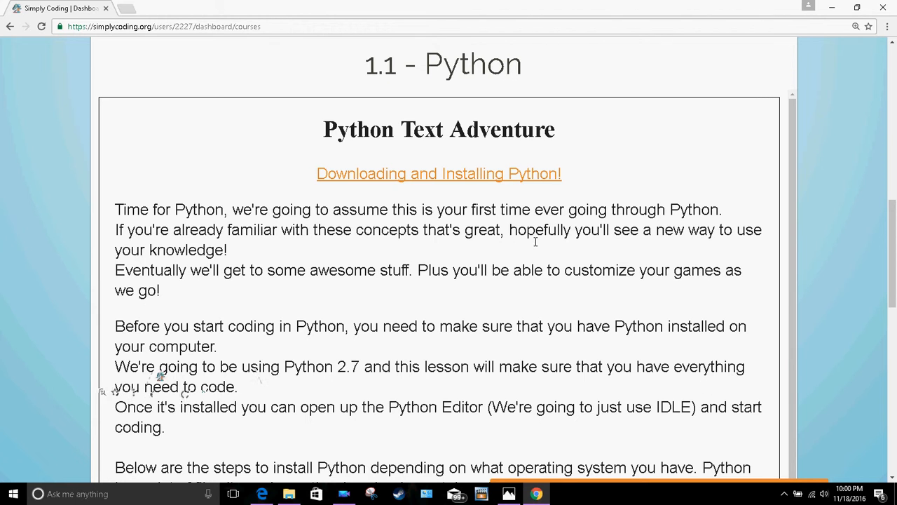
mouse_move(805, 398)
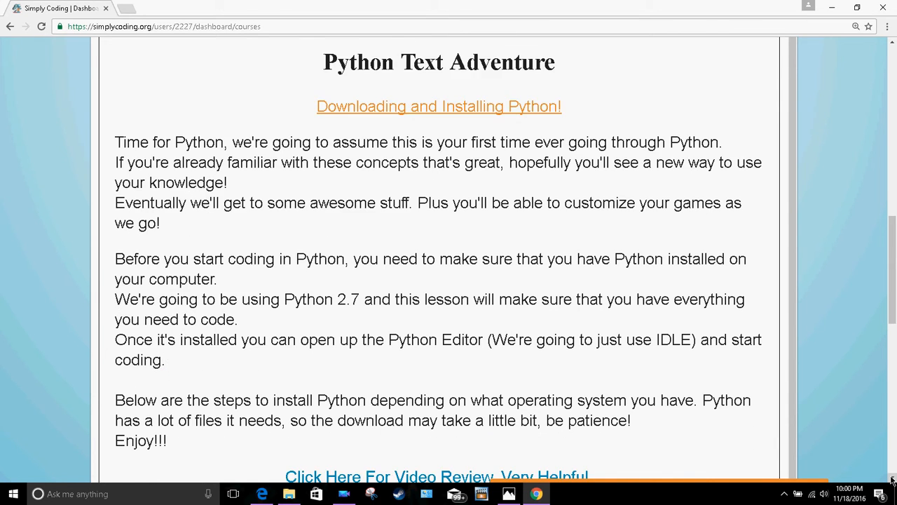
Read down through the Activity steps on installing Python and opening a new IDLE file
scroll(down, 3)
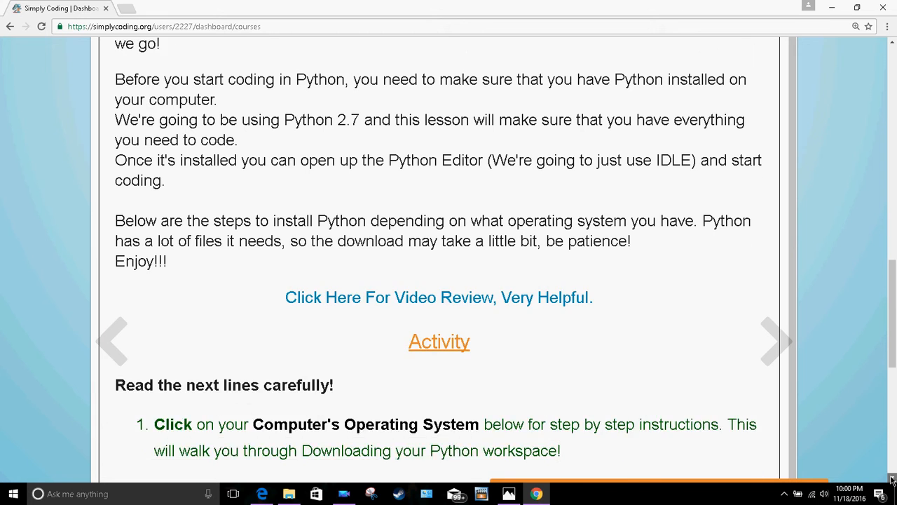
scroll(down, 3)
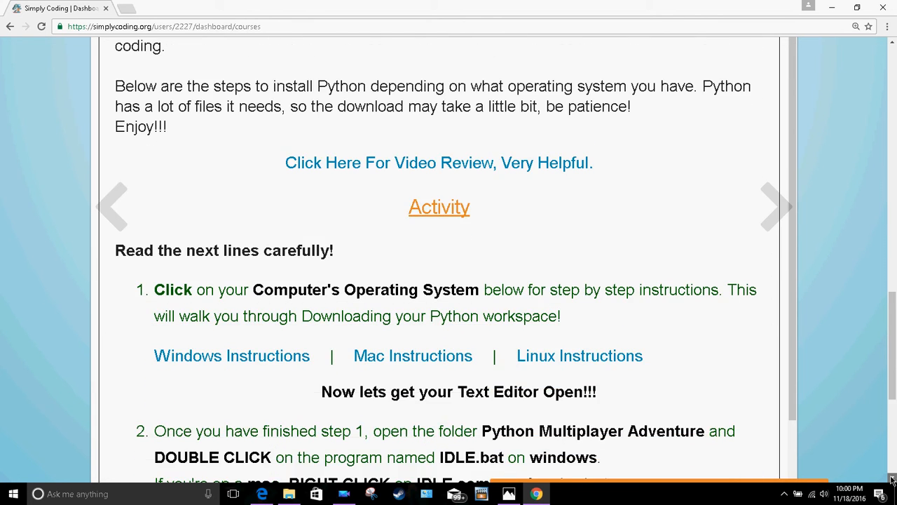
scroll(down, 3)
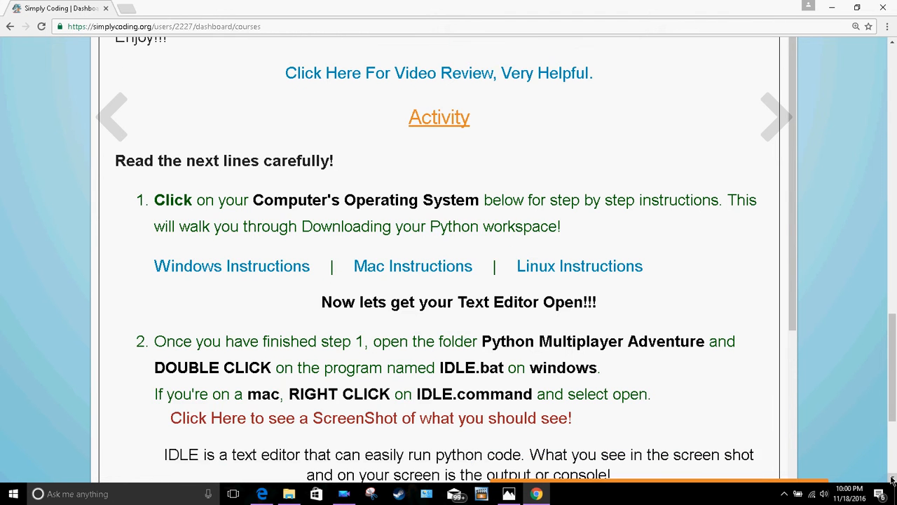
scroll(up, 3)
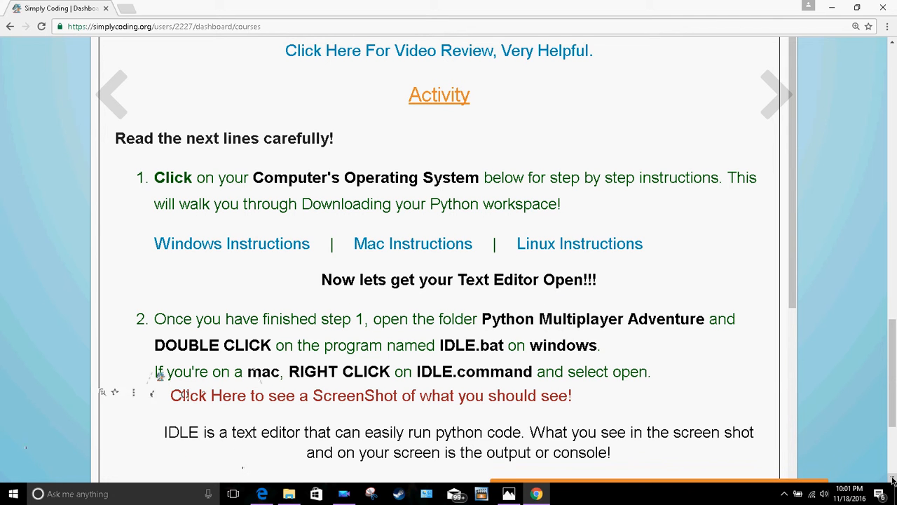
scroll(down, 3)
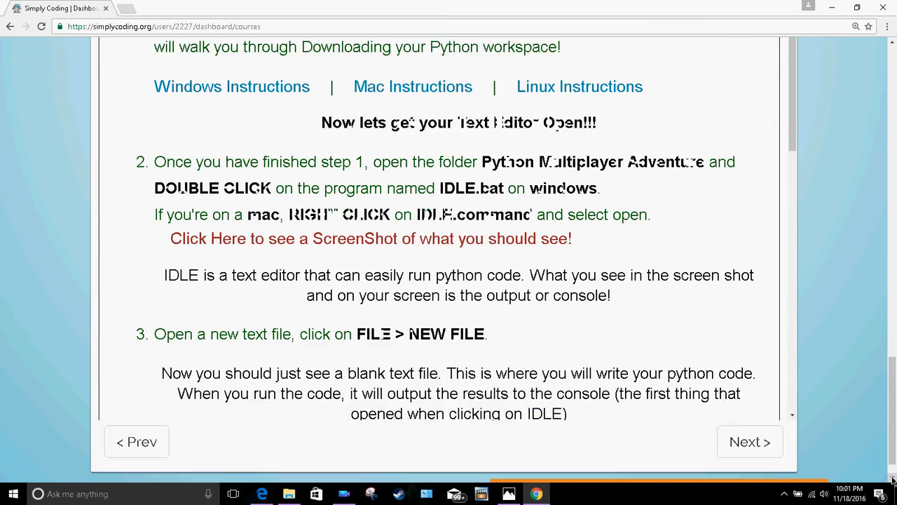
scroll(down, 3)
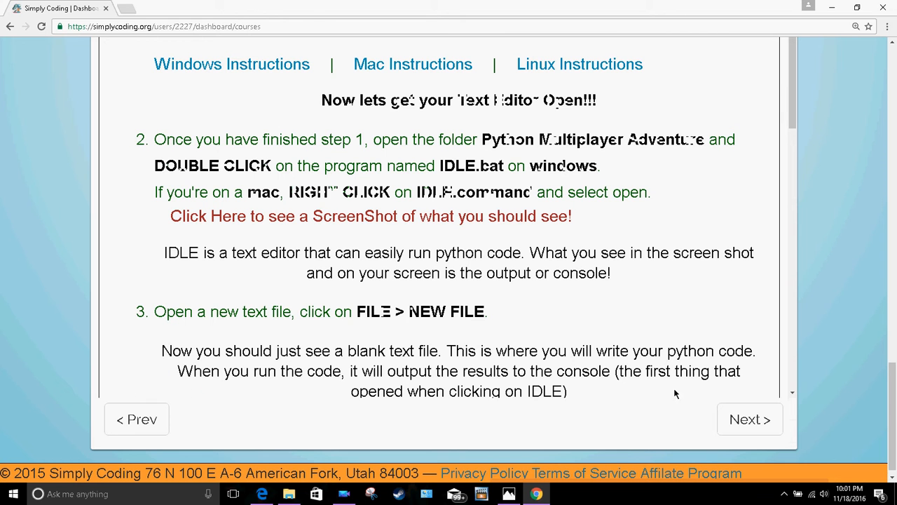
mouse_move(864, 462)
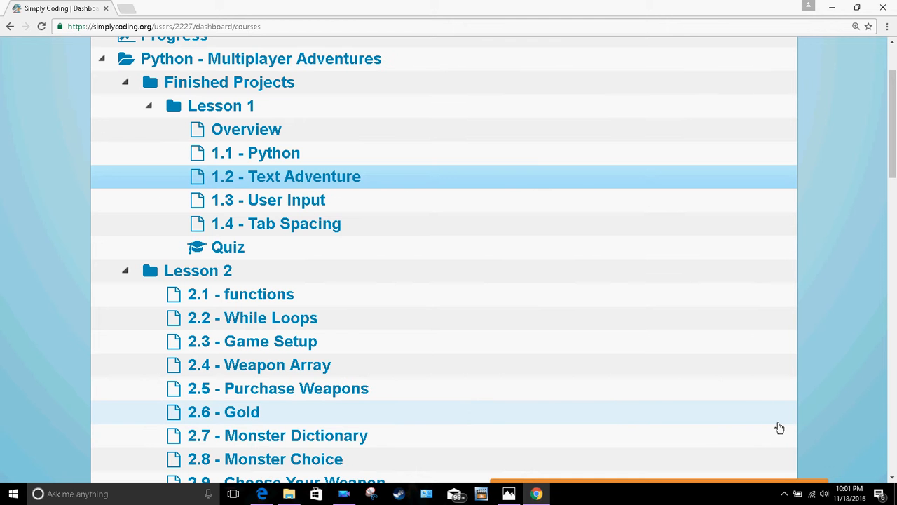
mouse_move(289, 185)
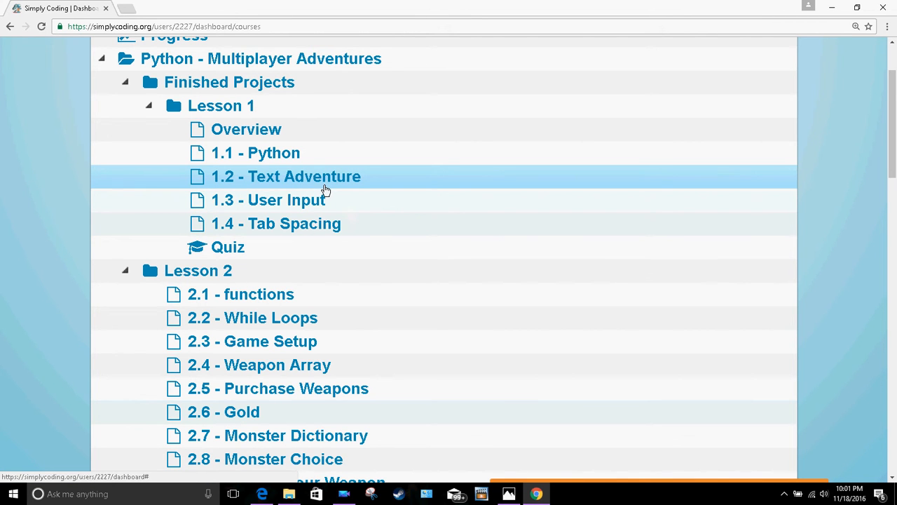
mouse_move(203, 183)
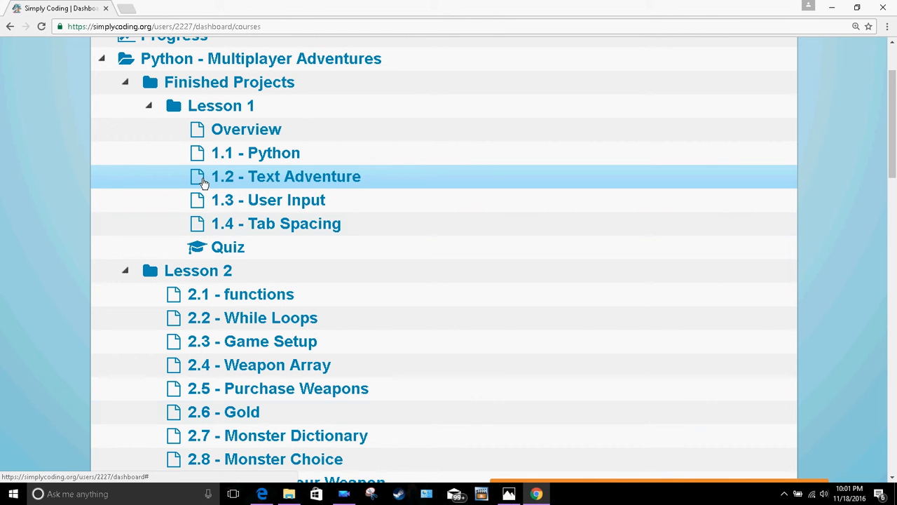
mouse_move(625, 418)
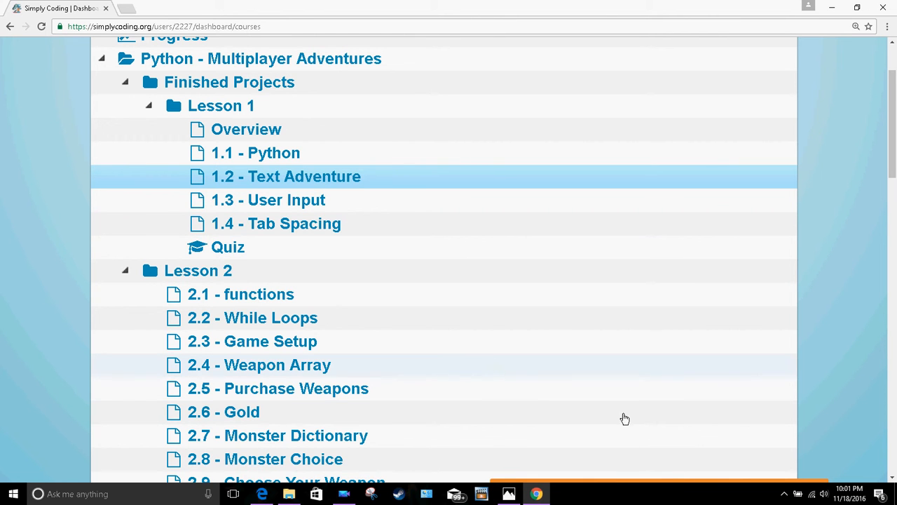
Read down lesson 1.2 Text Adventure to its Activity steps about main.py and the greeting variable
scroll(down, 3)
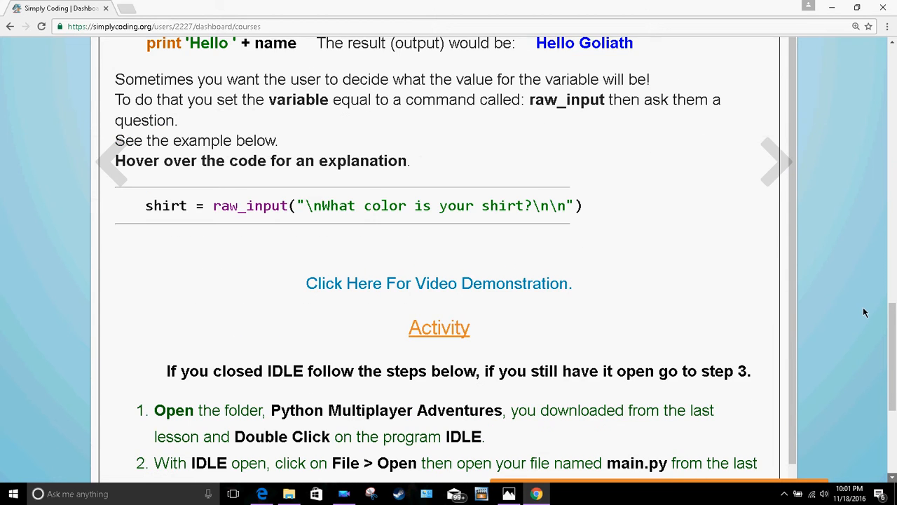
scroll(down, 3)
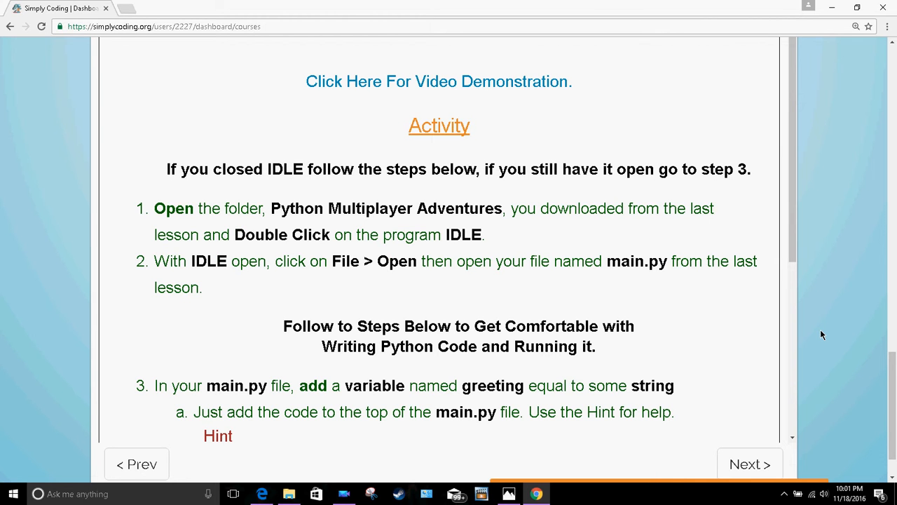
mouse_move(646, 352)
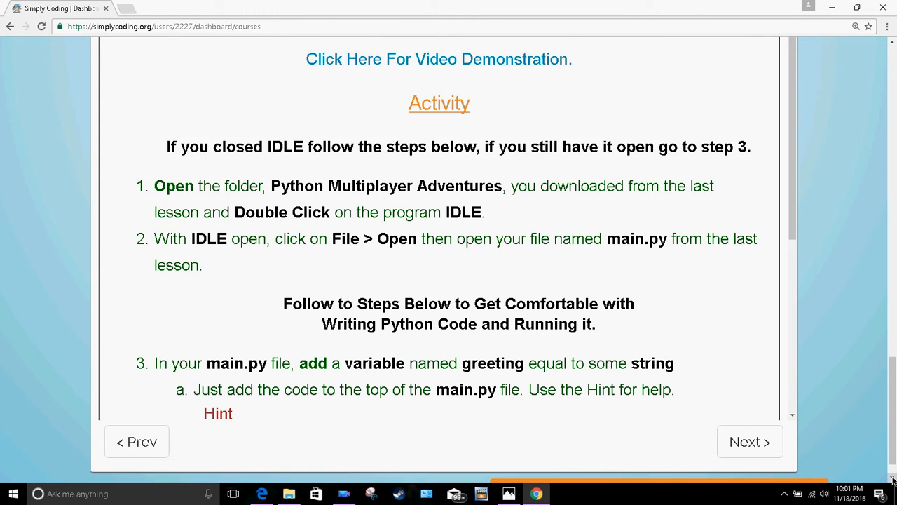
scroll(down, 3)
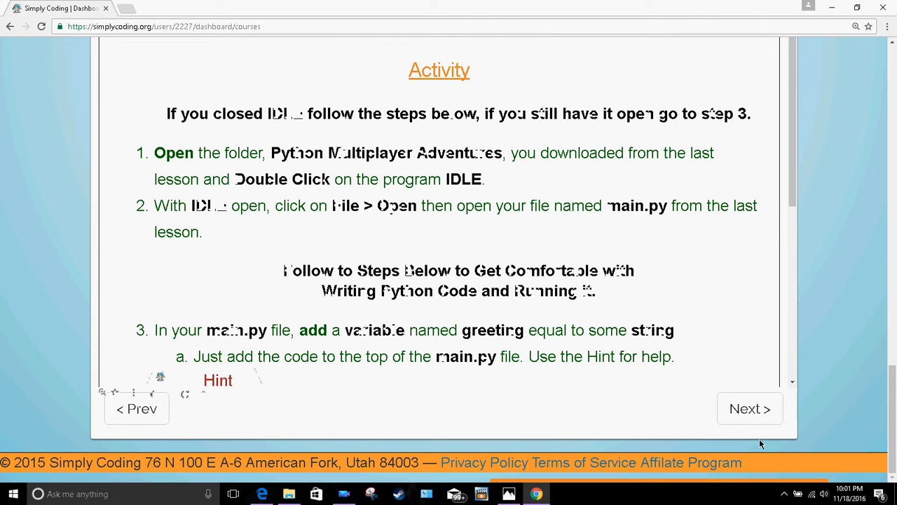
mouse_move(743, 490)
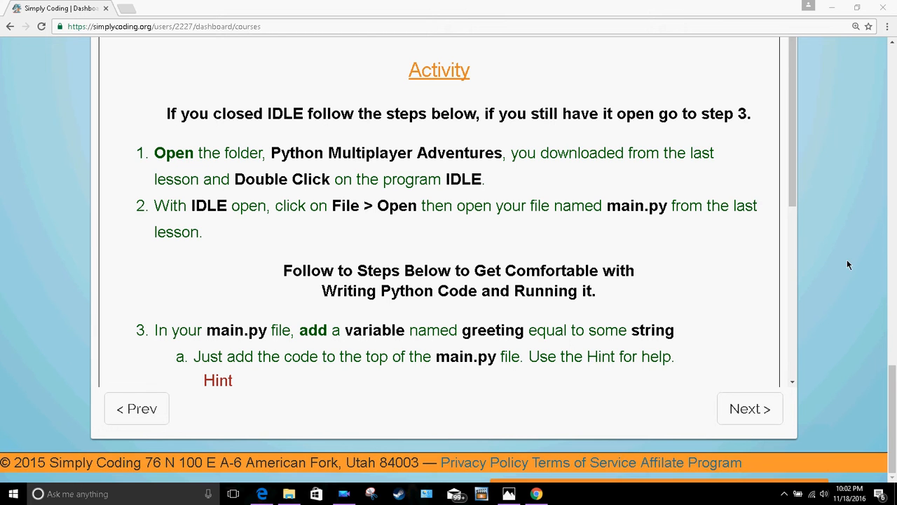
click(857, 9)
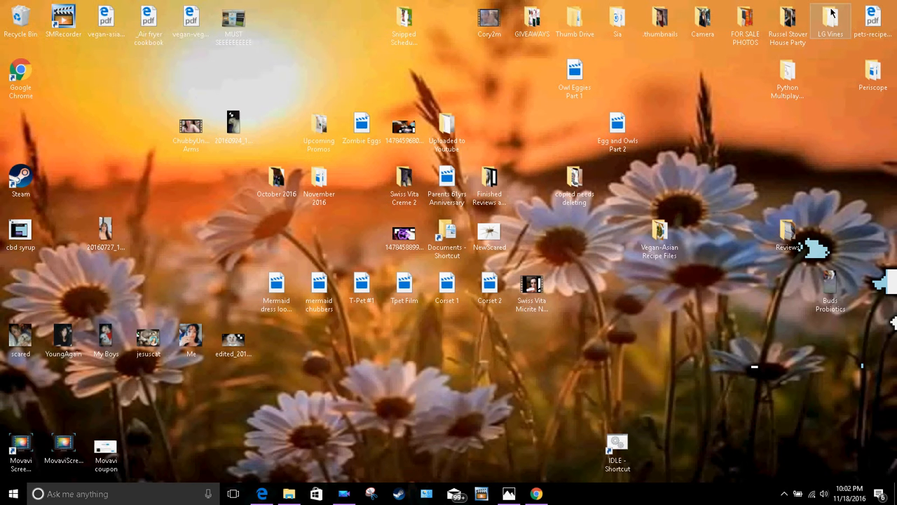
click(617, 452)
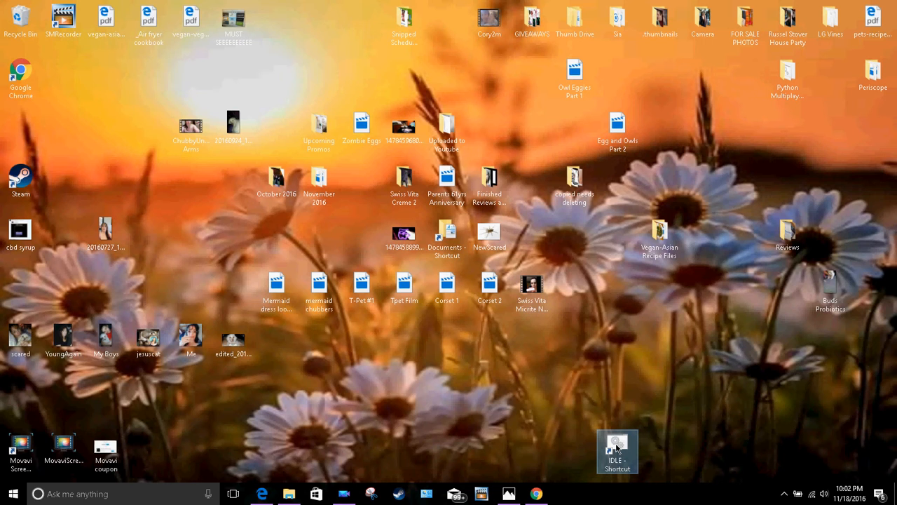
mouse_move(508, 494)
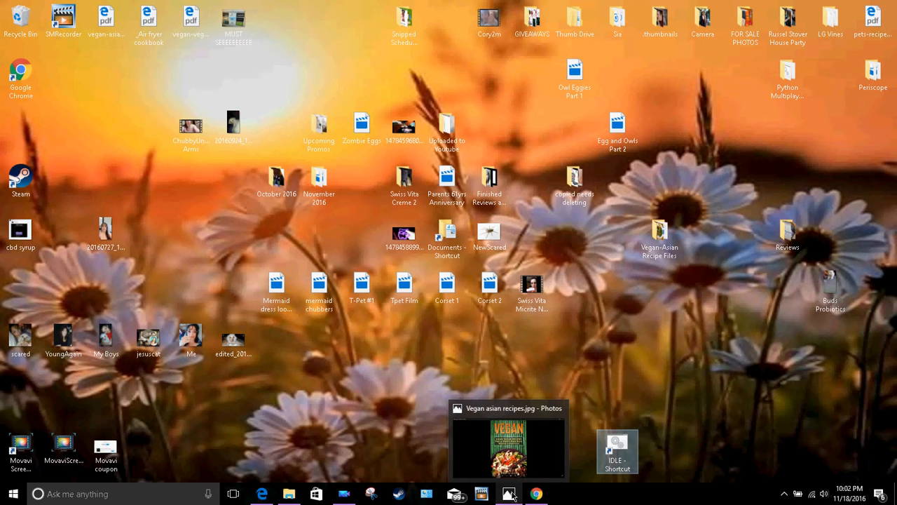
click(536, 494)
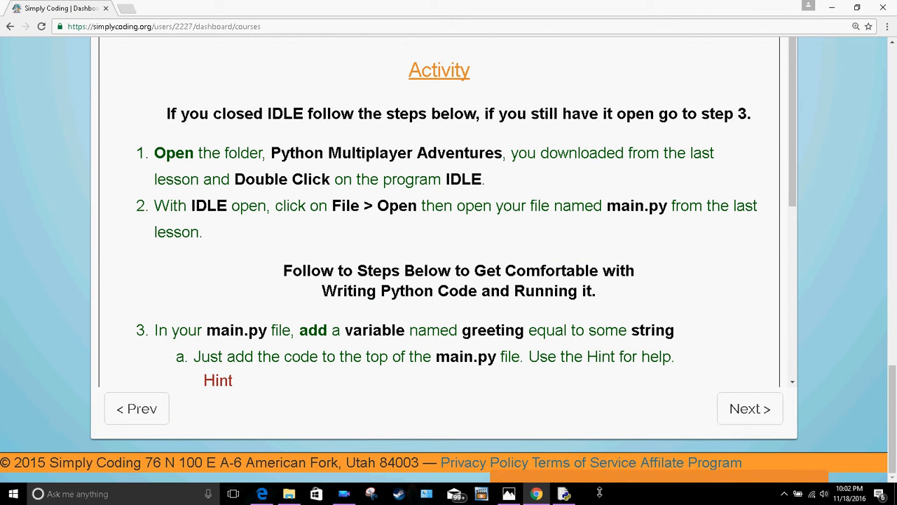
click(564, 494)
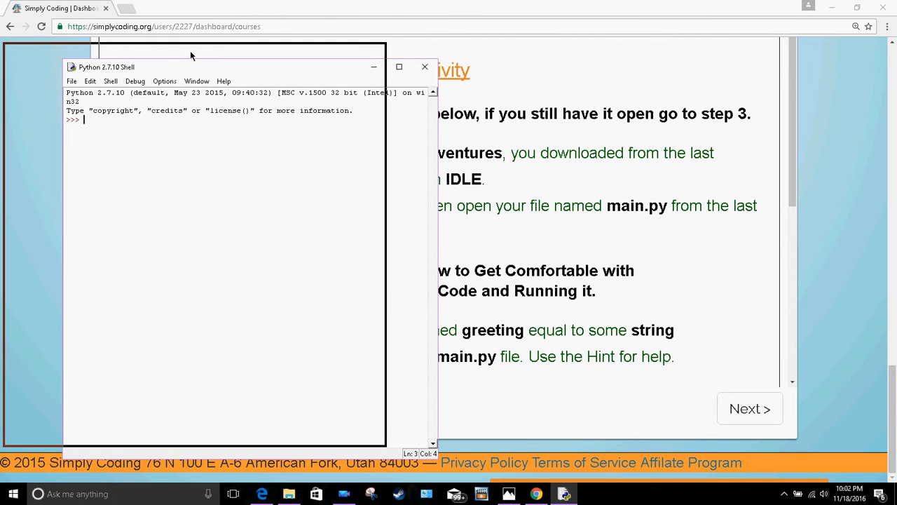
click(16, 64)
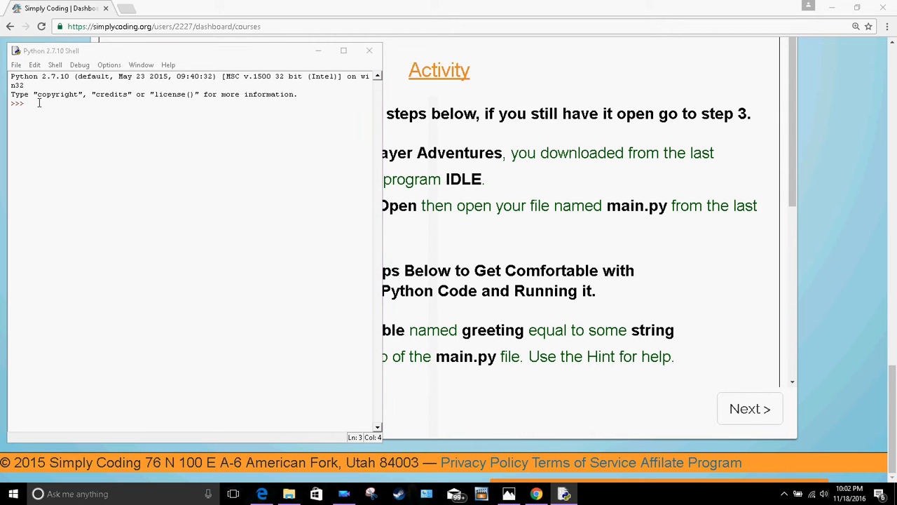
click(16, 65)
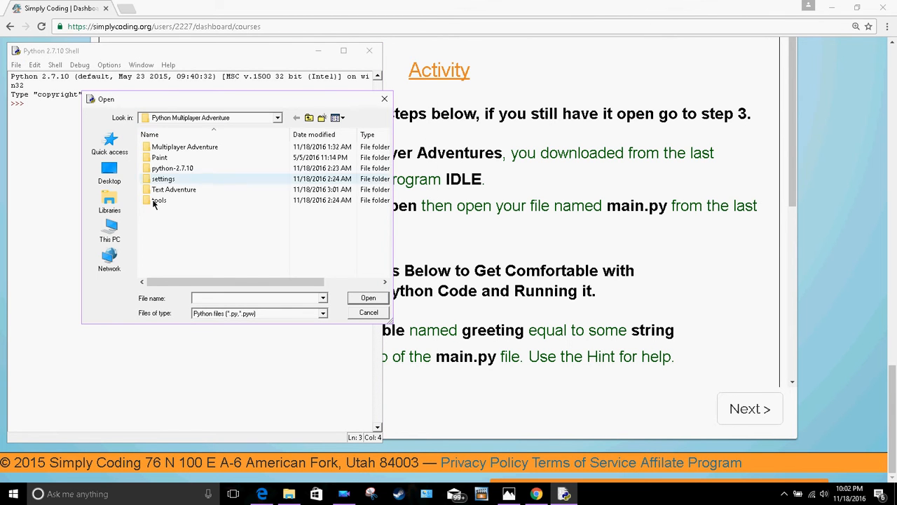
click(174, 189)
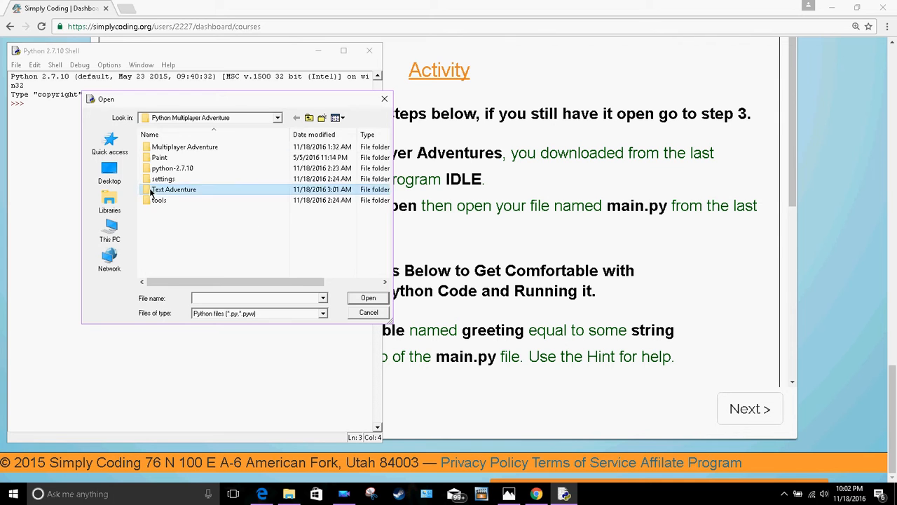
click(367, 311)
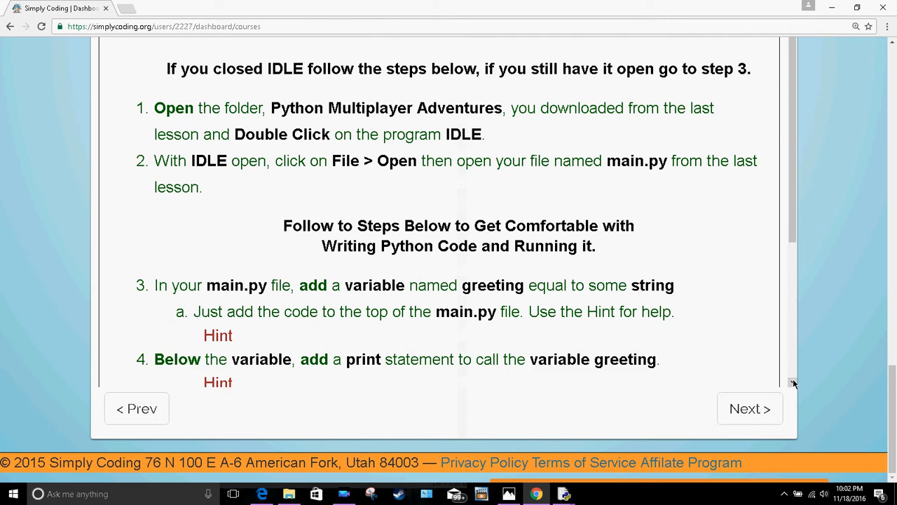
Move on from the lesson's Next button and open 1.3 - User Input in the course tree
scroll(down, 3)
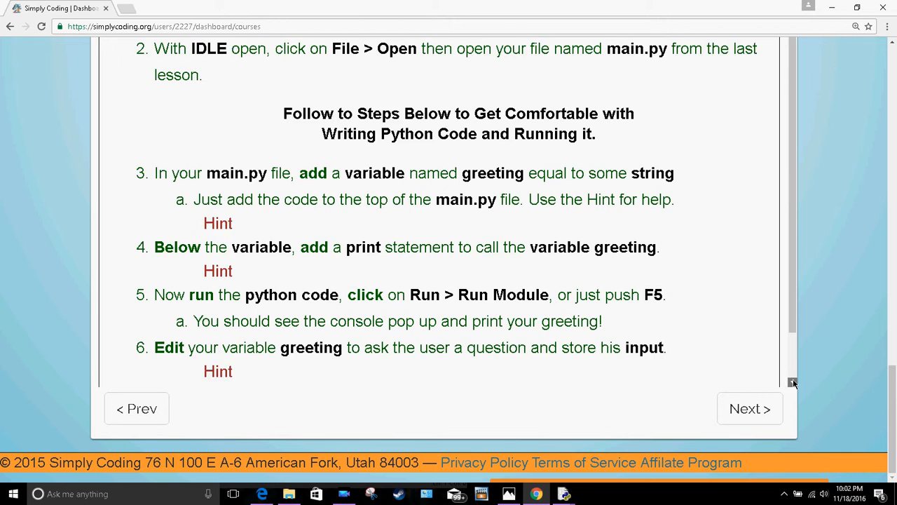
scroll(down, 3)
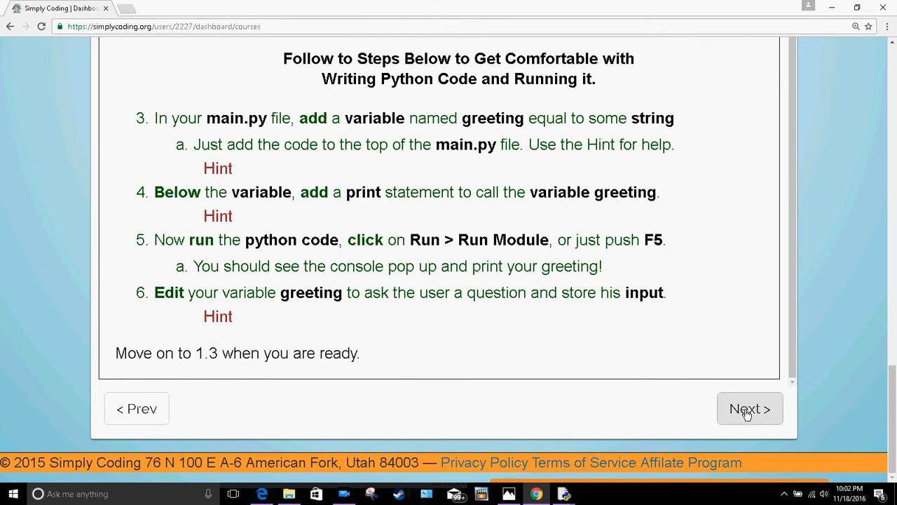
click(750, 409)
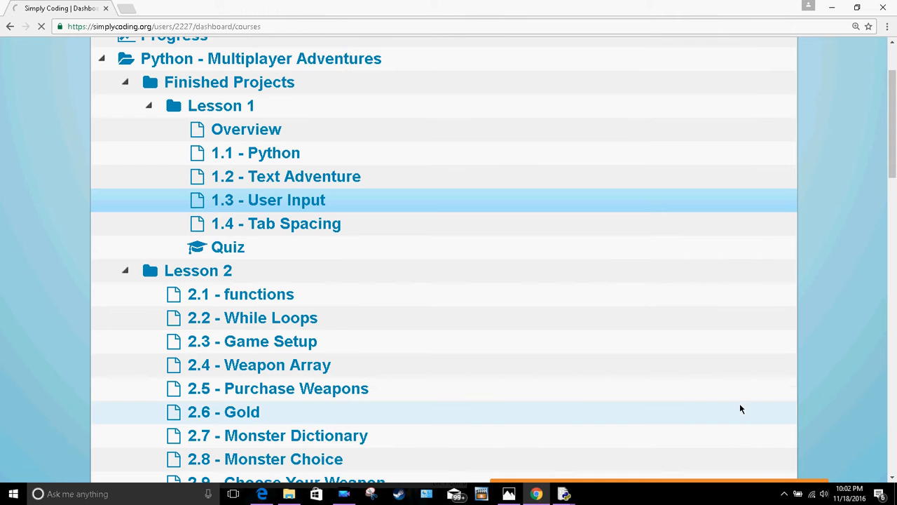
mouse_move(278, 224)
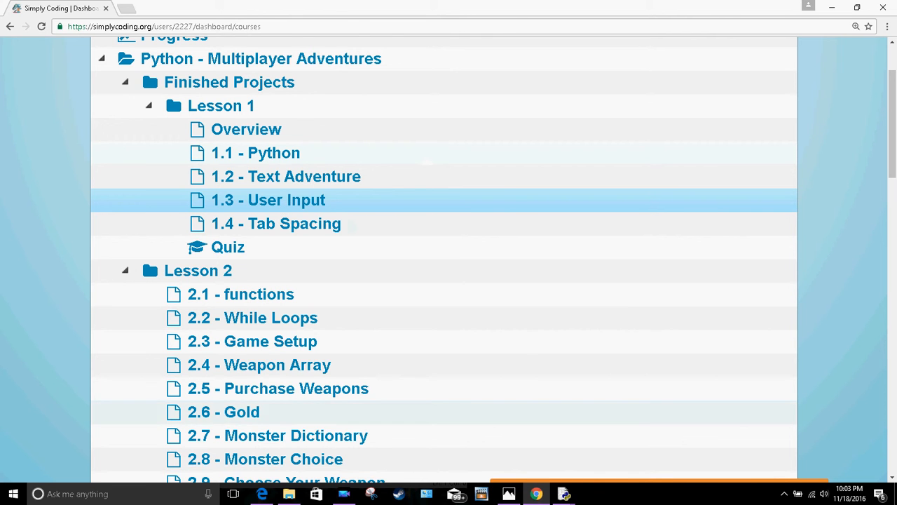
scroll(down, 3)
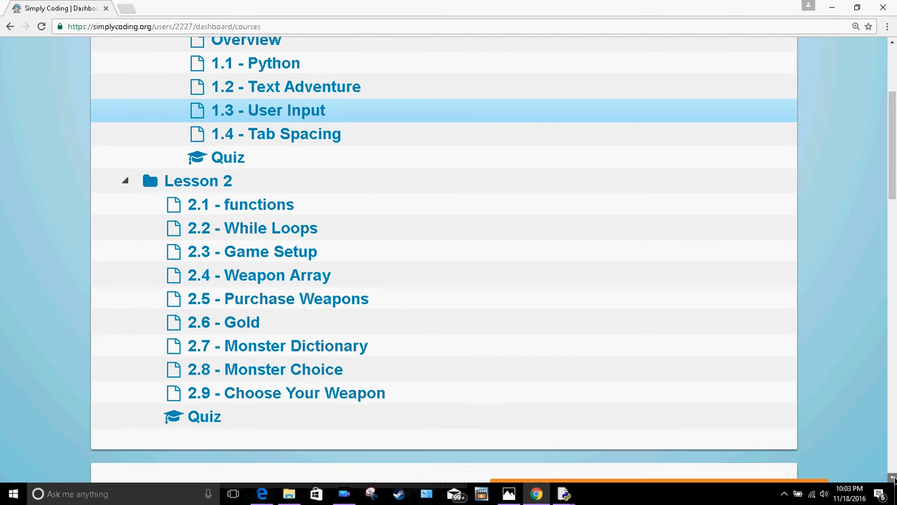
click(268, 109)
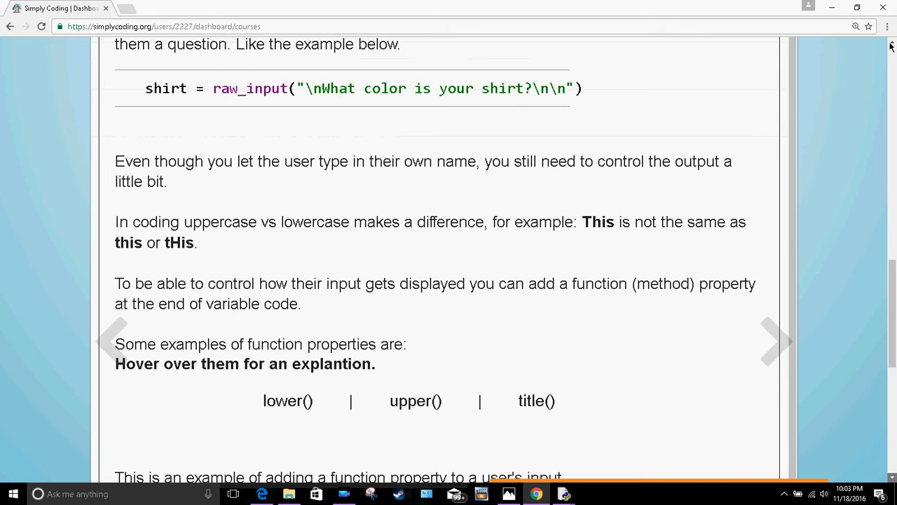
Read the 1.3 User Input introduction with its raw_input example and case-control functions
scroll(up, 3)
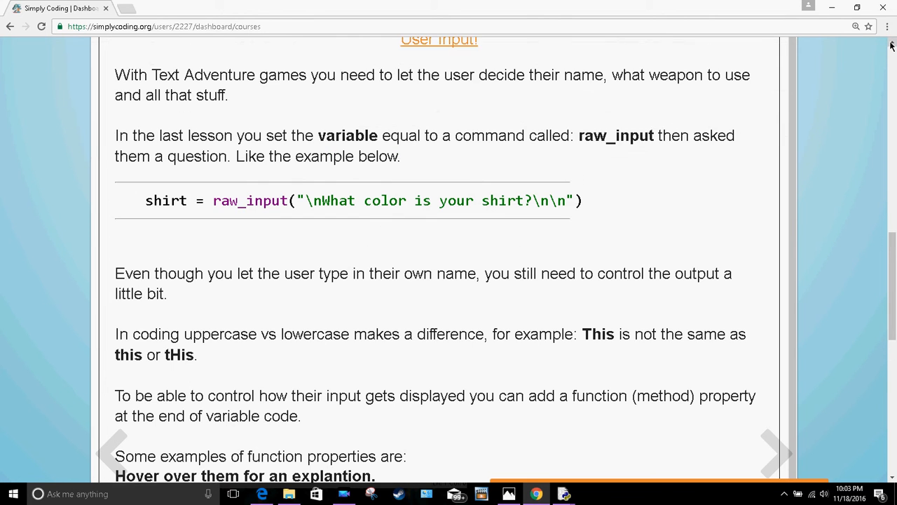
scroll(up, 3)
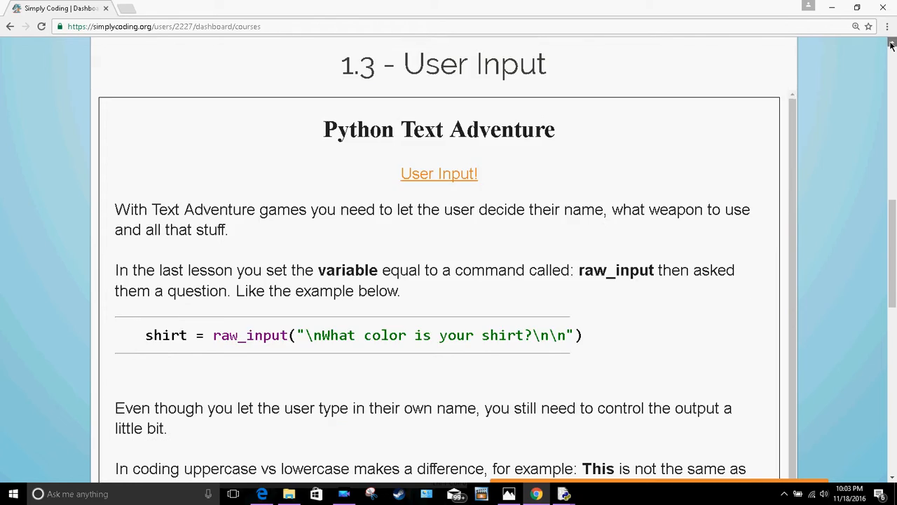
scroll(up, 3)
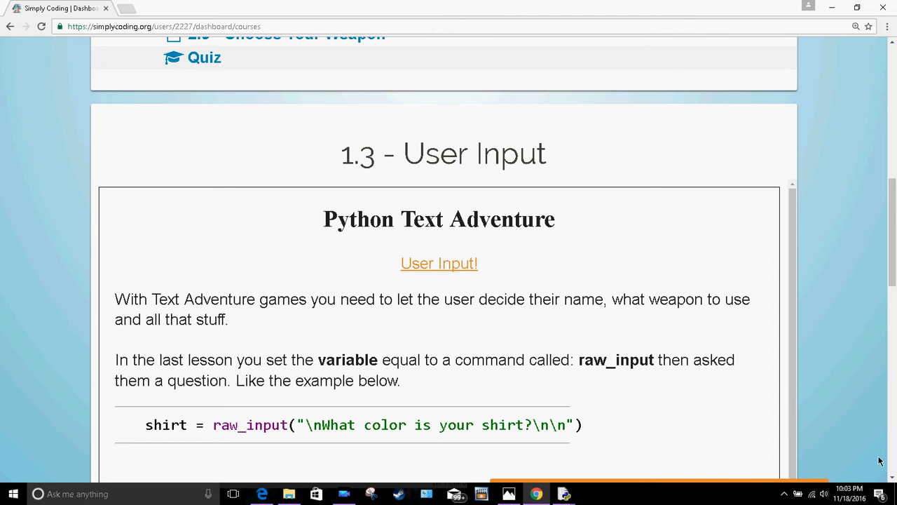
scroll(down, 3)
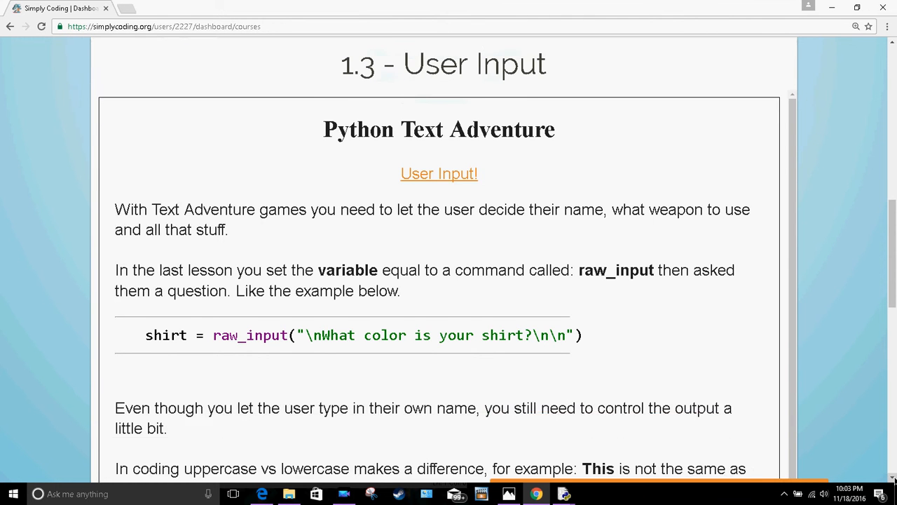
scroll(down, 3)
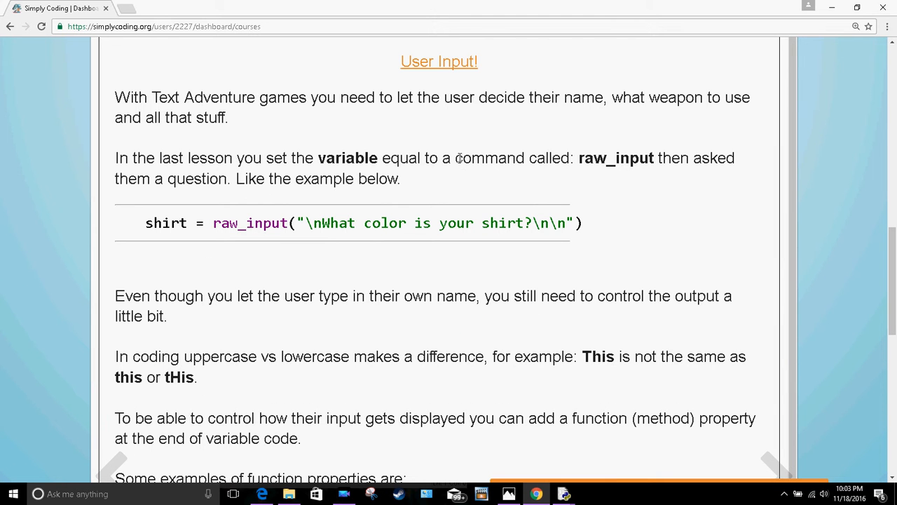
mouse_move(568, 176)
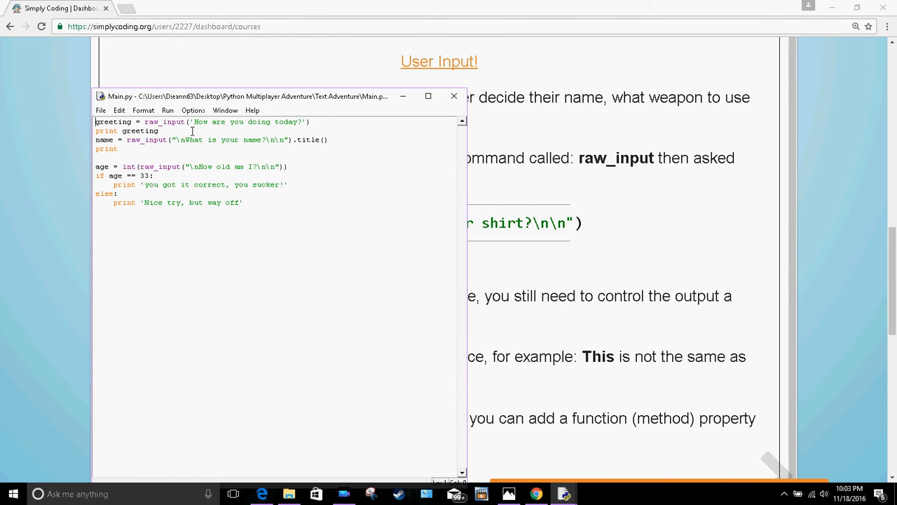
mouse_move(272, 151)
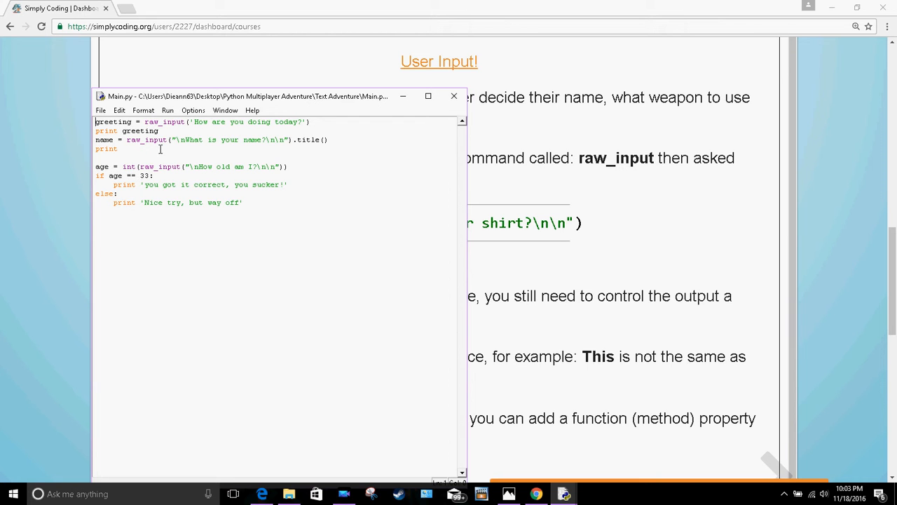
mouse_move(314, 152)
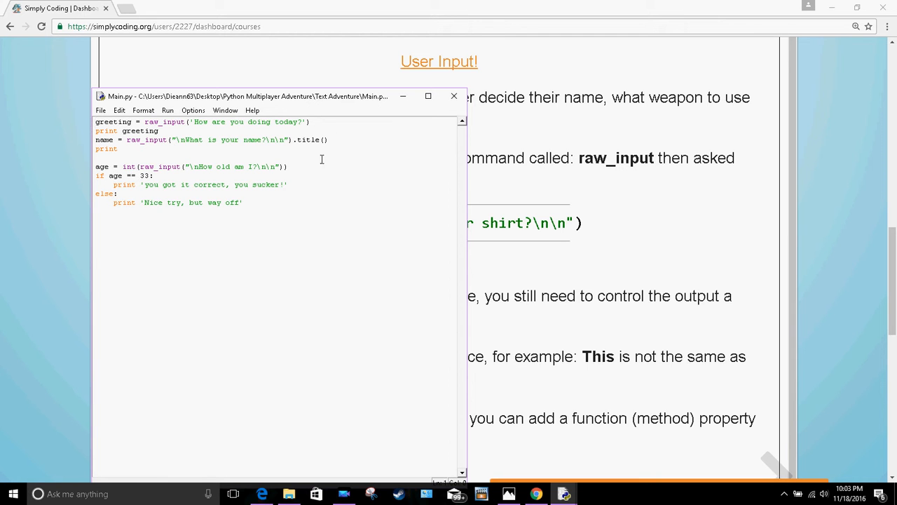
mouse_move(255, 135)
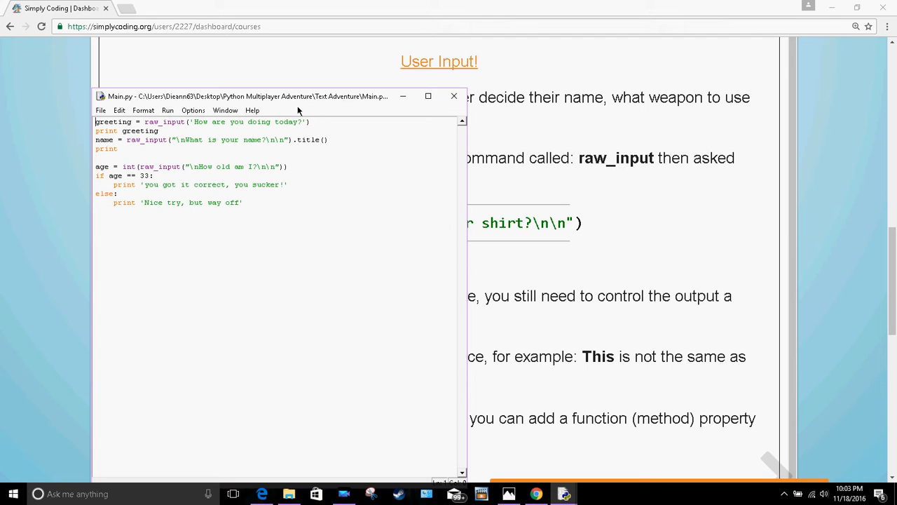
mouse_move(326, 159)
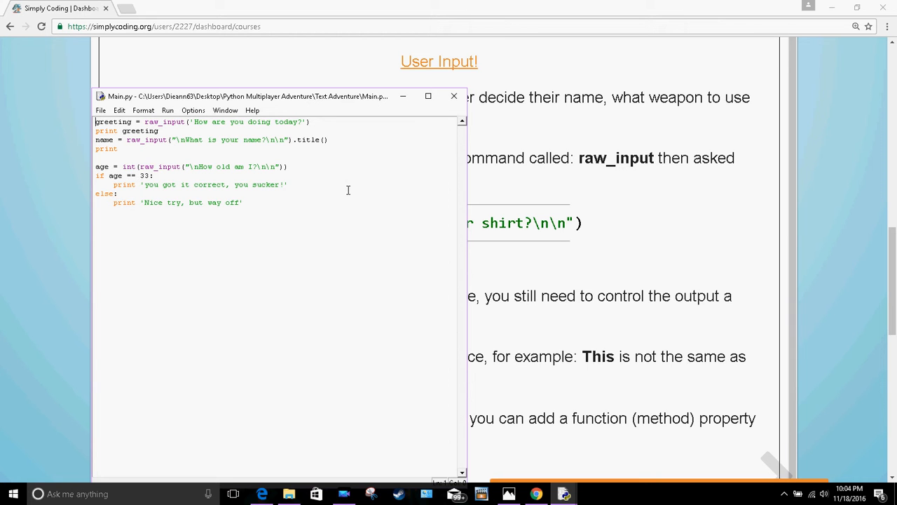
mouse_move(334, 168)
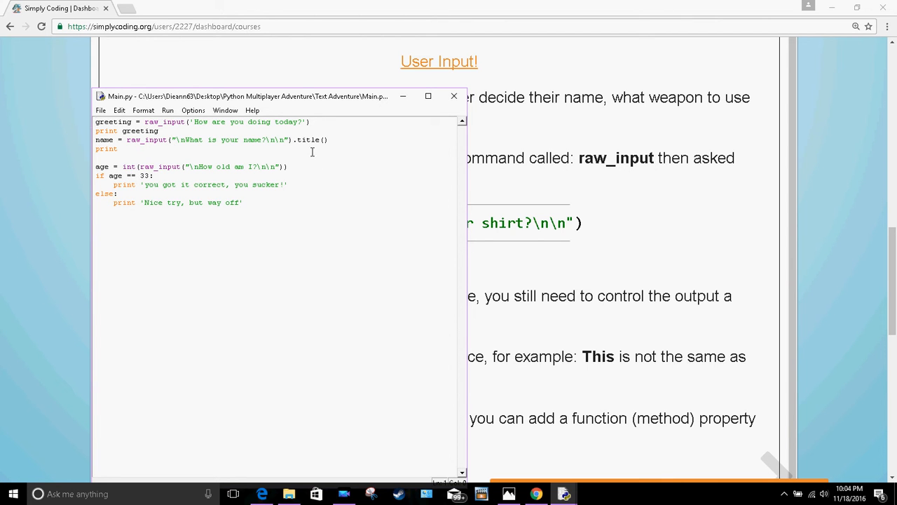
mouse_move(303, 144)
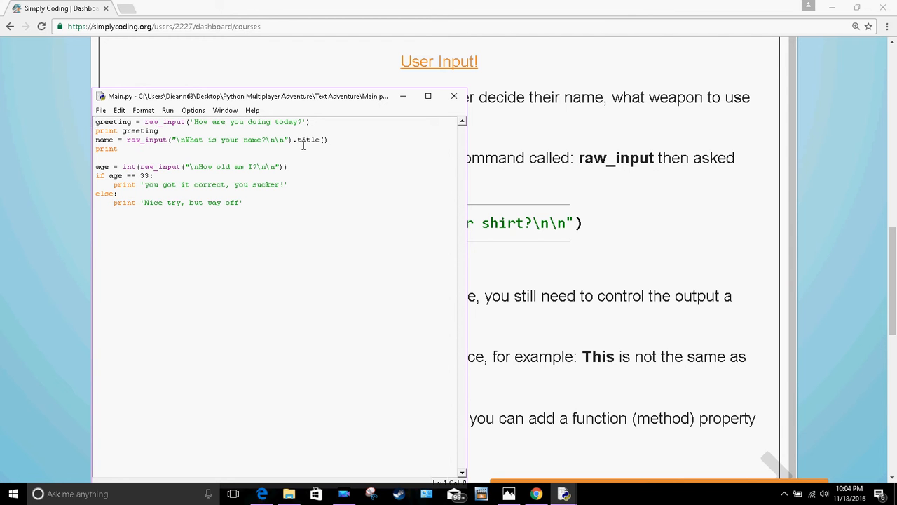
mouse_move(325, 154)
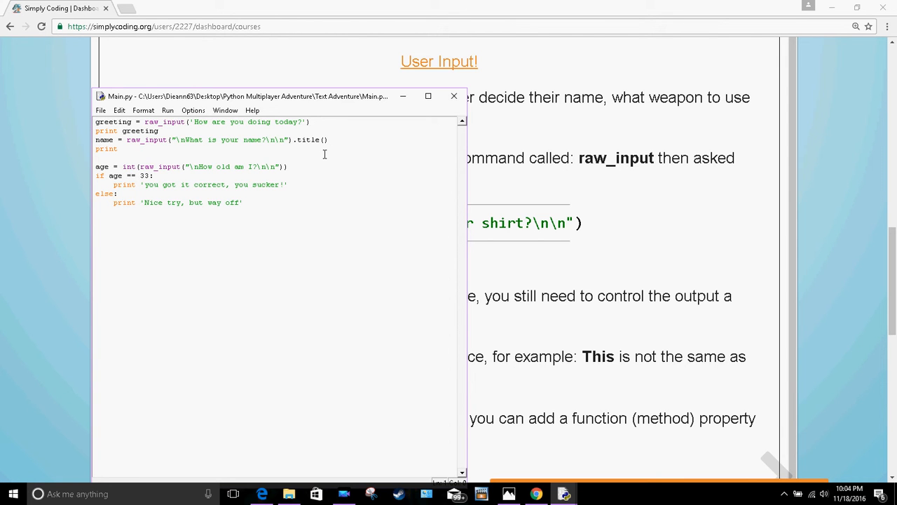
Bring the User Input lesson back in front and read down to the title() example and Activity heading
click(455, 95)
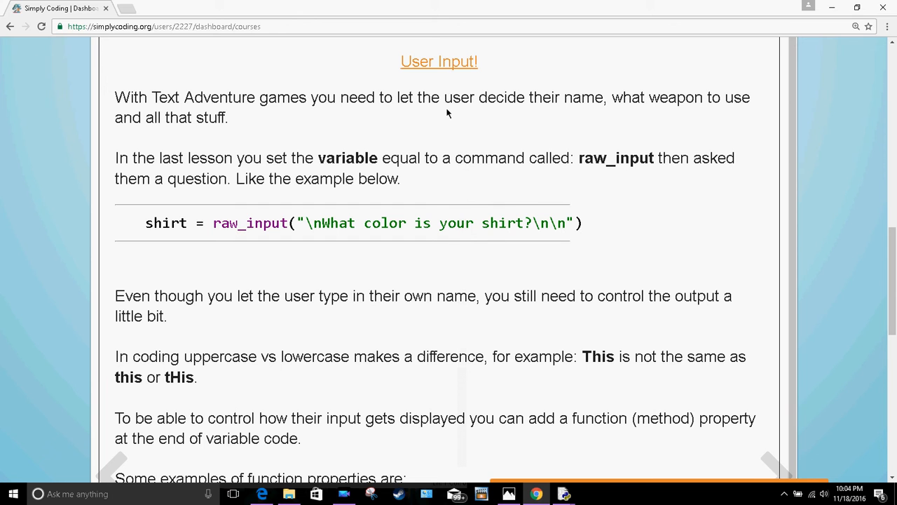
mouse_move(463, 68)
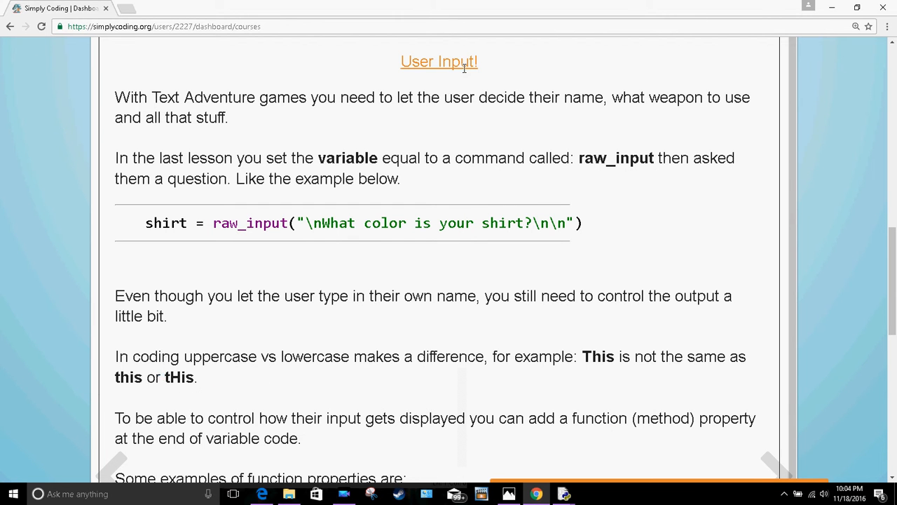
mouse_move(722, 54)
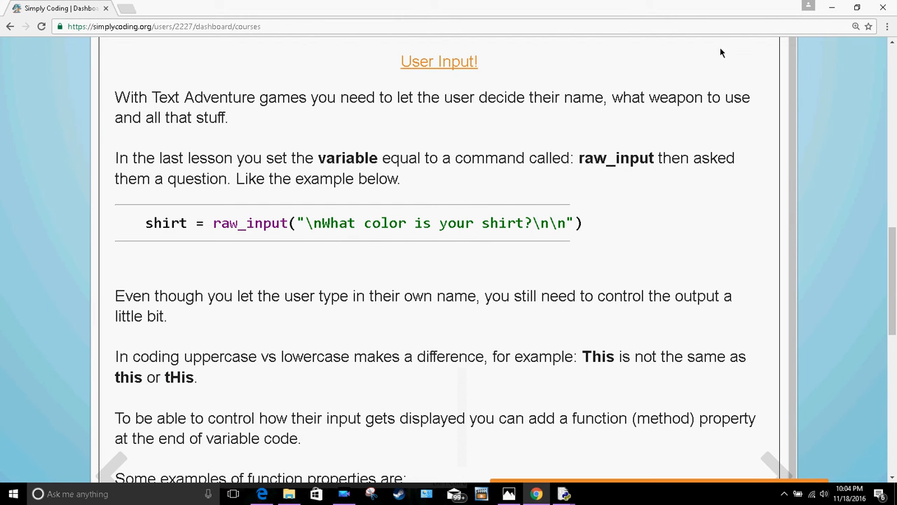
mouse_move(422, 241)
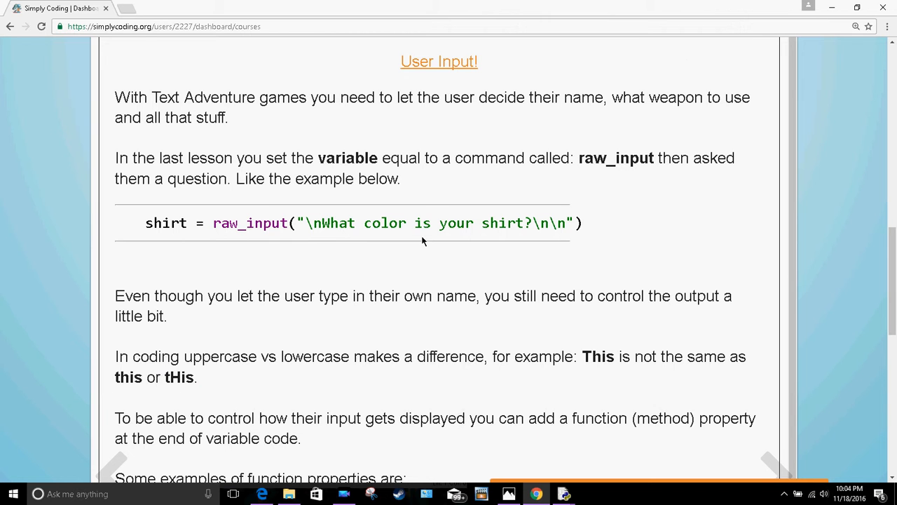
click(250, 223)
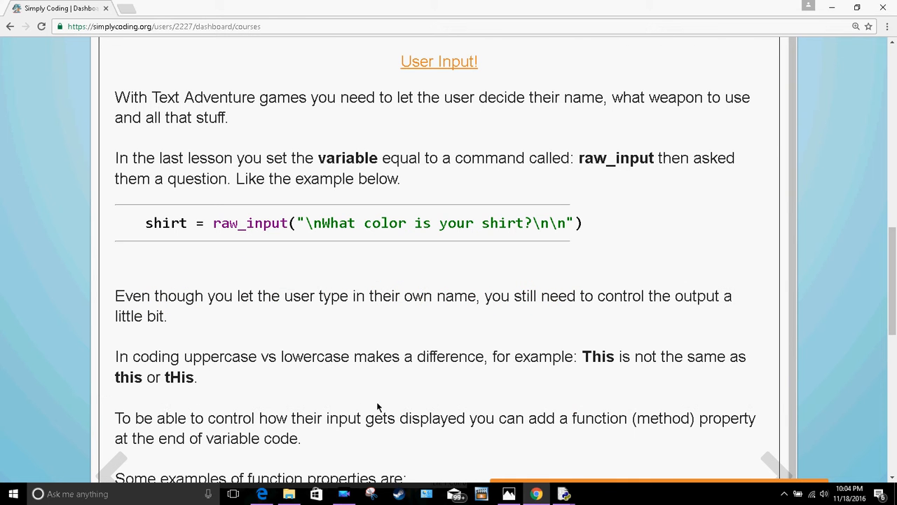
mouse_move(564, 494)
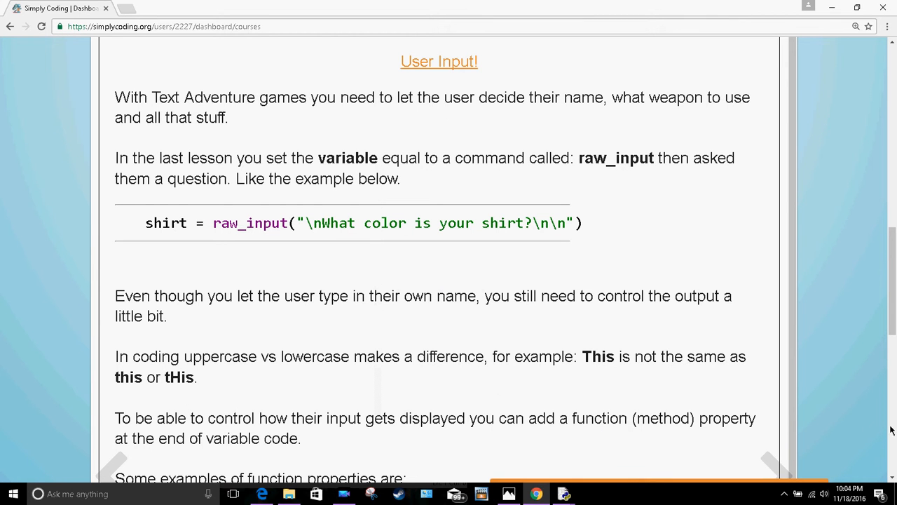
scroll(down, 3)
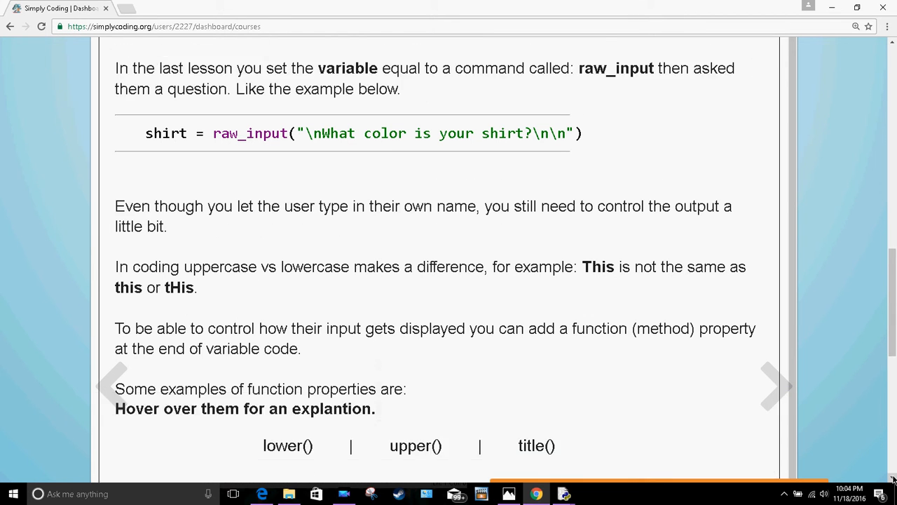
scroll(down, 3)
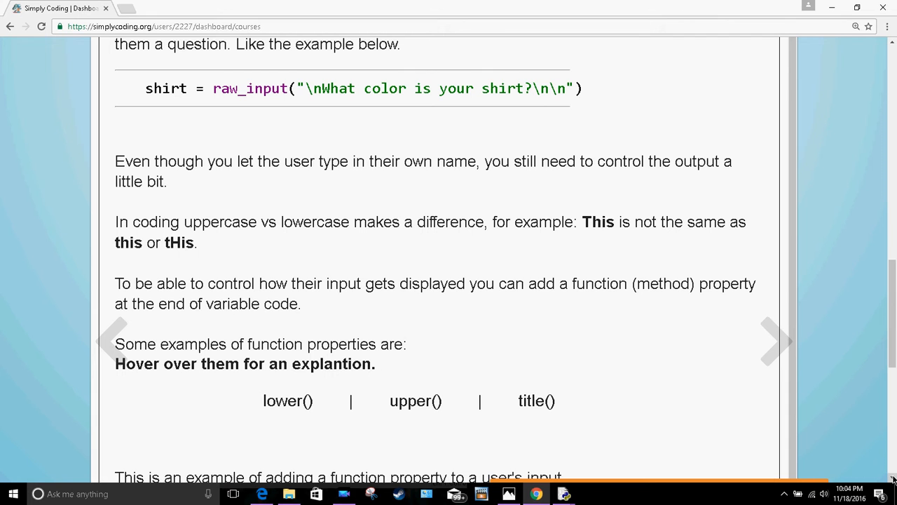
scroll(down, 3)
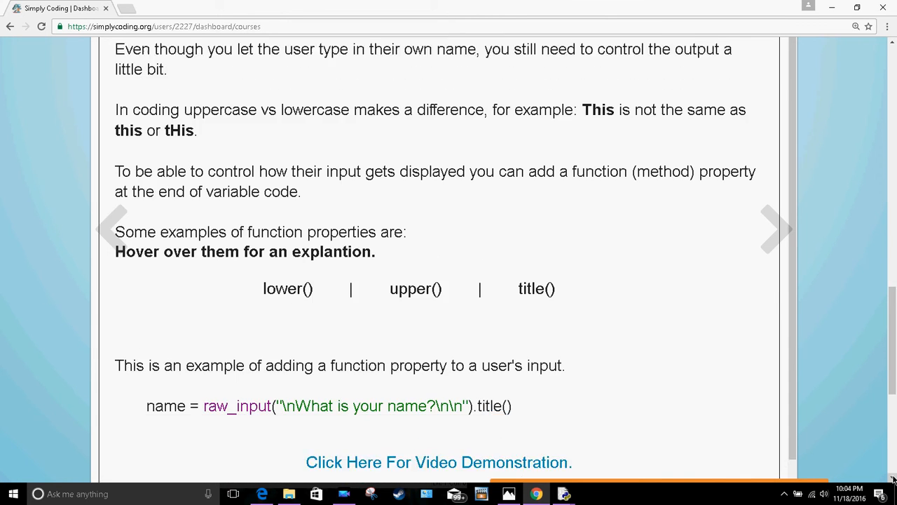
scroll(down, 3)
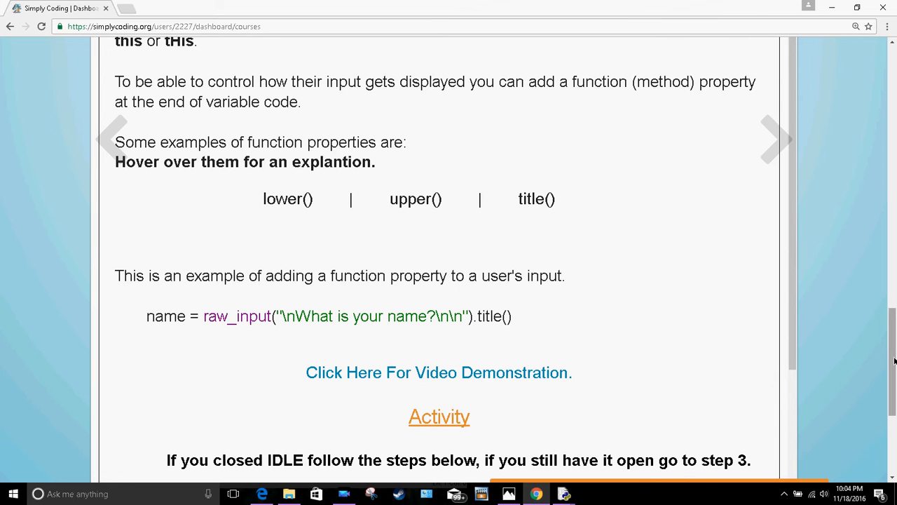
mouse_move(855, 137)
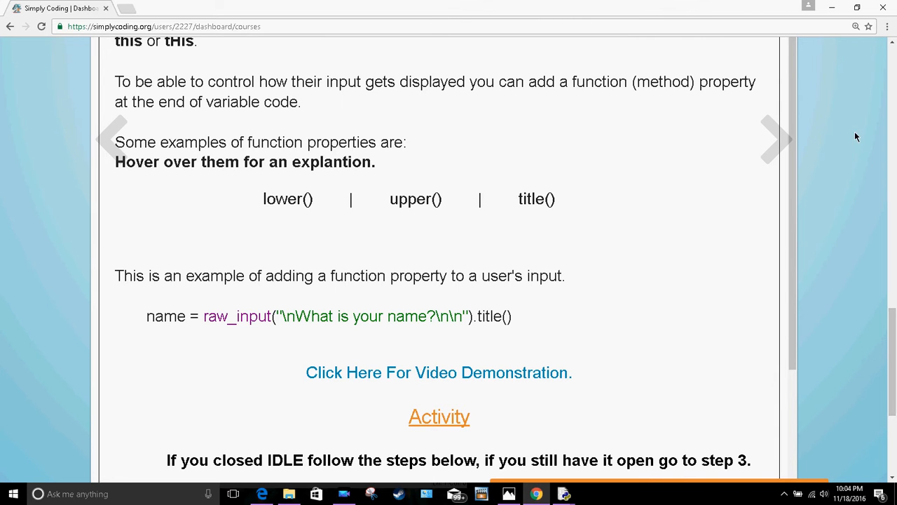
mouse_move(822, 194)
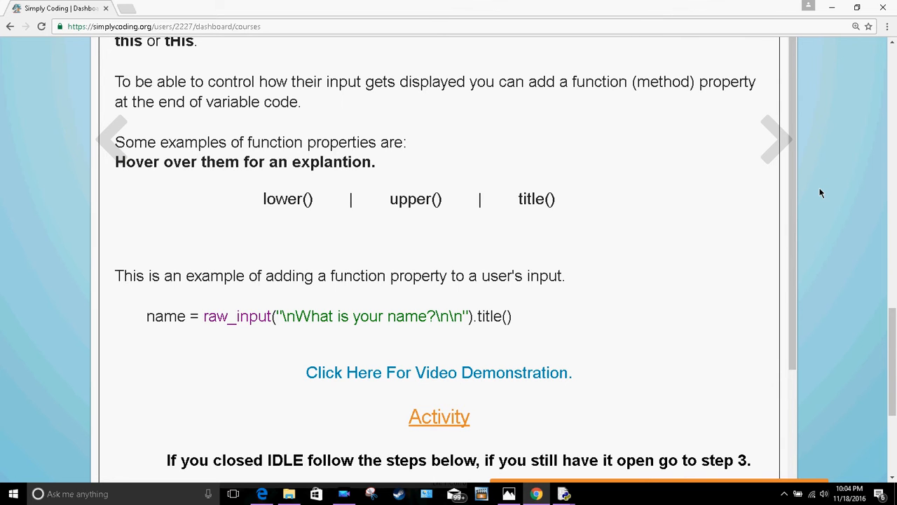
mouse_move(872, 105)
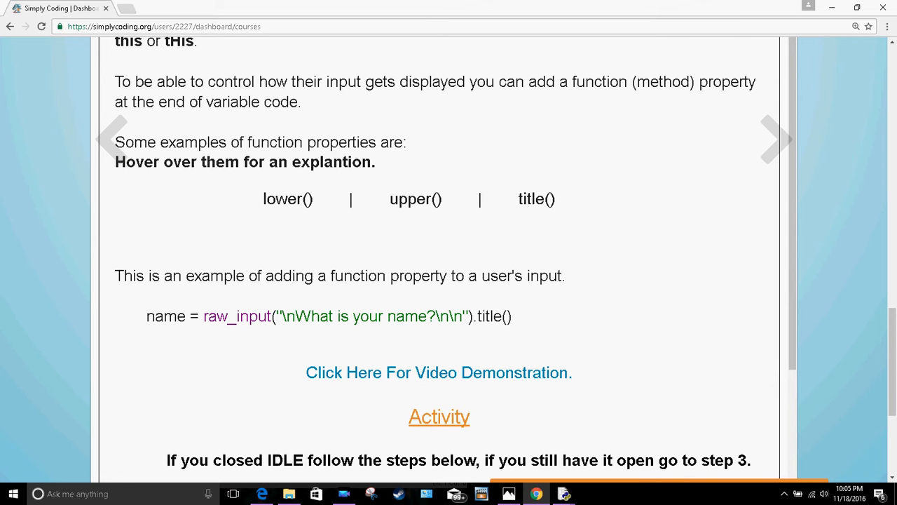
mouse_move(840, 113)
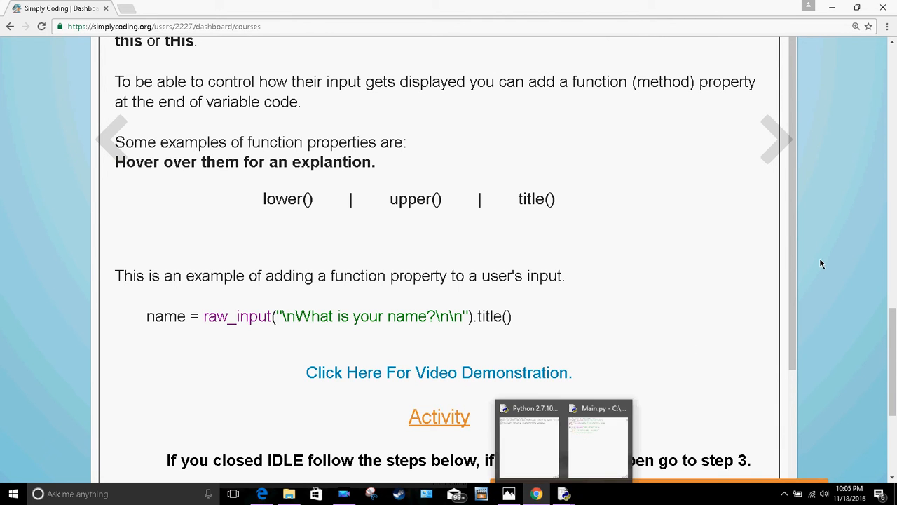
mouse_move(886, 59)
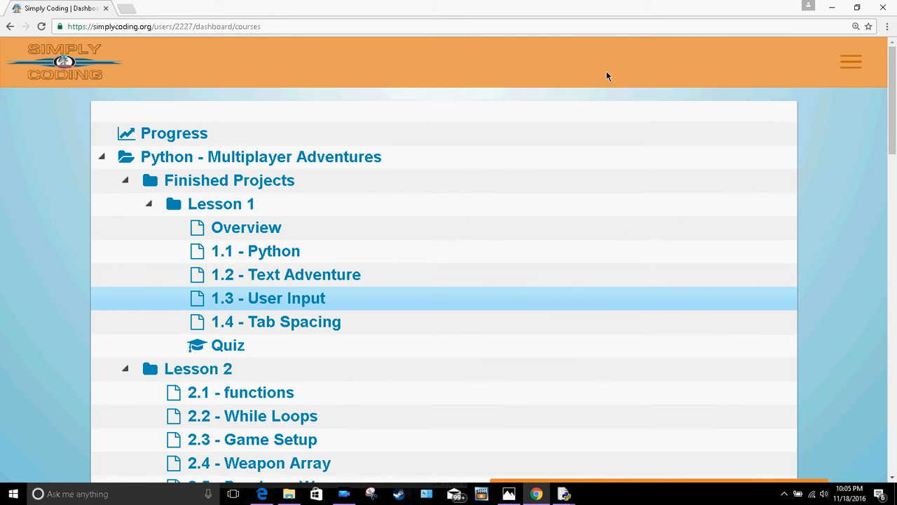
mouse_move(639, 85)
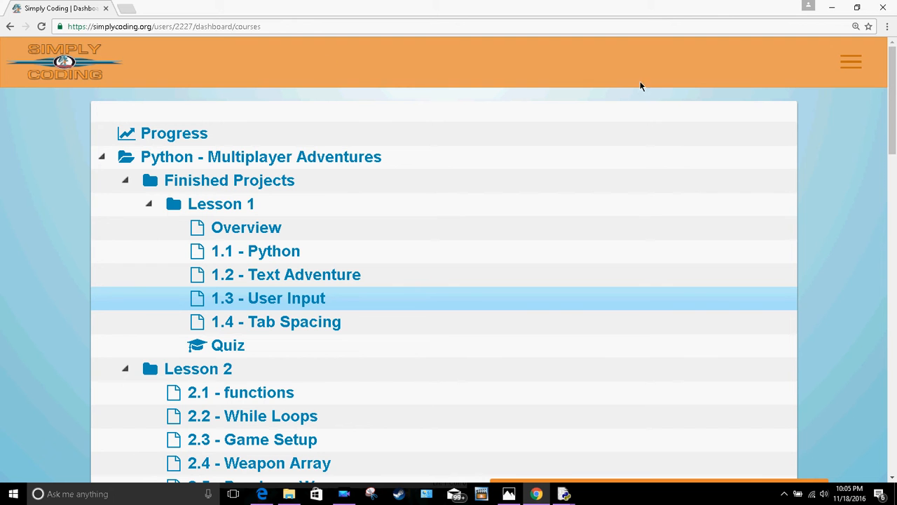
Go to Live Teacher Sessions via the navigation menu and scroll to the Archived Sessions table
click(851, 62)
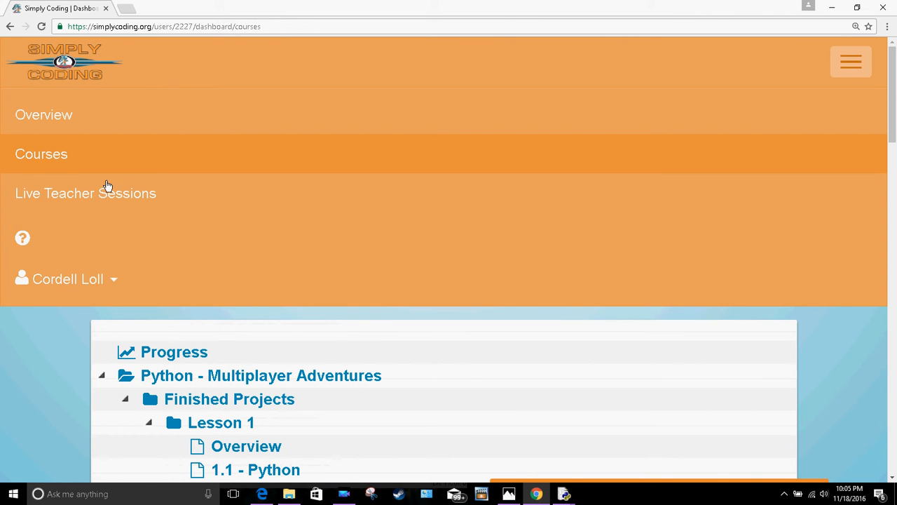
mouse_move(112, 202)
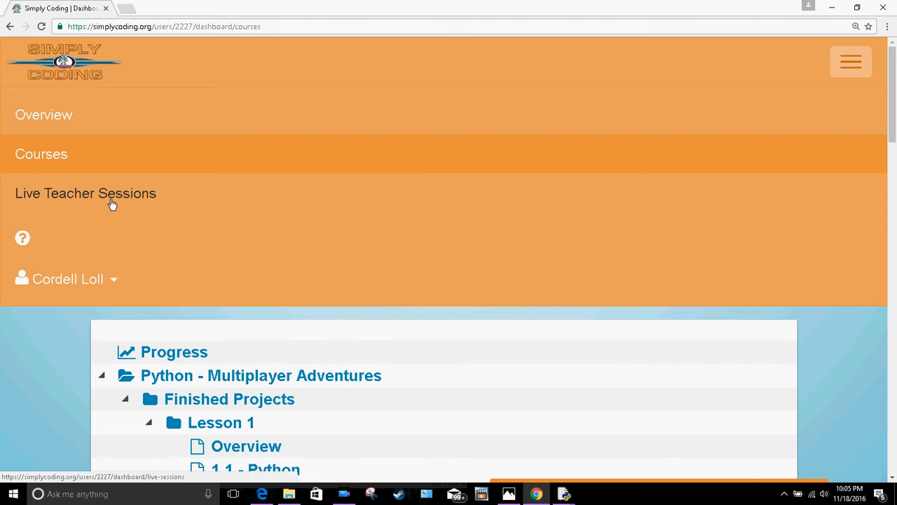
click(86, 194)
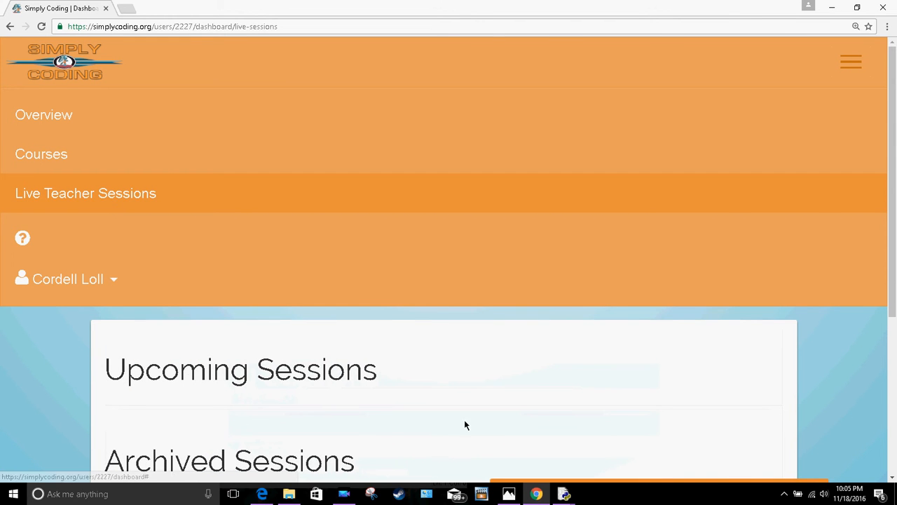
scroll(down, 3)
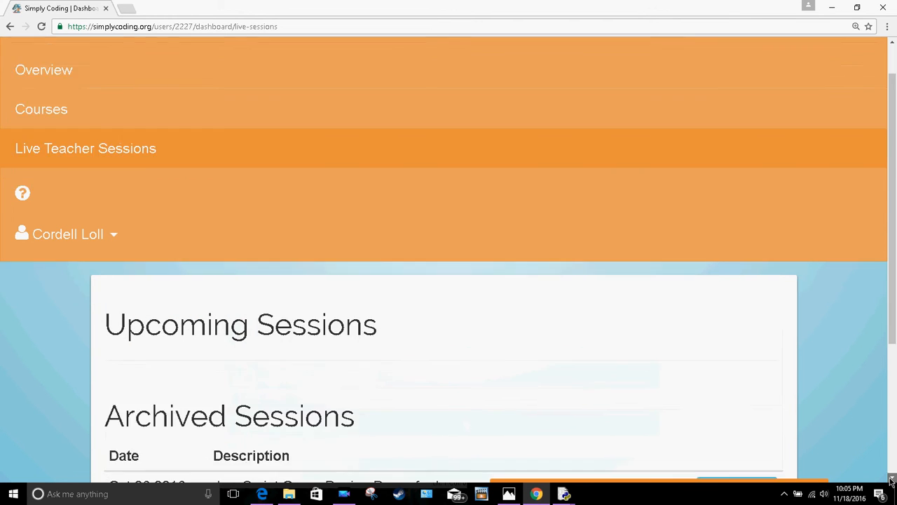
scroll(down, 3)
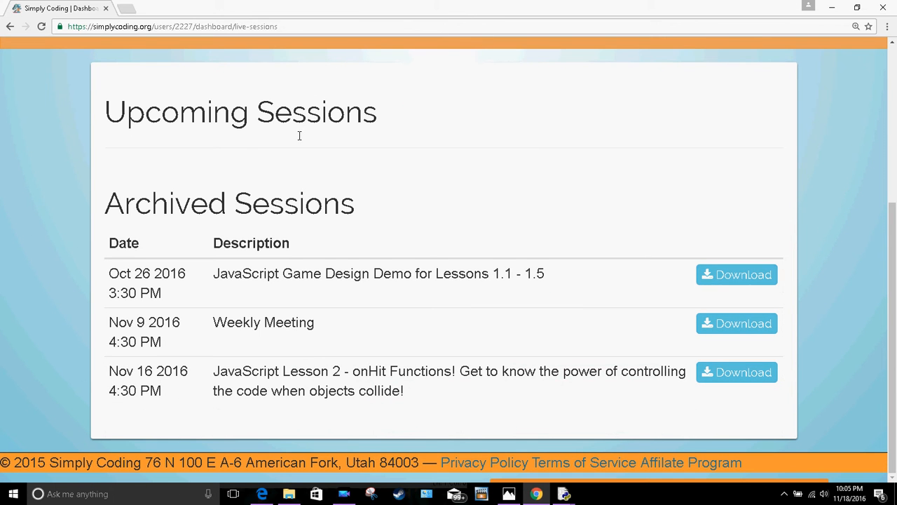
mouse_move(541, 275)
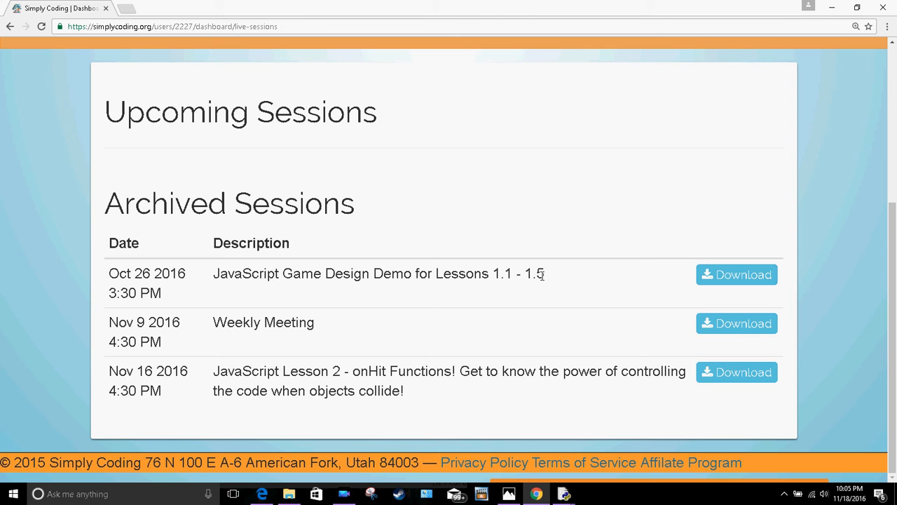
mouse_move(171, 276)
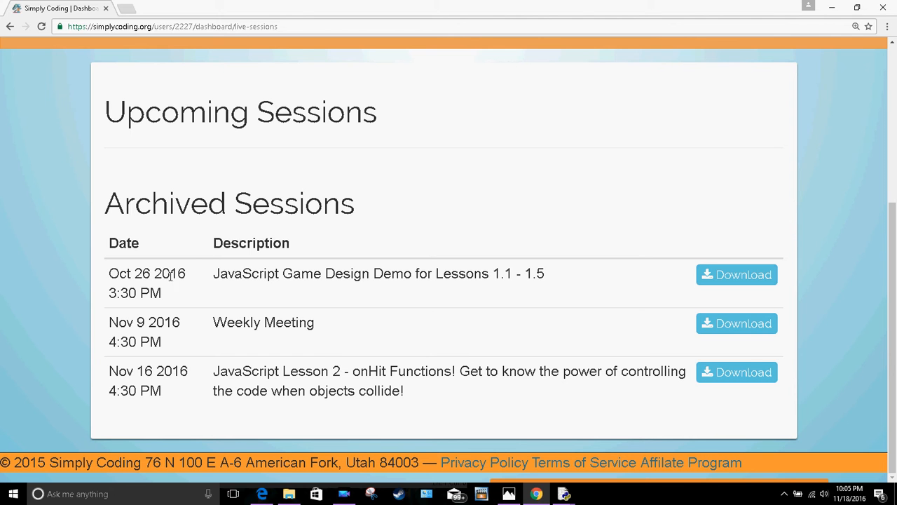
mouse_move(331, 275)
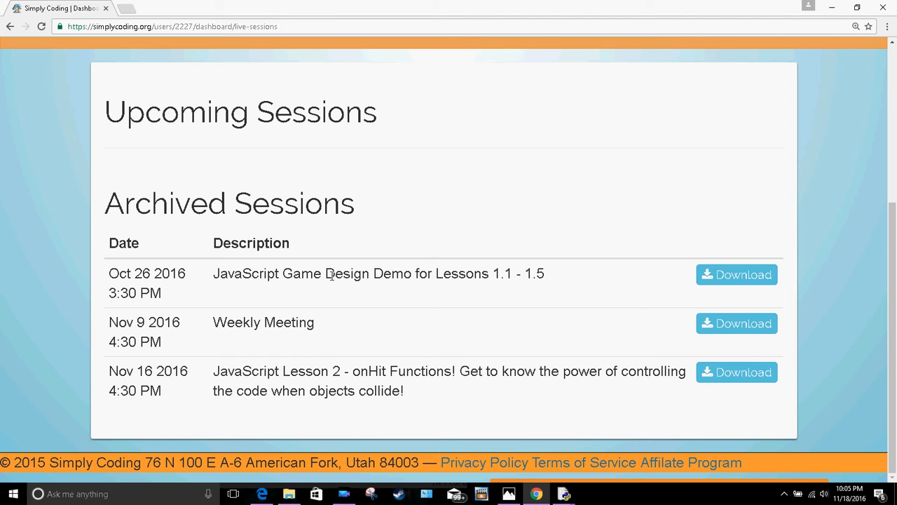
mouse_move(508, 288)
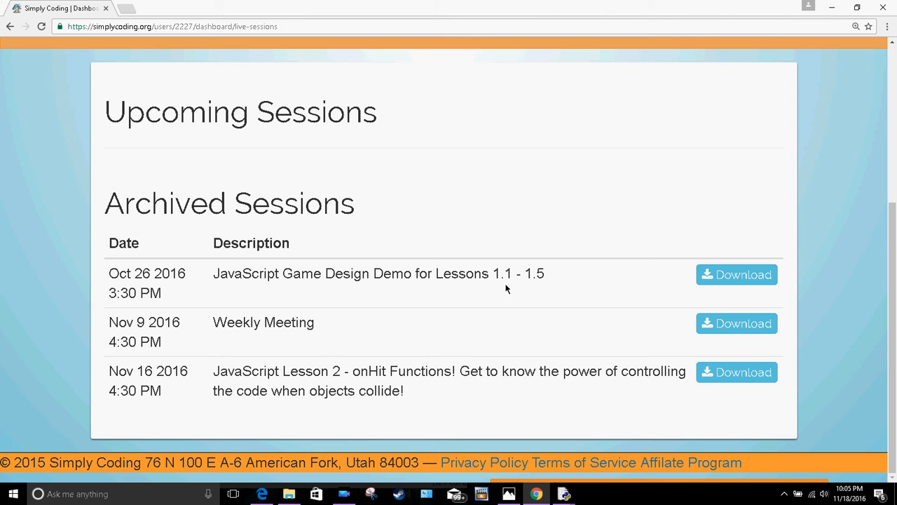
mouse_move(312, 349)
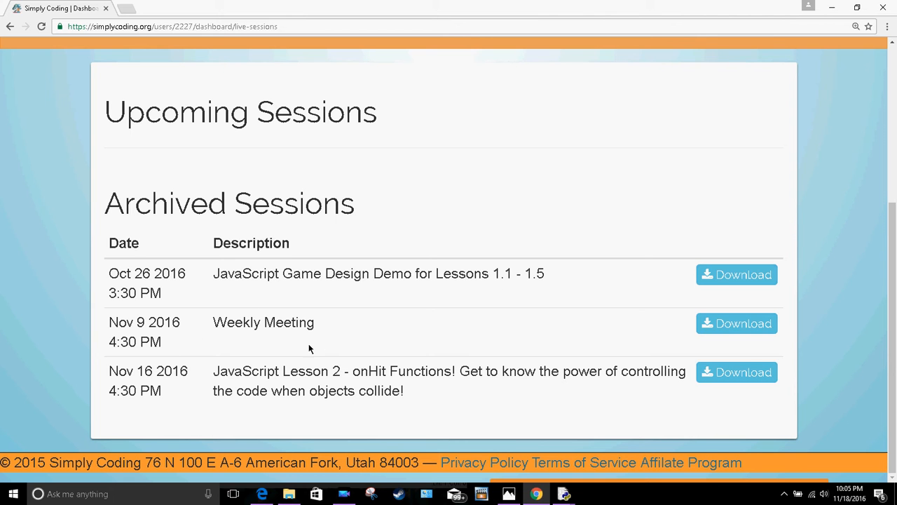
mouse_move(736, 274)
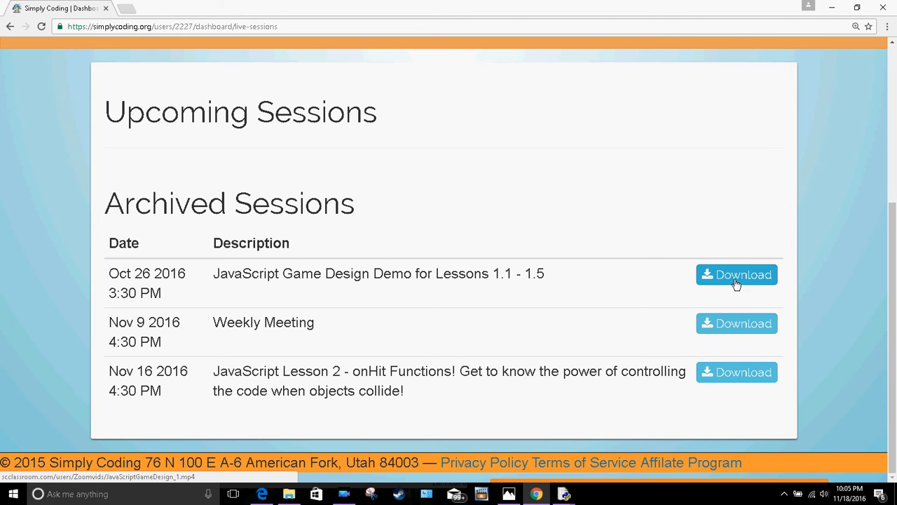
mouse_move(772, 325)
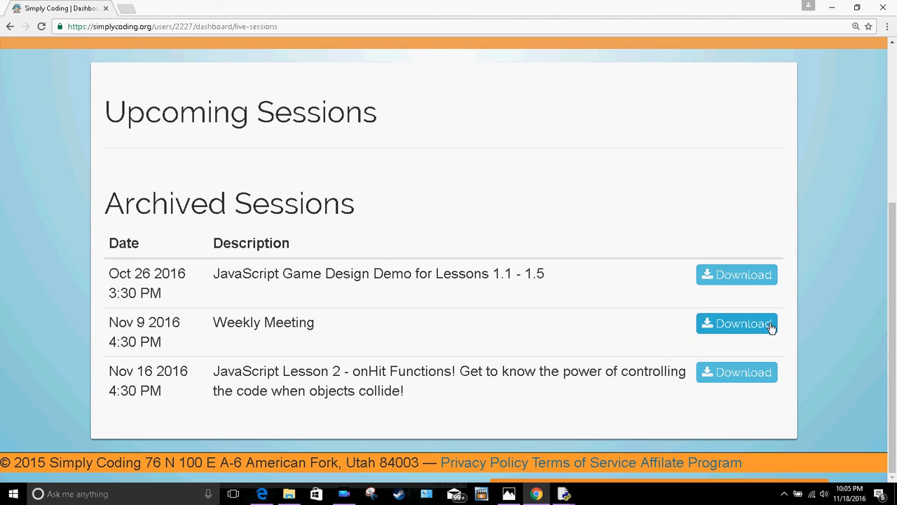
mouse_move(890, 482)
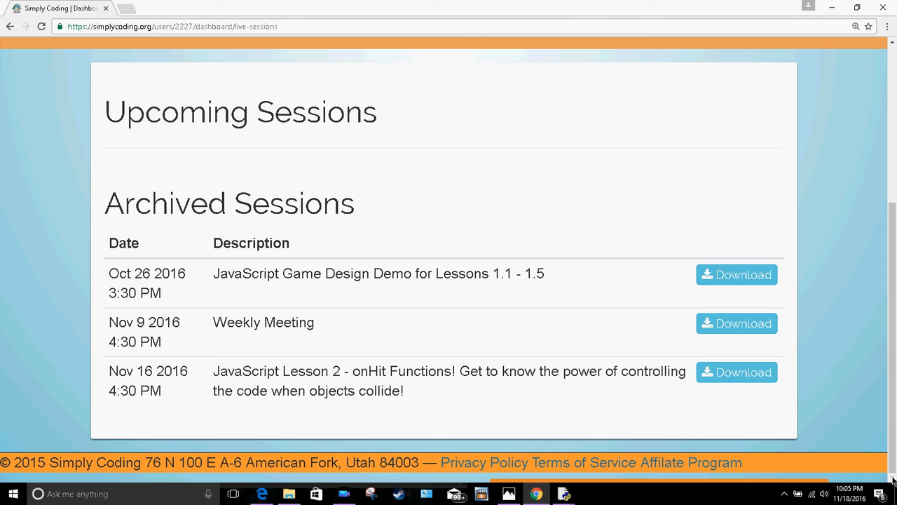
mouse_move(850, 379)
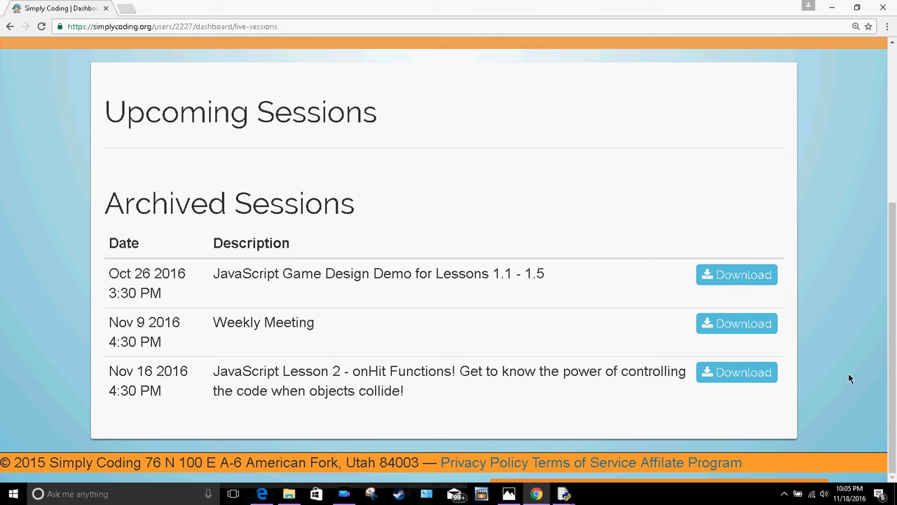
mouse_move(724, 391)
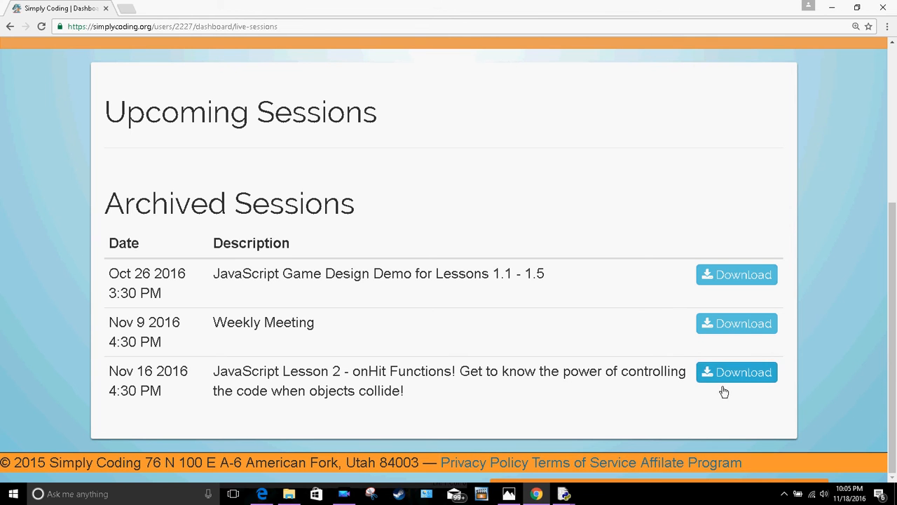
click(736, 371)
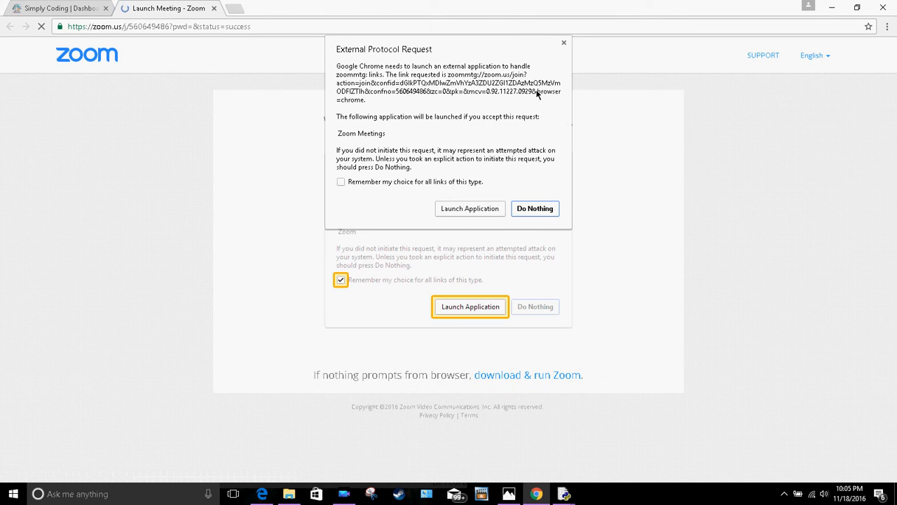
click(564, 42)
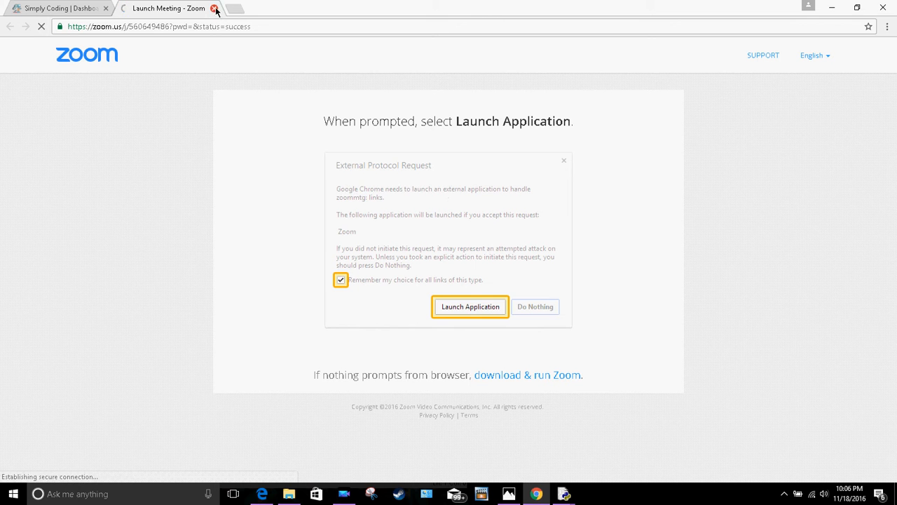
click(216, 8)
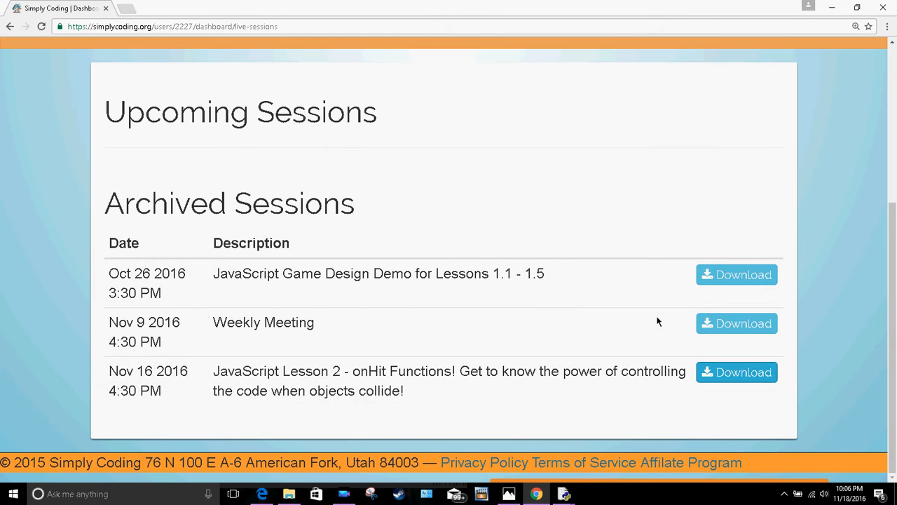
click(736, 274)
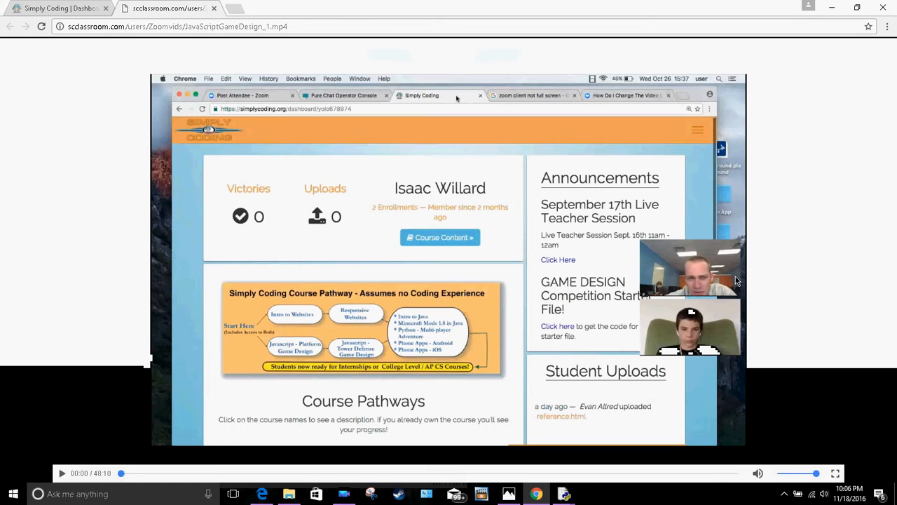
click(61, 472)
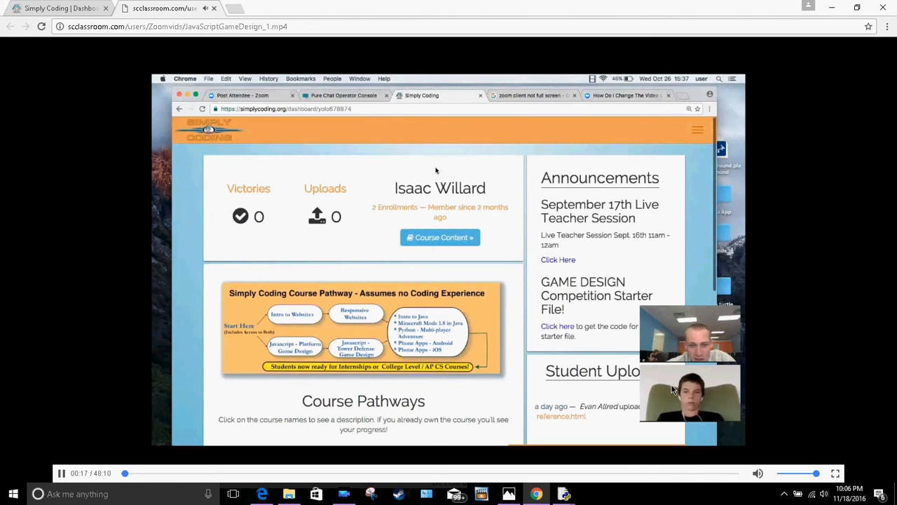
double_click(440, 187)
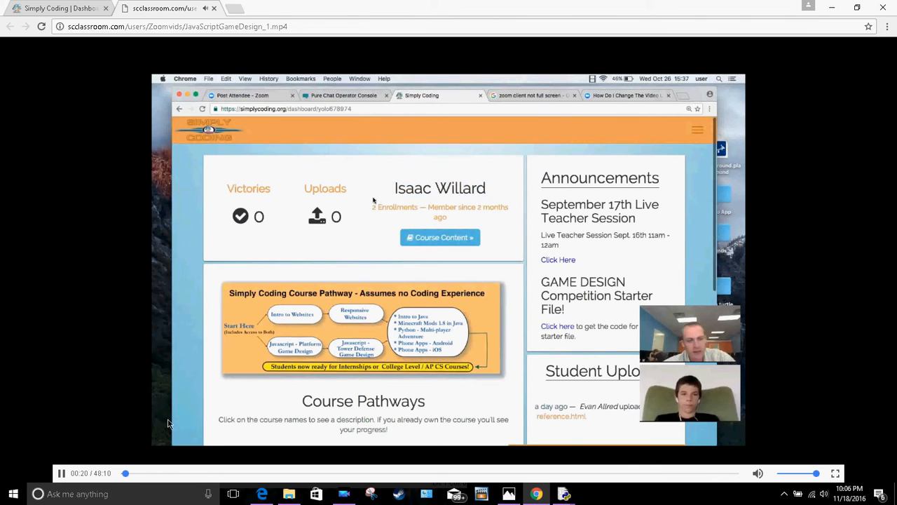
click(62, 474)
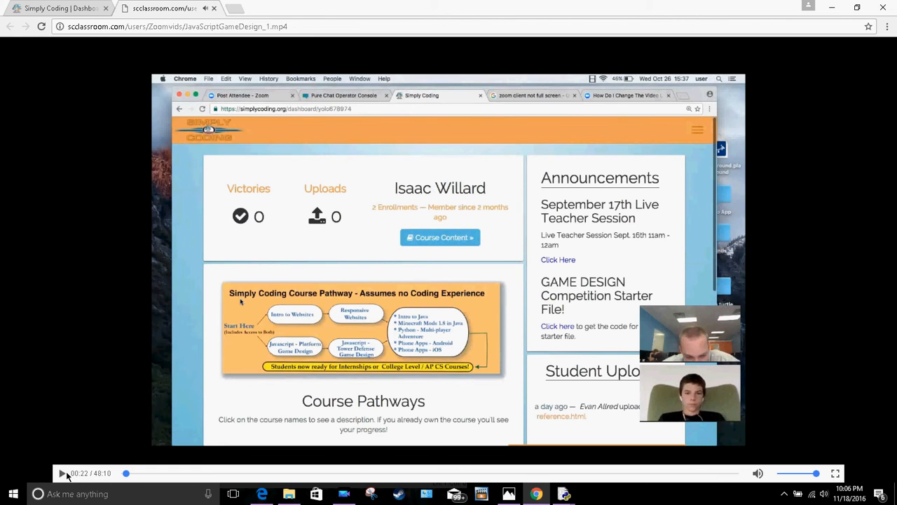
mouse_move(757, 334)
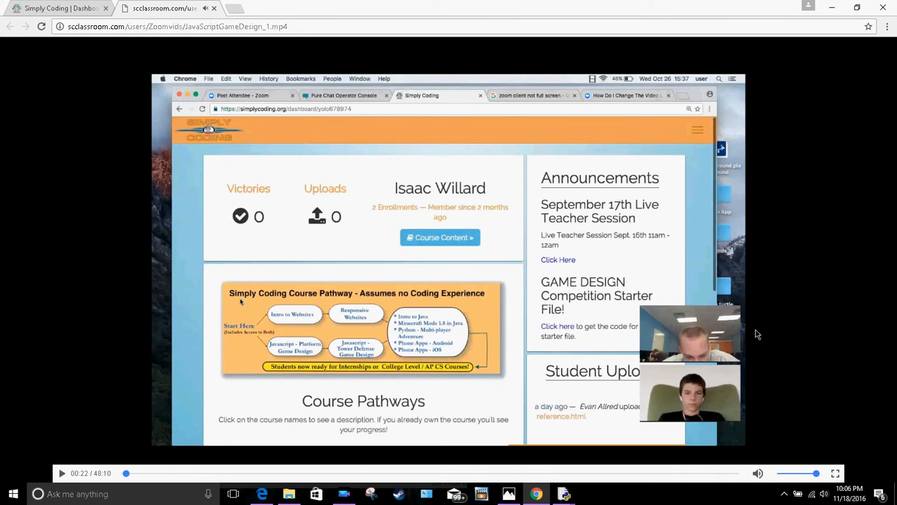
mouse_move(689, 157)
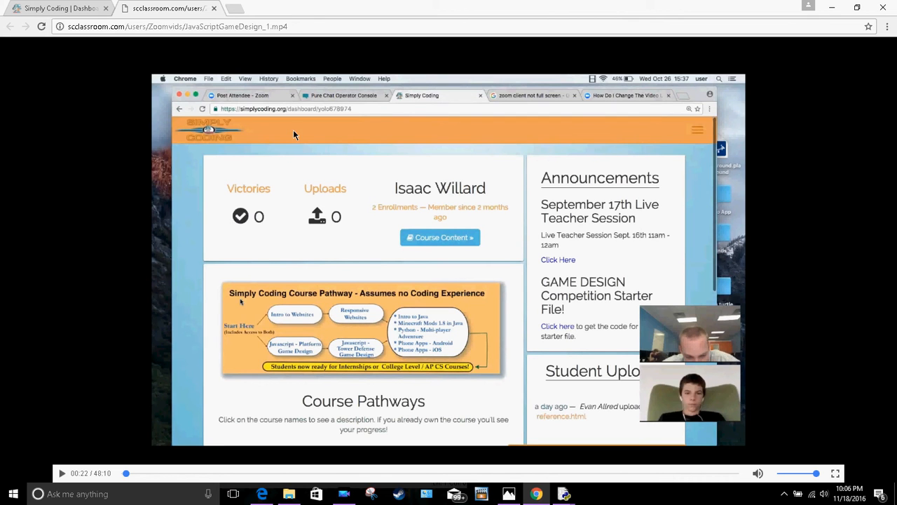
mouse_move(695, 341)
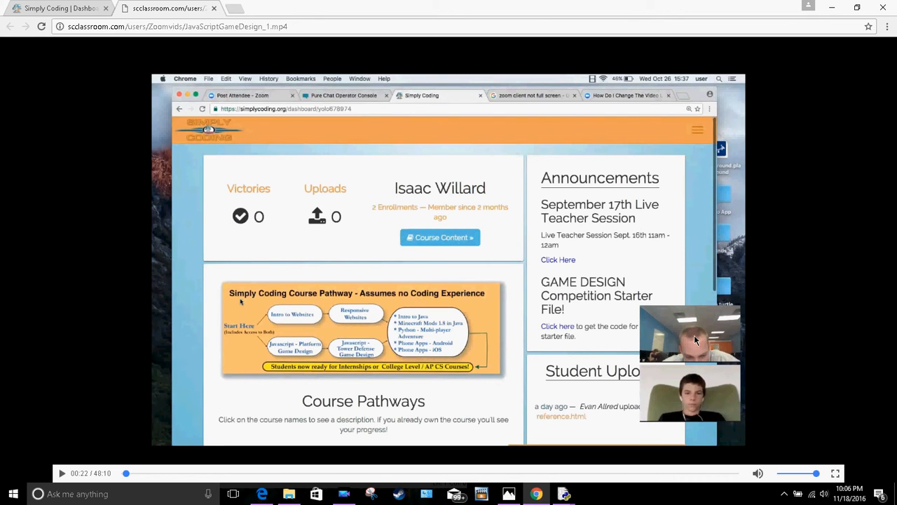
mouse_move(608, 196)
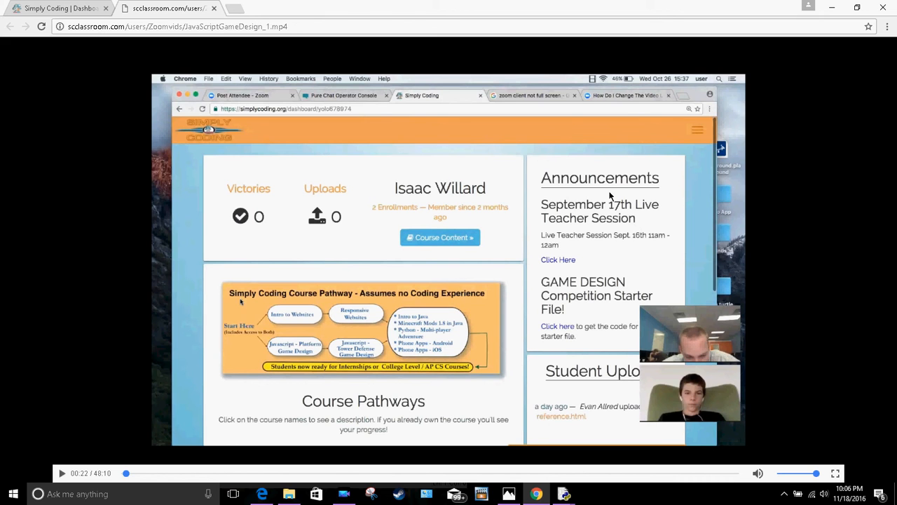
mouse_move(561, 92)
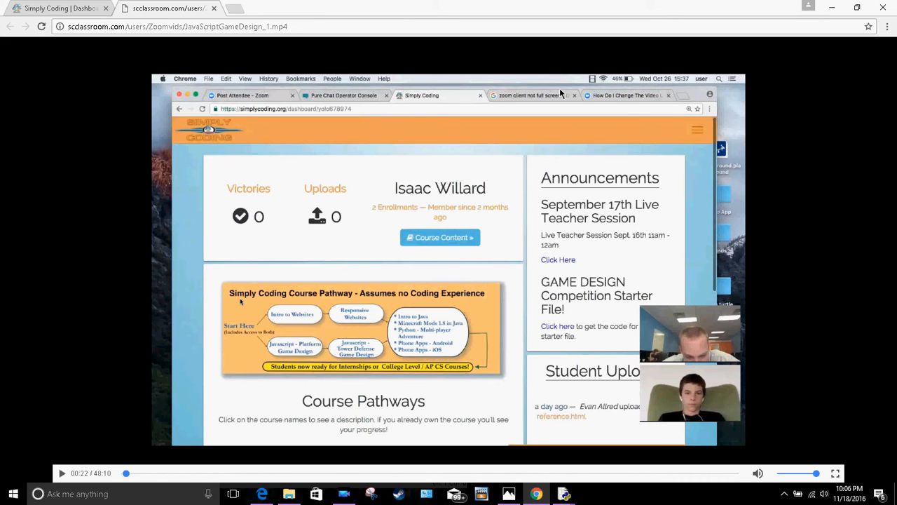
mouse_move(188, 77)
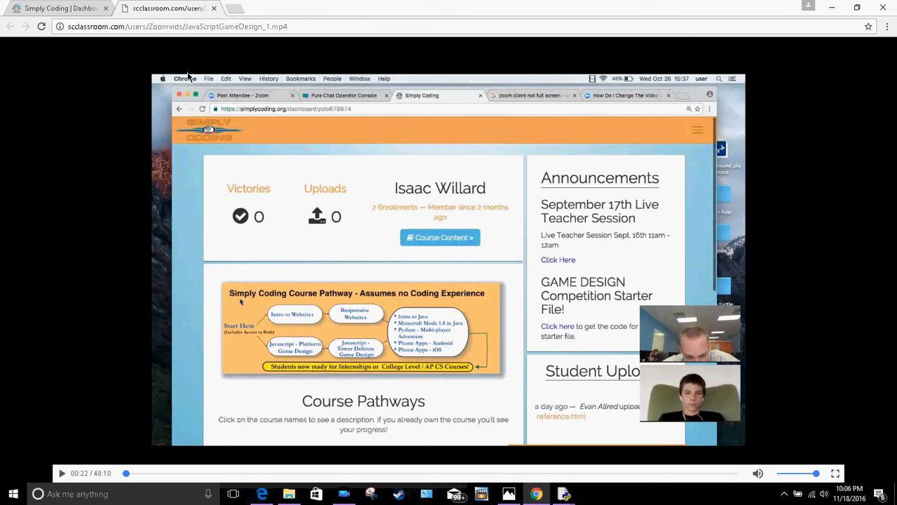
mouse_move(600, 264)
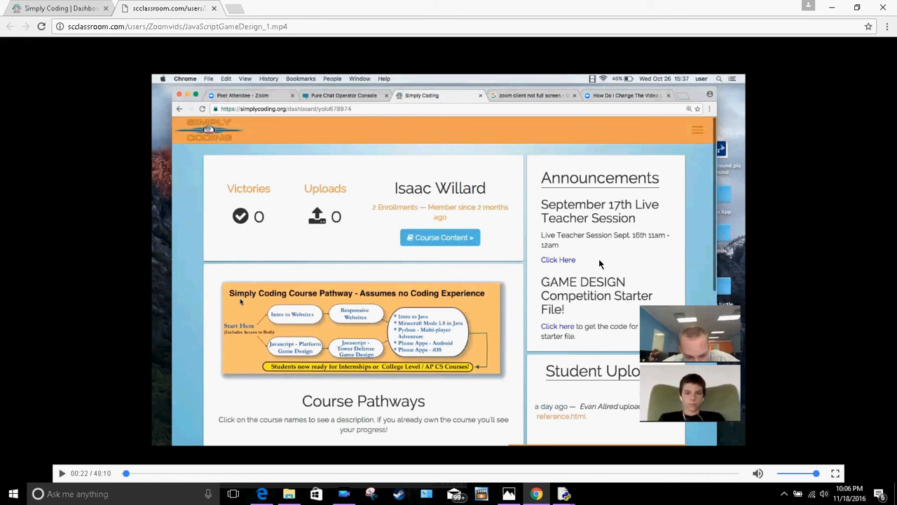
mouse_move(440, 208)
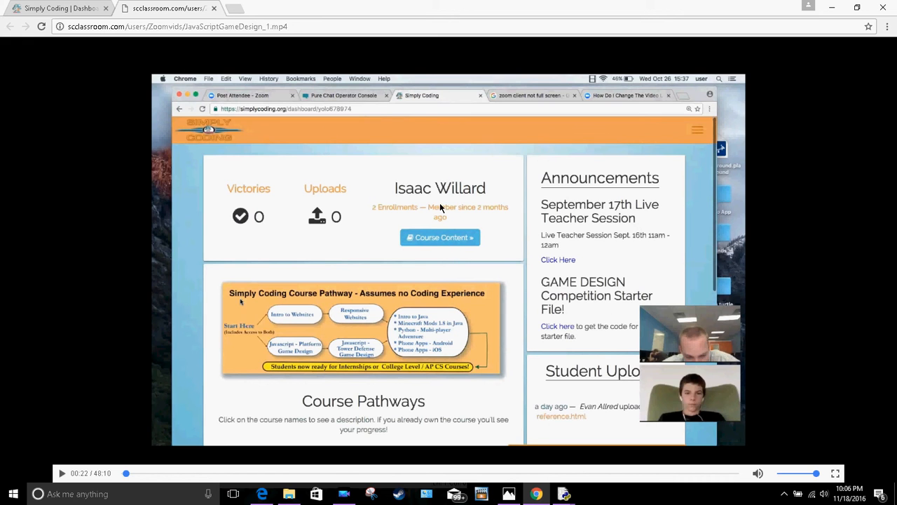
mouse_move(418, 174)
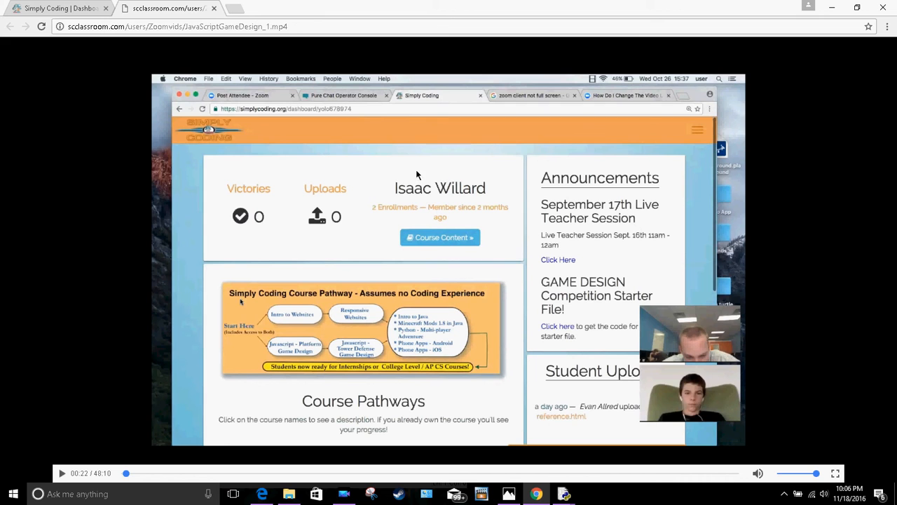
mouse_move(452, 213)
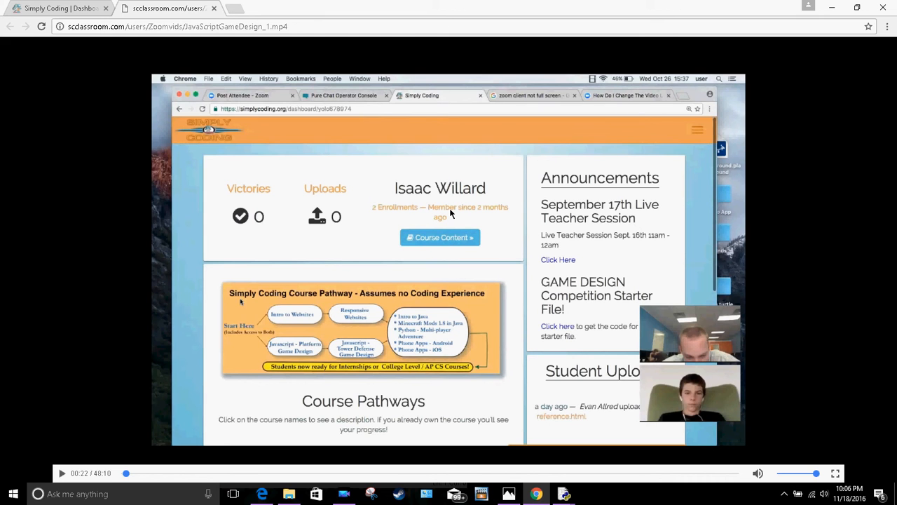
mouse_move(502, 328)
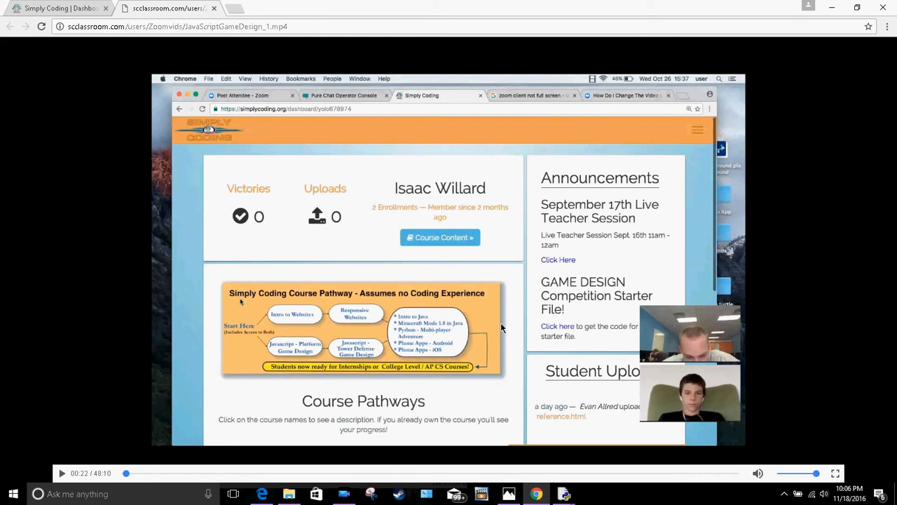
mouse_move(571, 274)
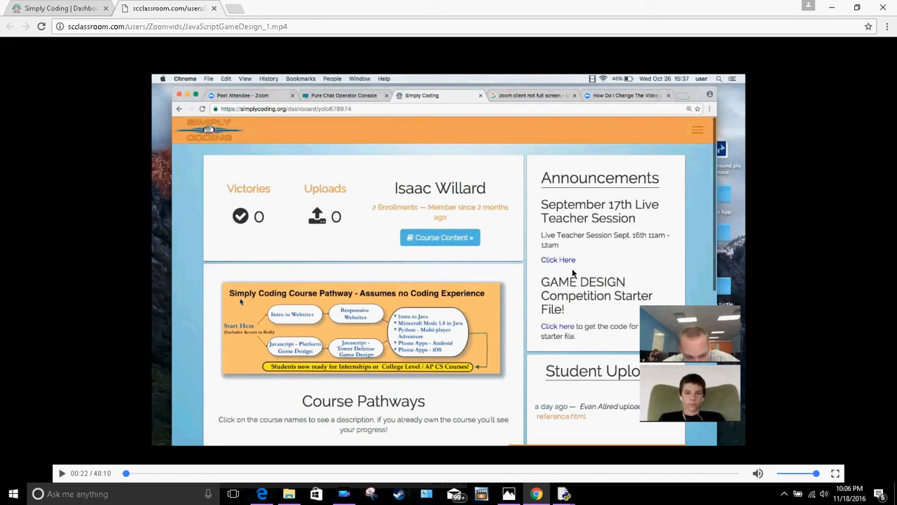
mouse_move(423, 312)
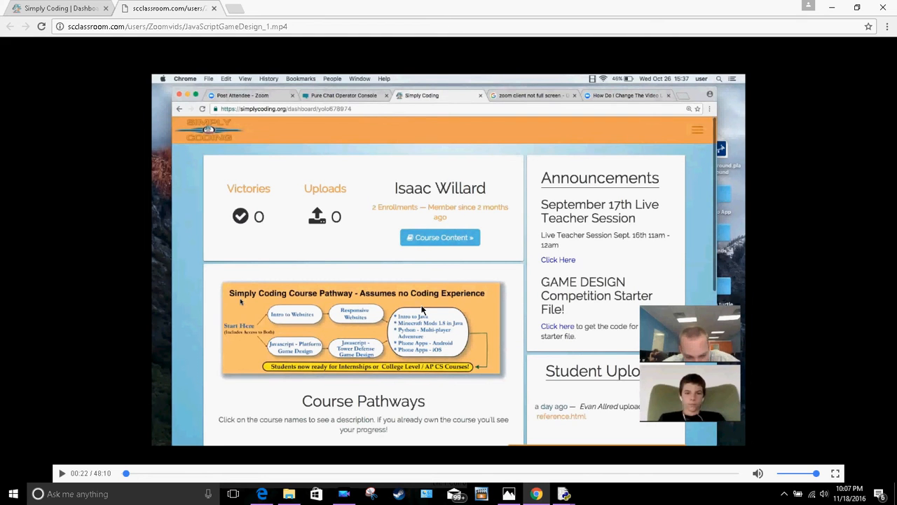
mouse_move(612, 424)
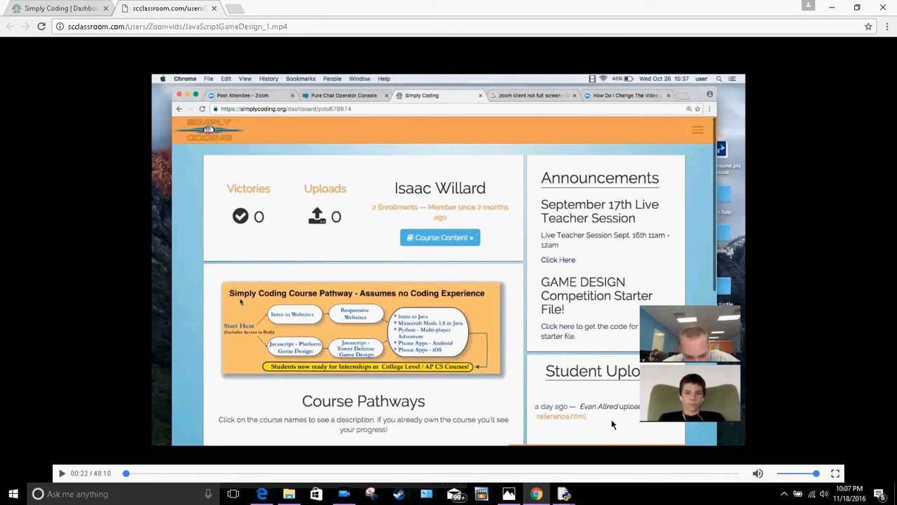
mouse_move(704, 413)
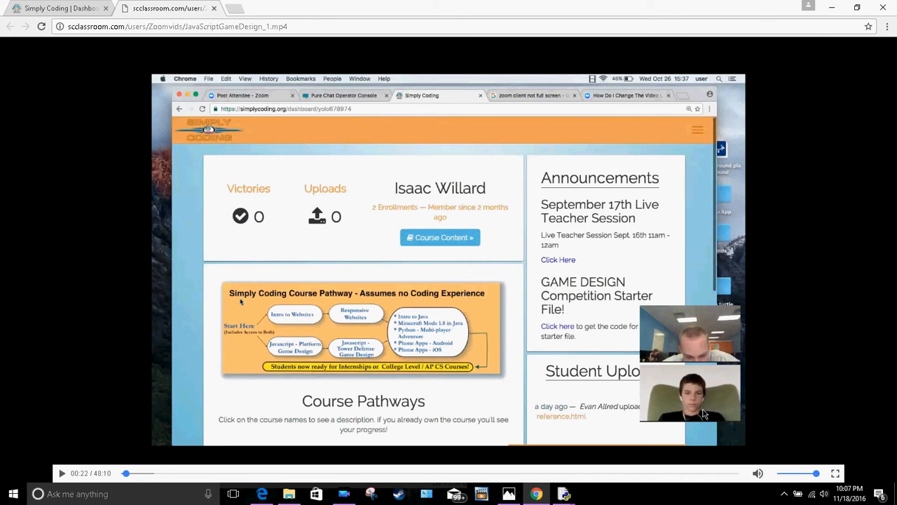
mouse_move(628, 115)
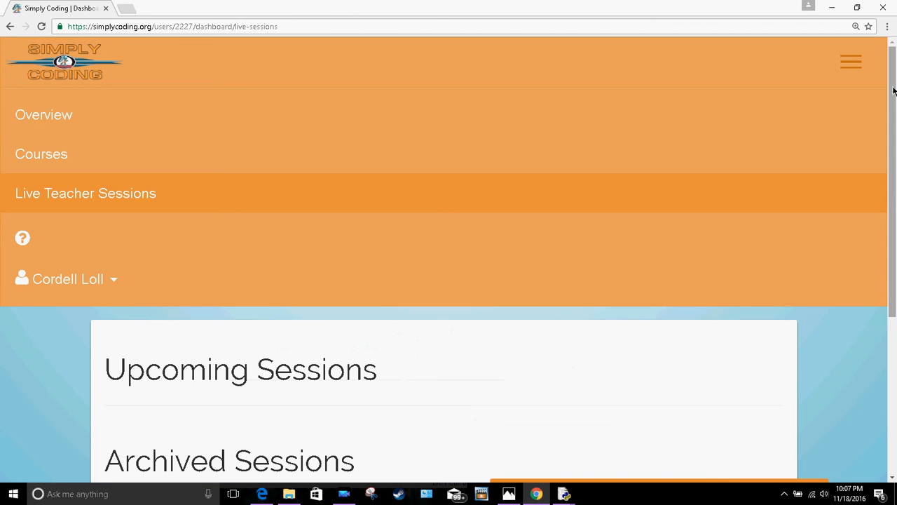
mouse_move(171, 165)
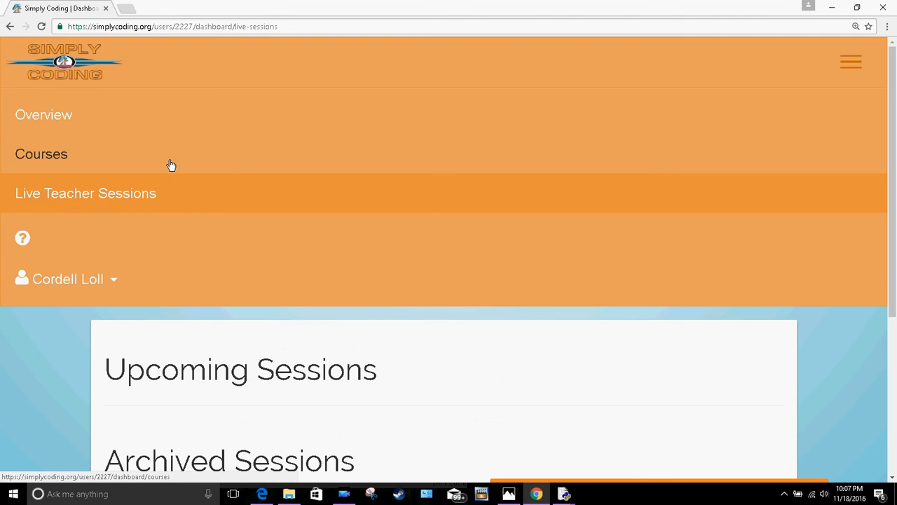
mouse_move(44, 165)
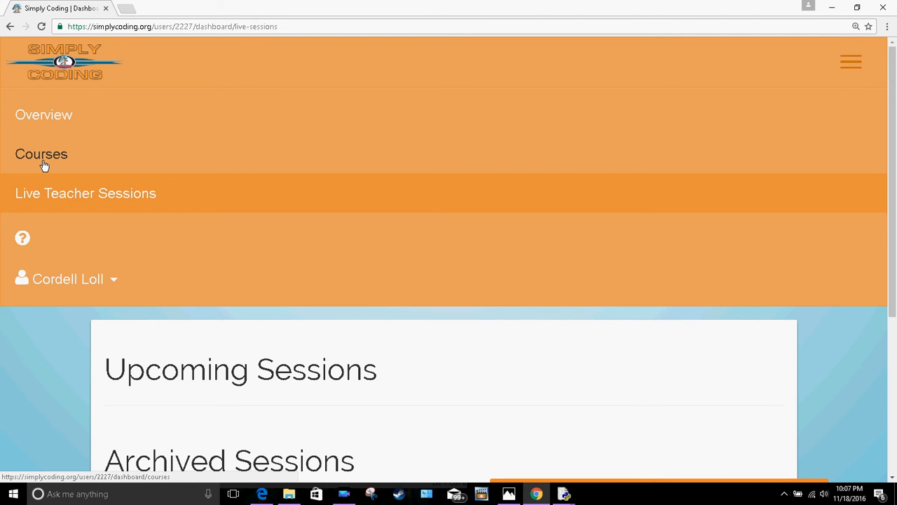
Open the Courses page and expand Python - Multiplayer Adventures with its Lesson 2 folder
click(41, 153)
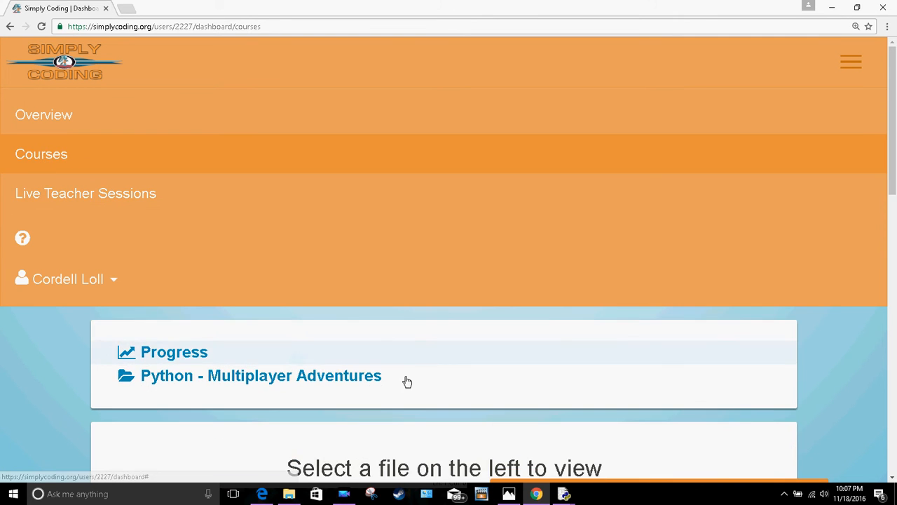
click(261, 375)
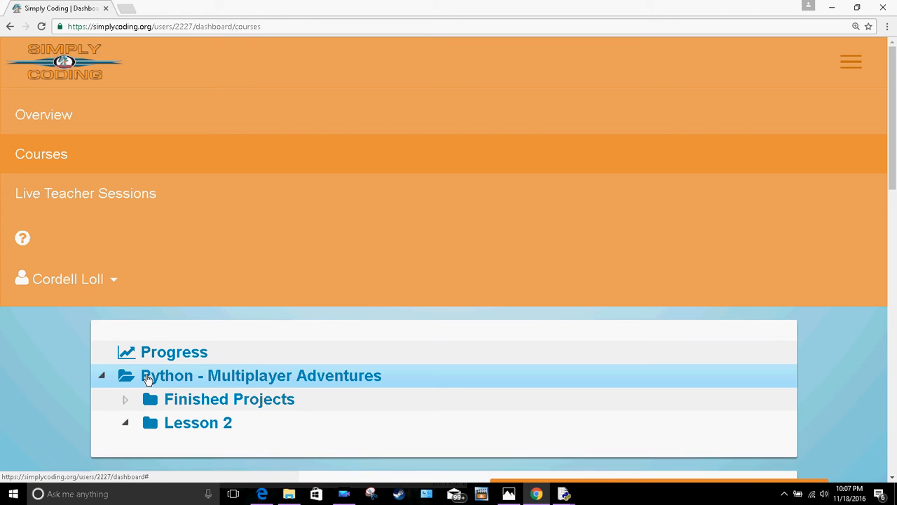
click(124, 422)
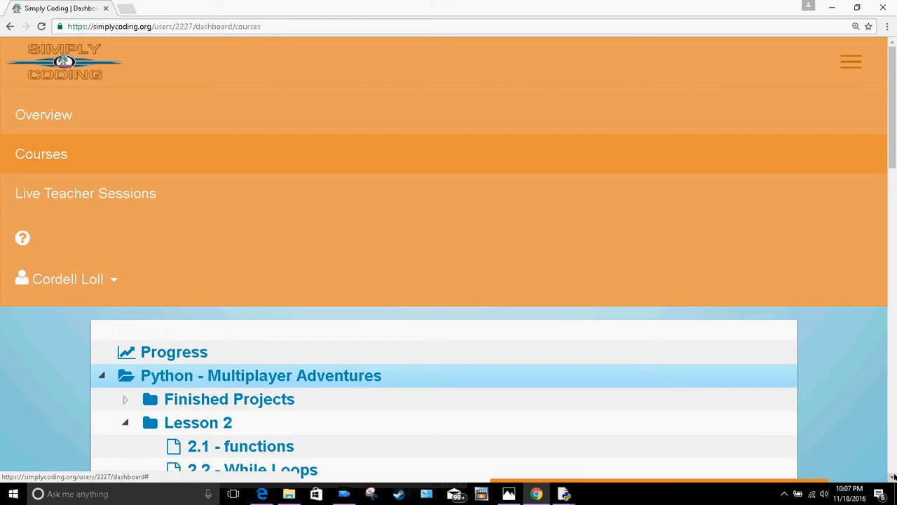
scroll(down, 3)
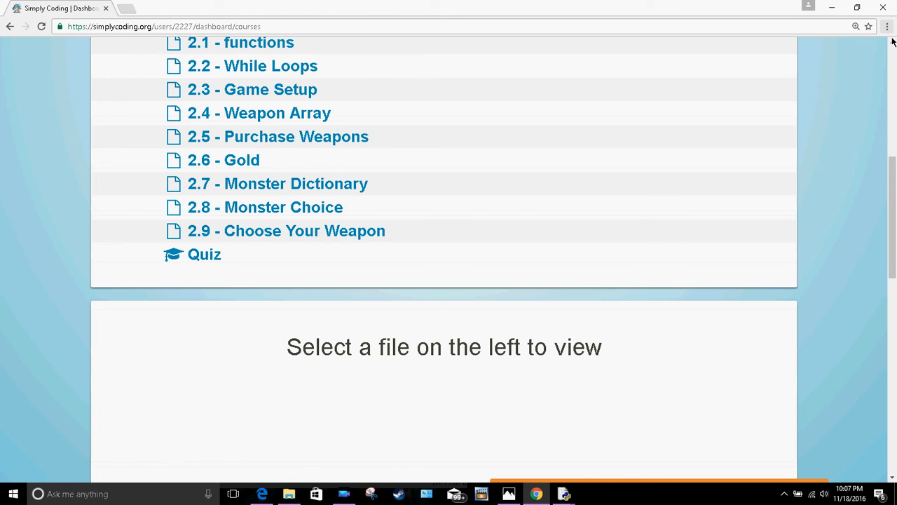
Scroll through Lesson 2's file list down to its quiz
scroll(up, 3)
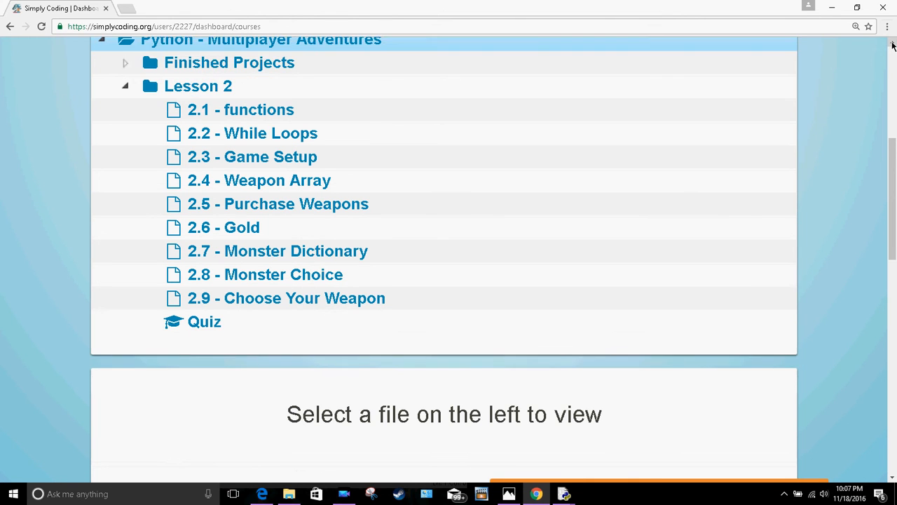
scroll(up, 3)
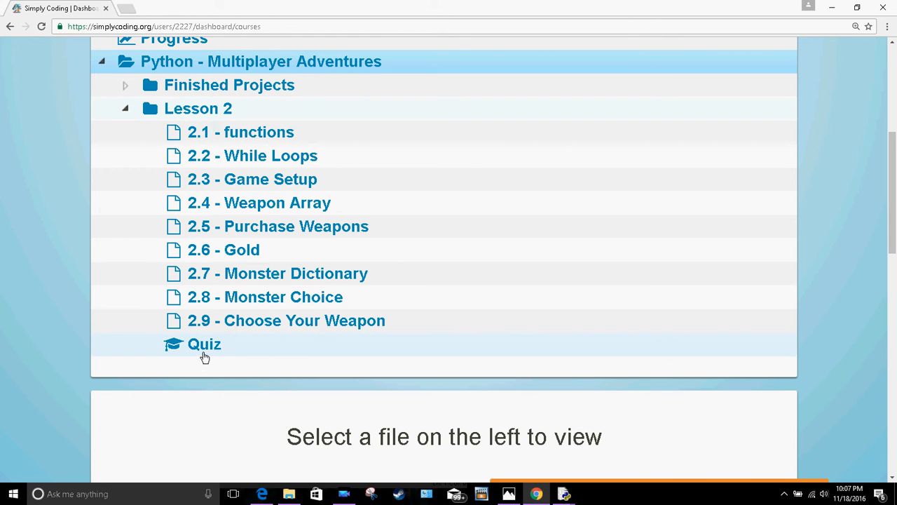
mouse_move(220, 359)
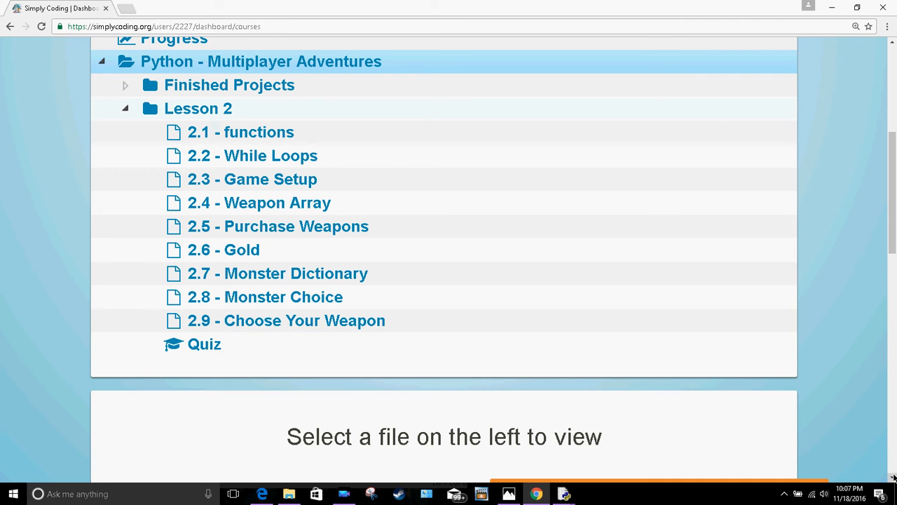
scroll(down, 3)
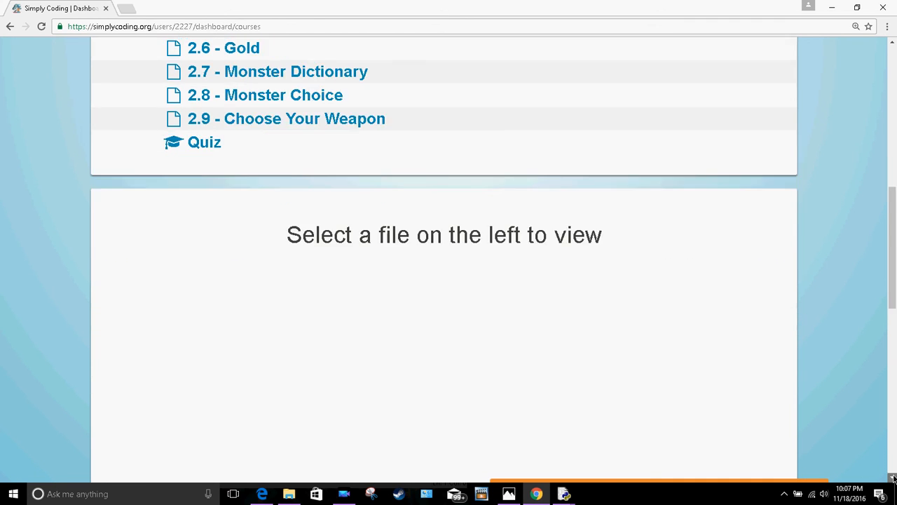
scroll(down, 3)
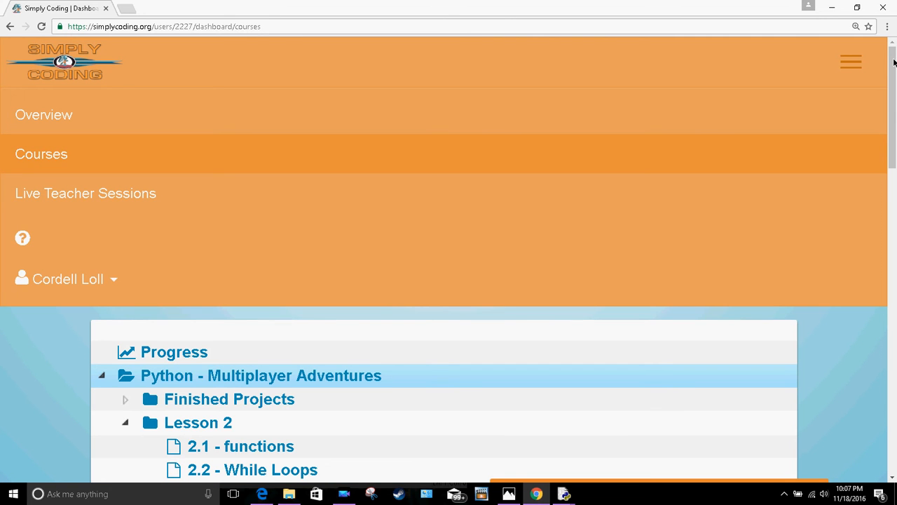
mouse_move(187, 153)
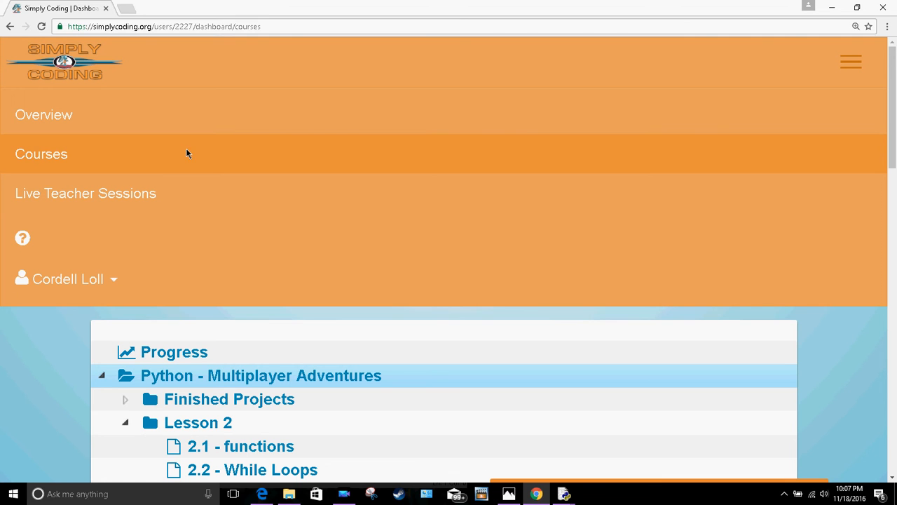
mouse_move(54, 137)
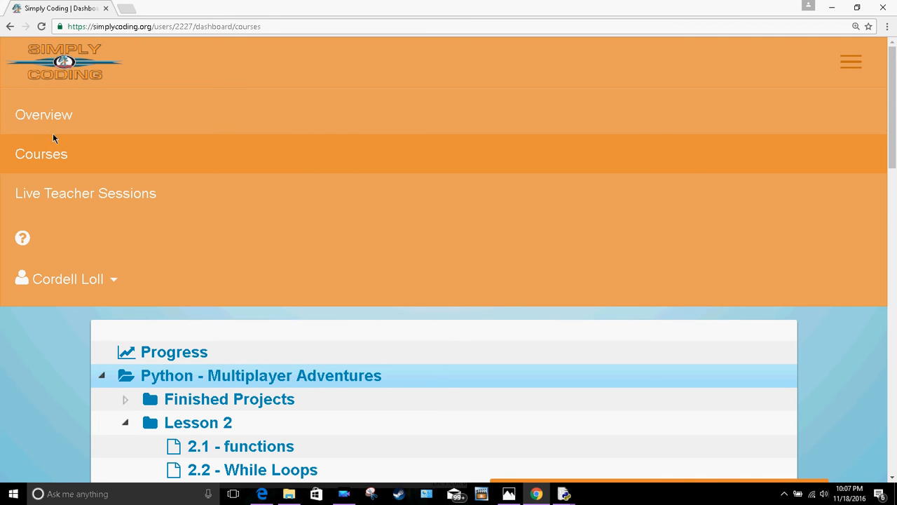
Return to the dashboard and scroll to the Course Pathways intro and Level 1
click(44, 115)
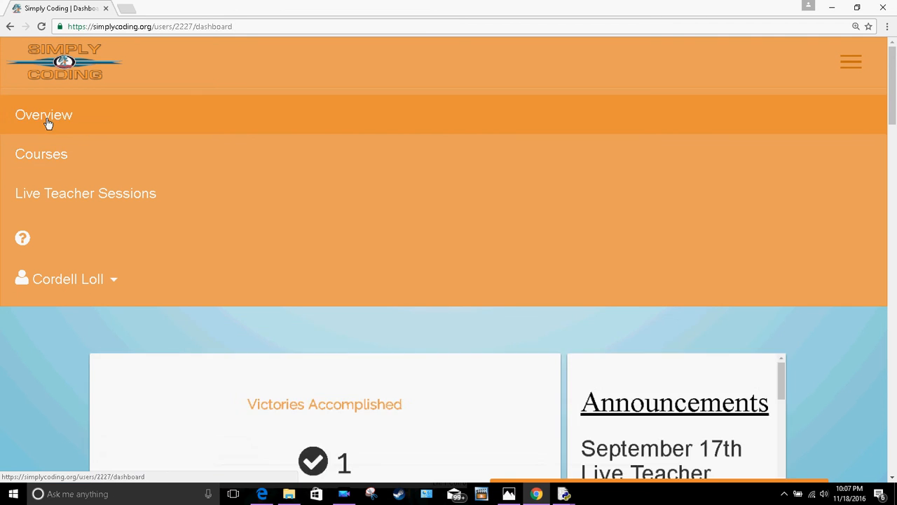
scroll(down, 3)
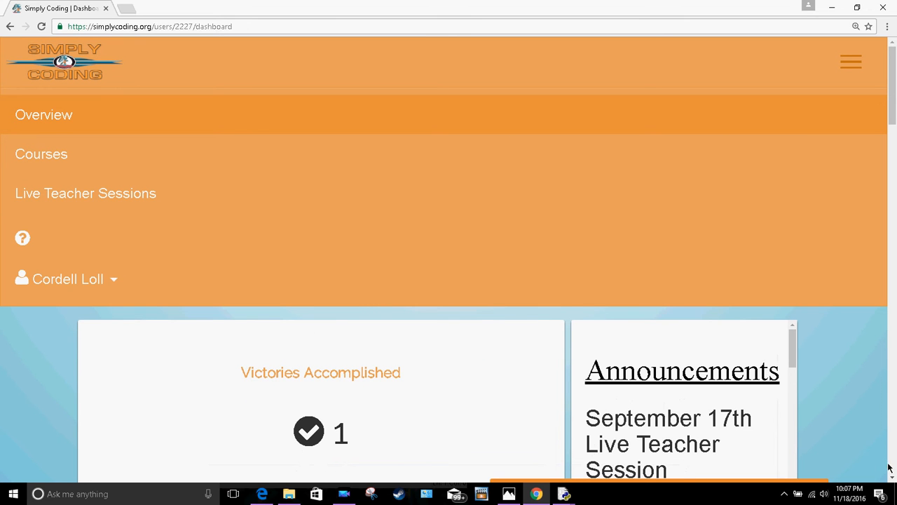
scroll(down, 3)
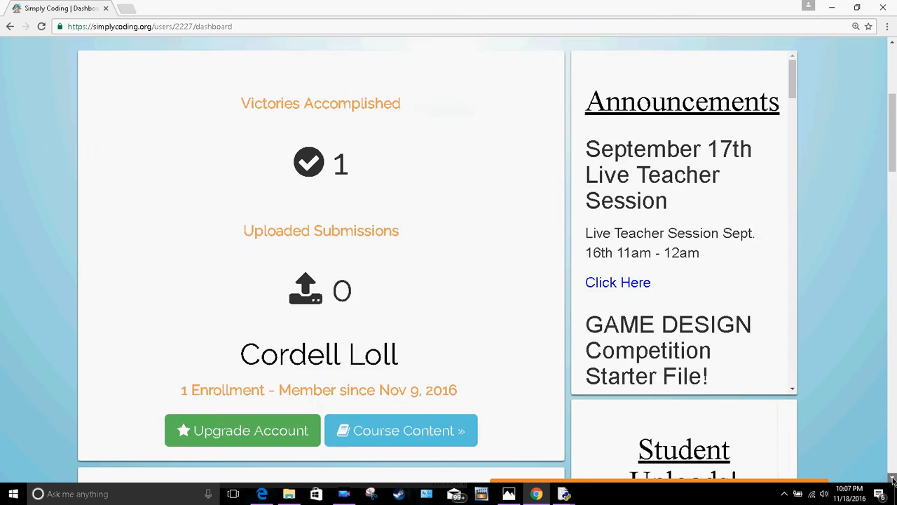
scroll(down, 3)
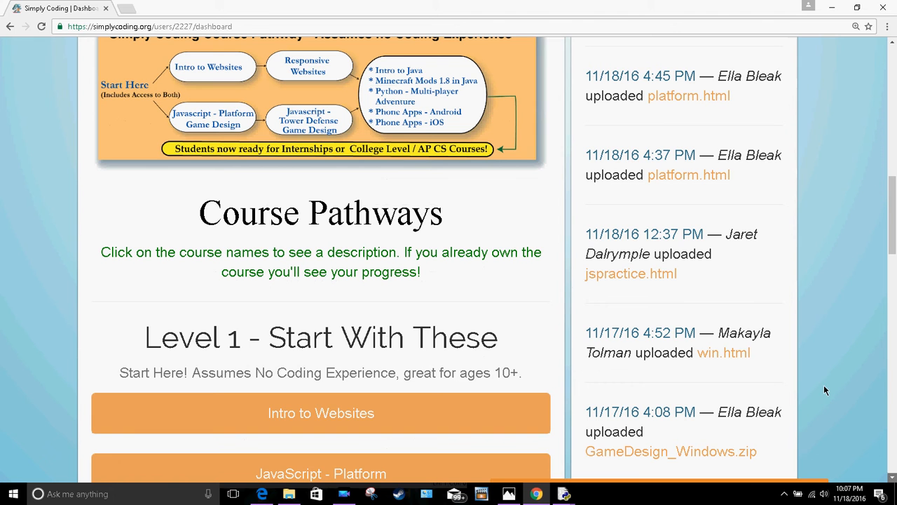
mouse_move(741, 191)
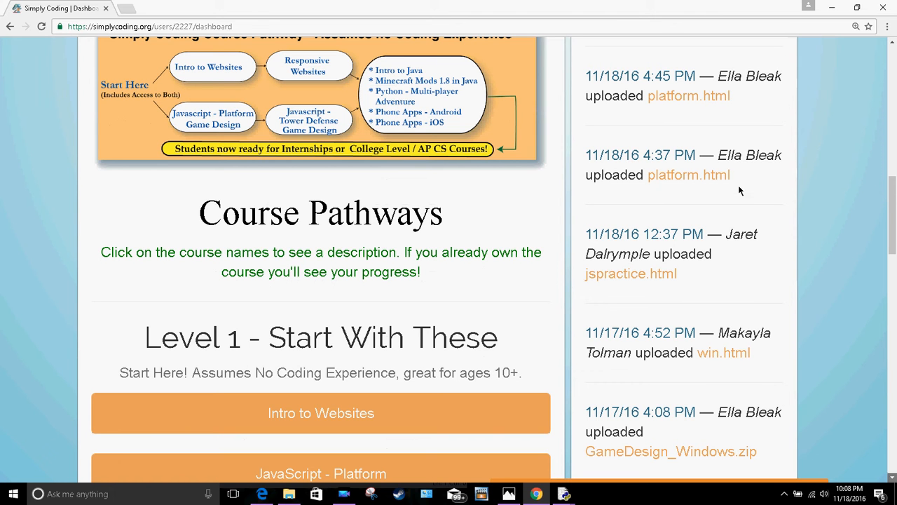
mouse_move(645, 79)
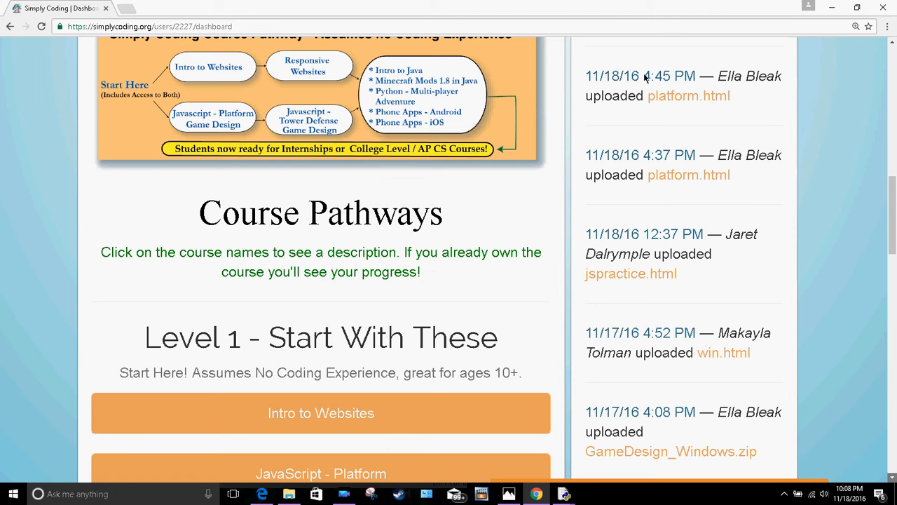
mouse_move(616, 128)
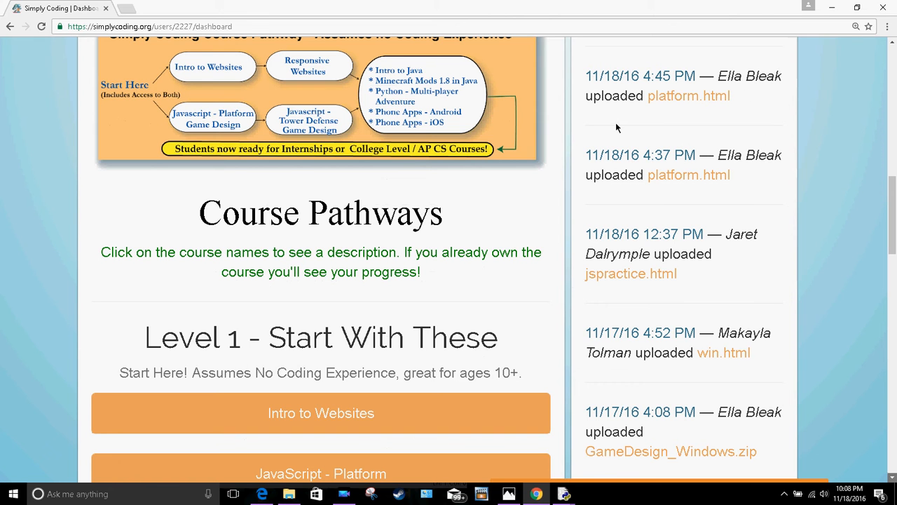
mouse_move(642, 104)
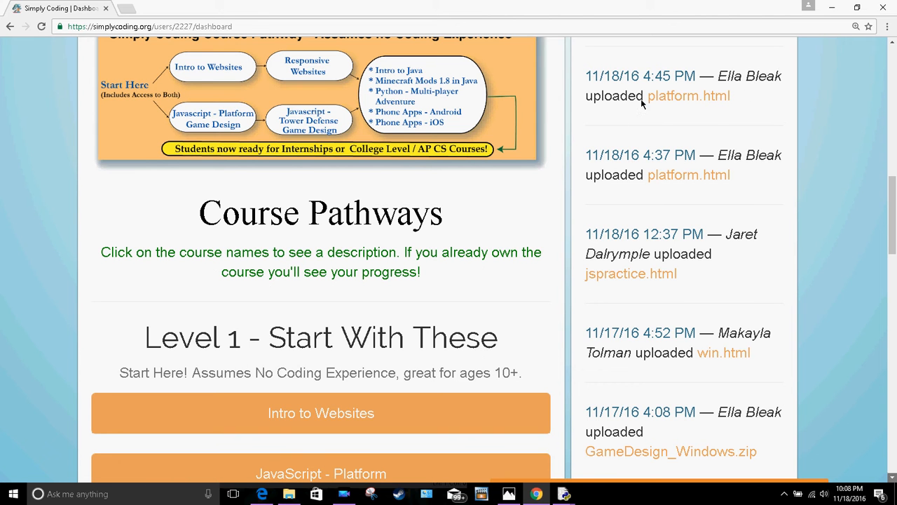
mouse_move(701, 208)
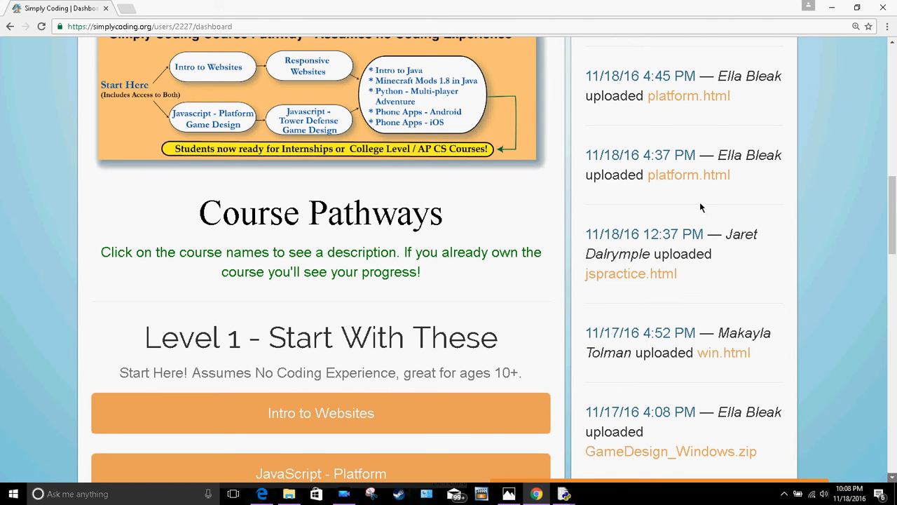
mouse_move(614, 356)
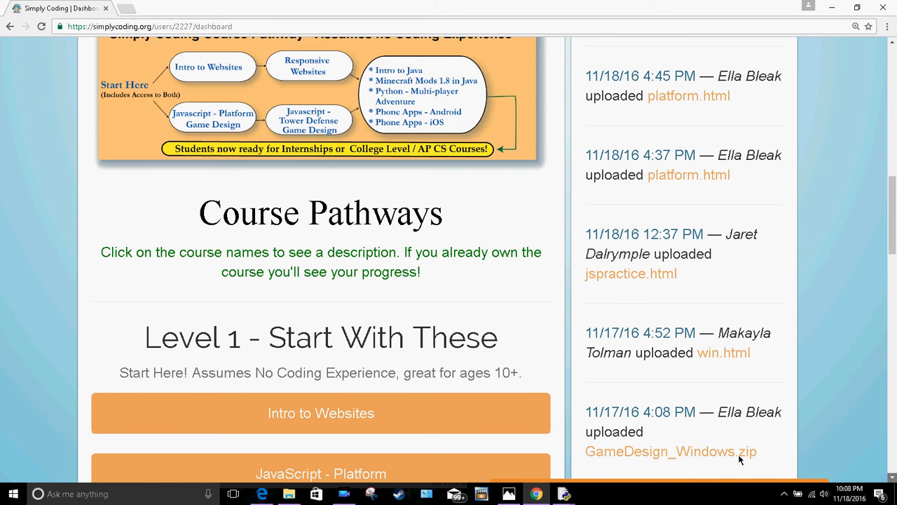
mouse_move(687, 440)
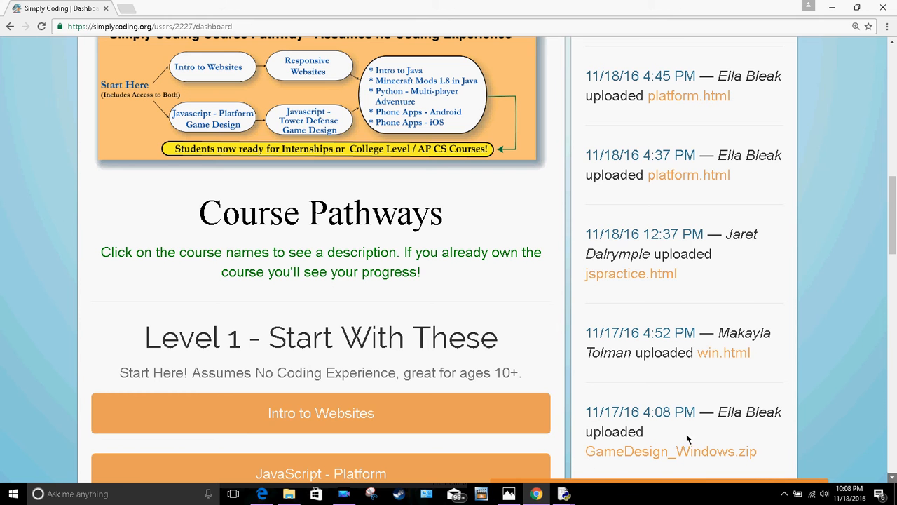
mouse_move(698, 479)
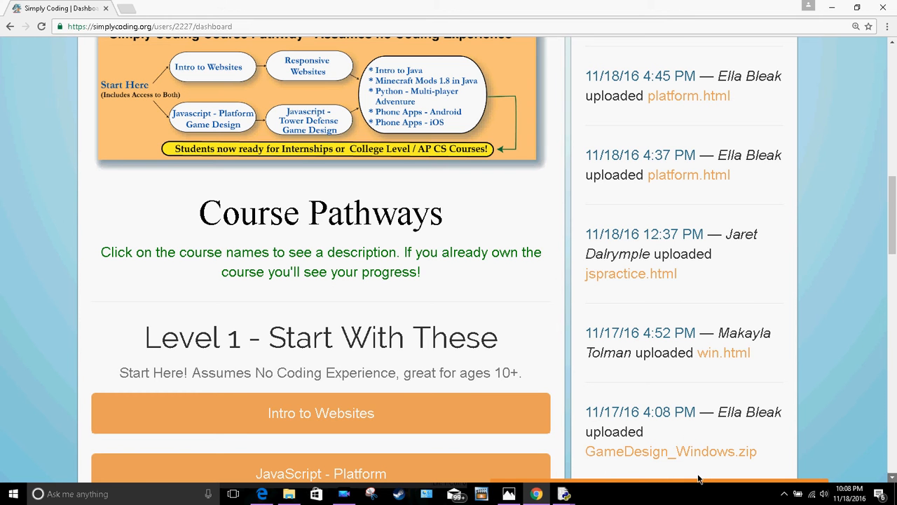
mouse_move(755, 454)
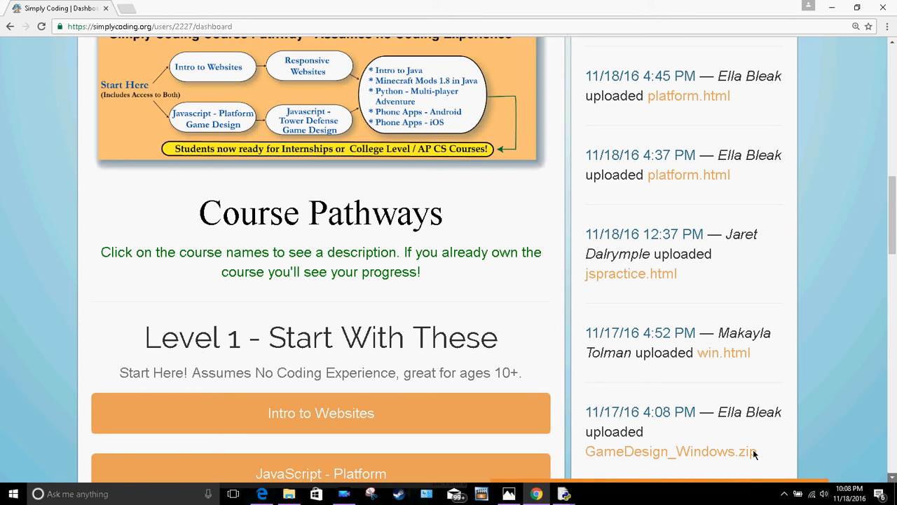
mouse_move(727, 372)
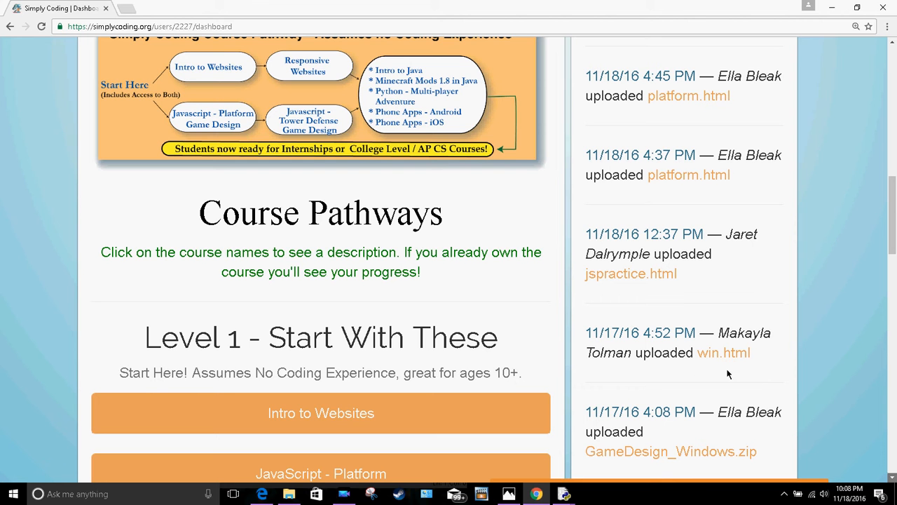
mouse_move(768, 448)
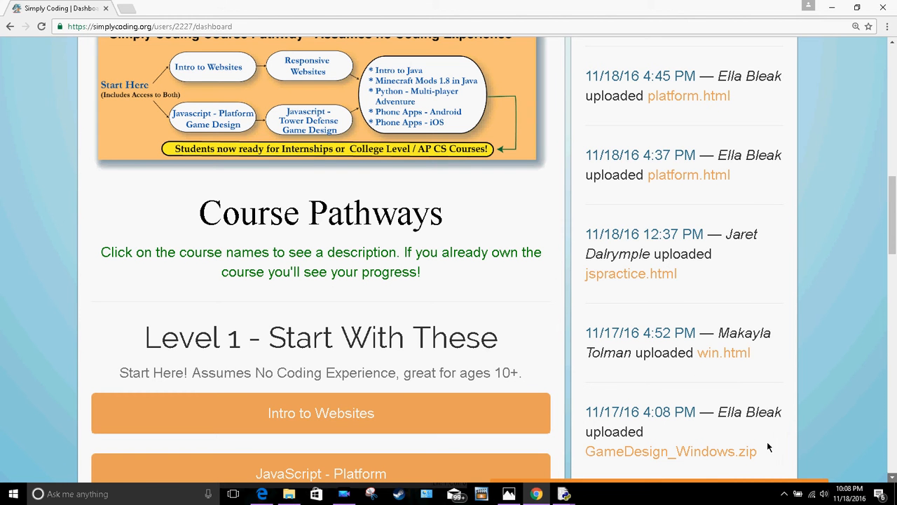
Continue past Levels 2 and 3 until Level 4 - More Academic appears
scroll(down, 3)
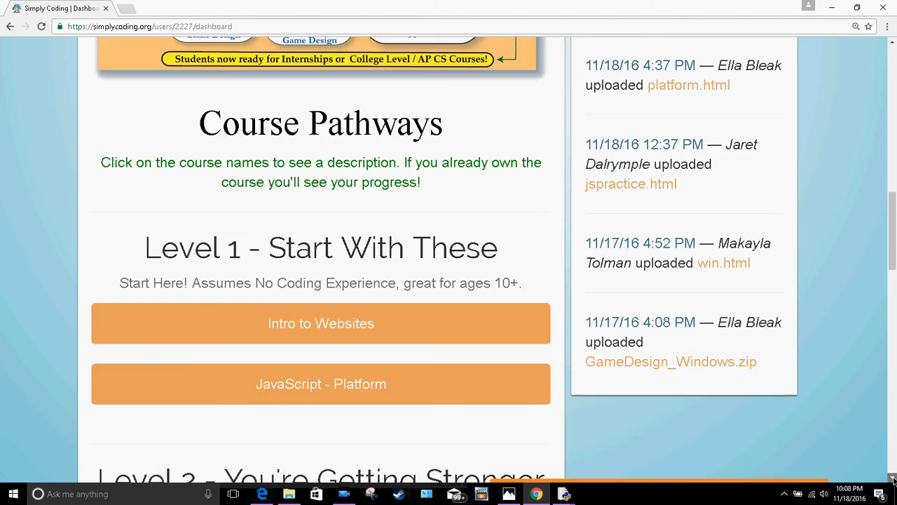
scroll(down, 3)
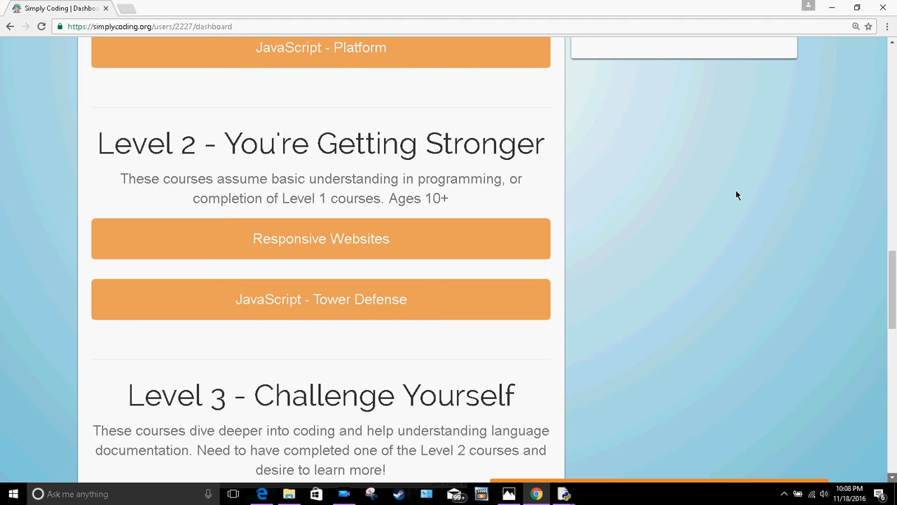
mouse_move(675, 205)
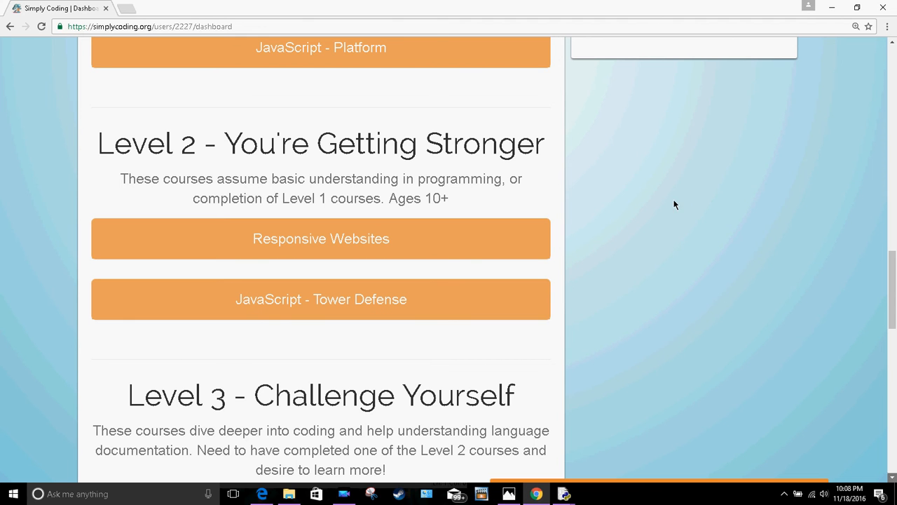
mouse_move(275, 59)
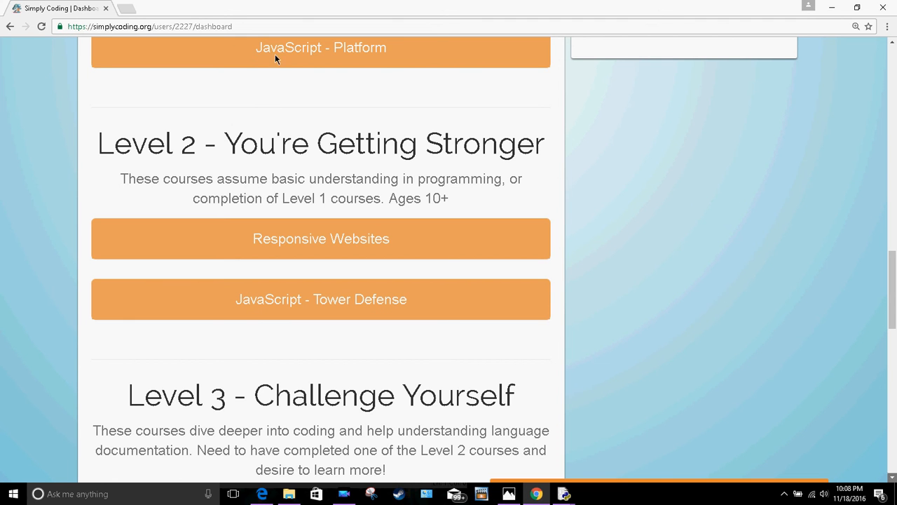
mouse_move(227, 70)
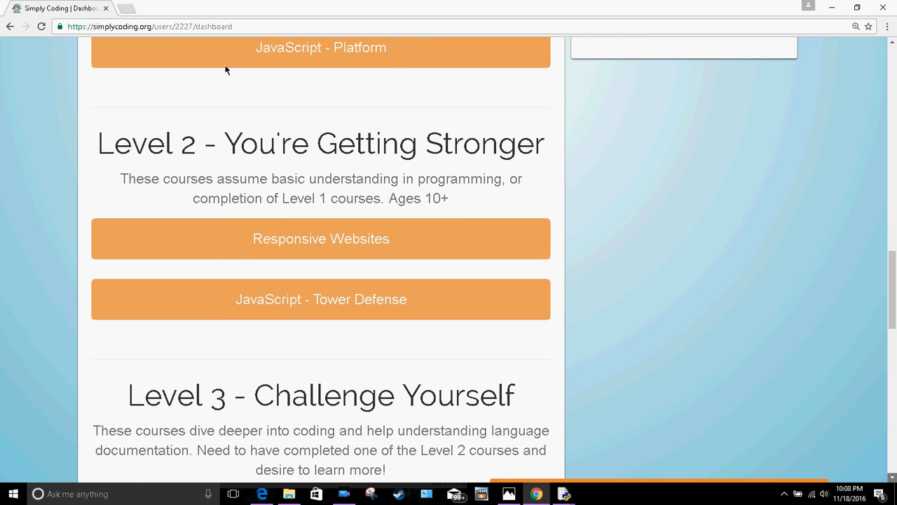
mouse_move(294, 80)
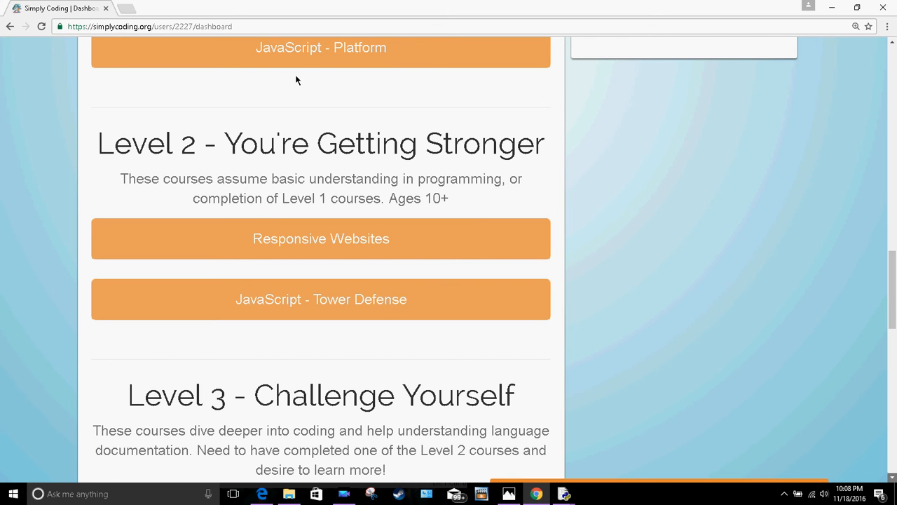
mouse_move(324, 54)
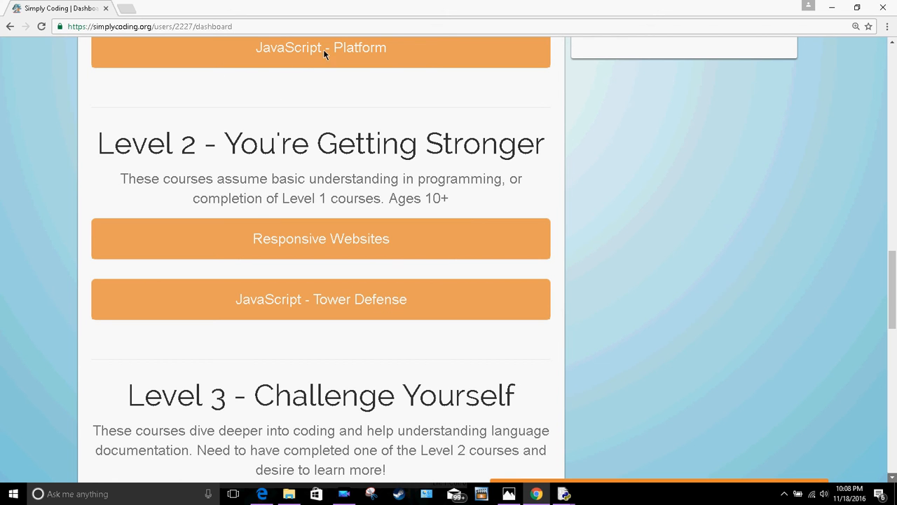
mouse_move(285, 238)
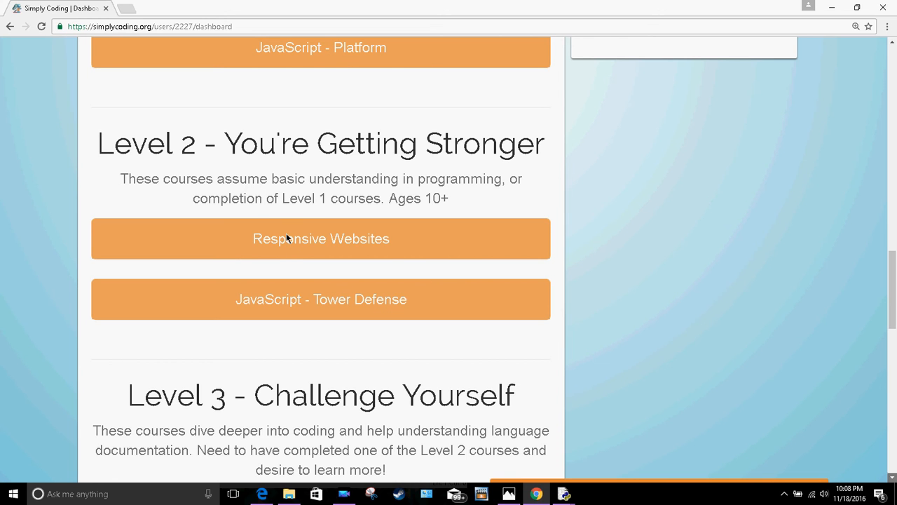
mouse_move(346, 307)
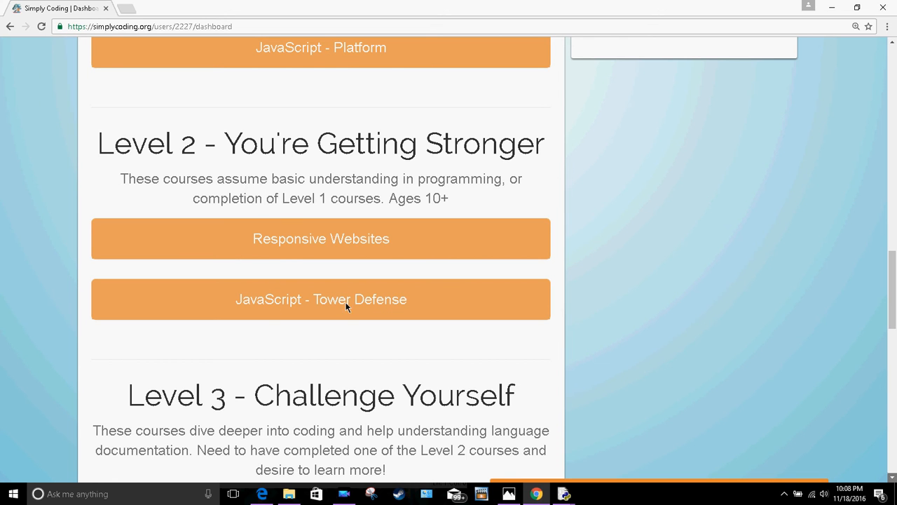
mouse_move(696, 393)
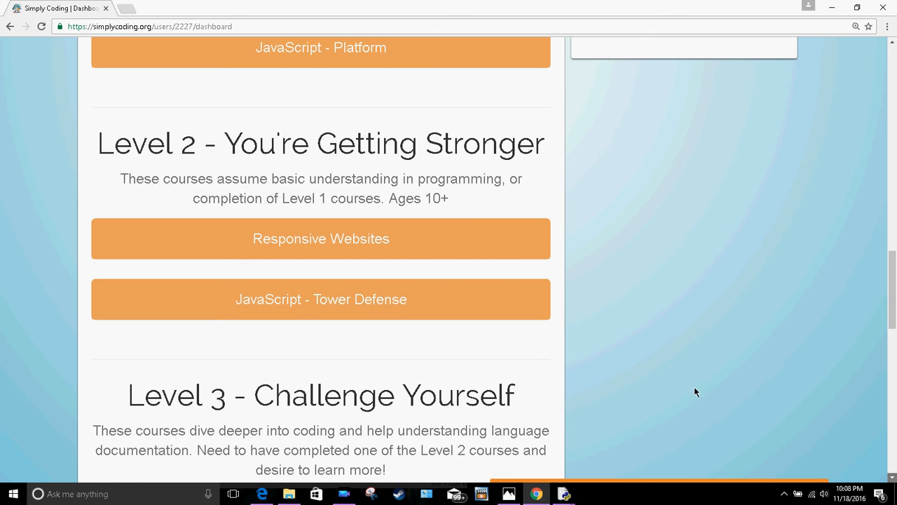
scroll(down, 3)
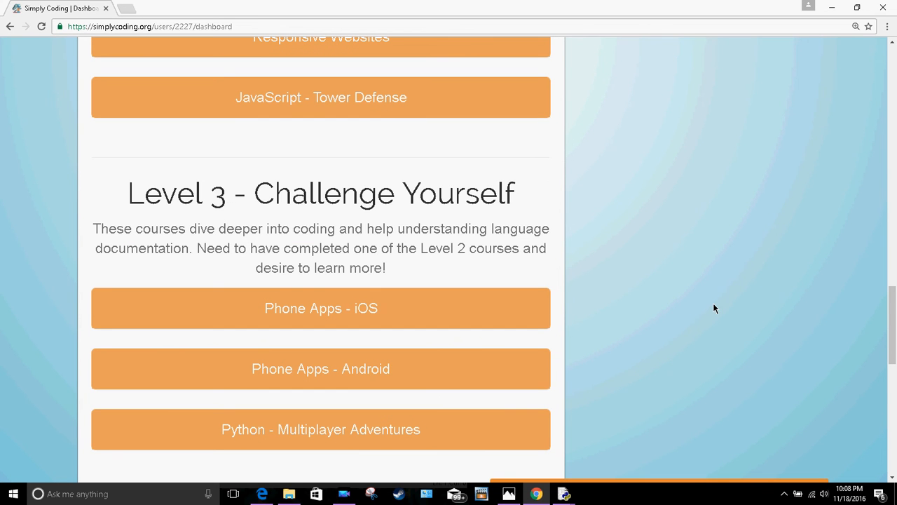
mouse_move(454, 240)
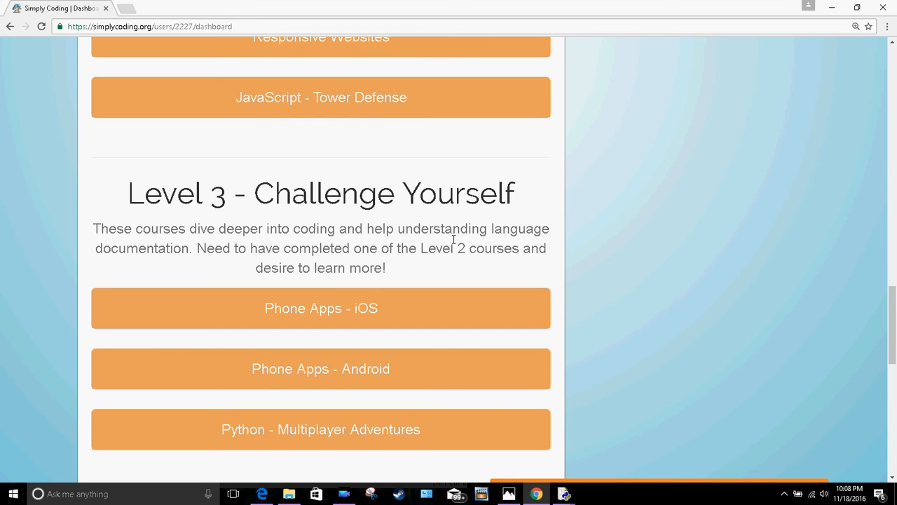
mouse_move(255, 266)
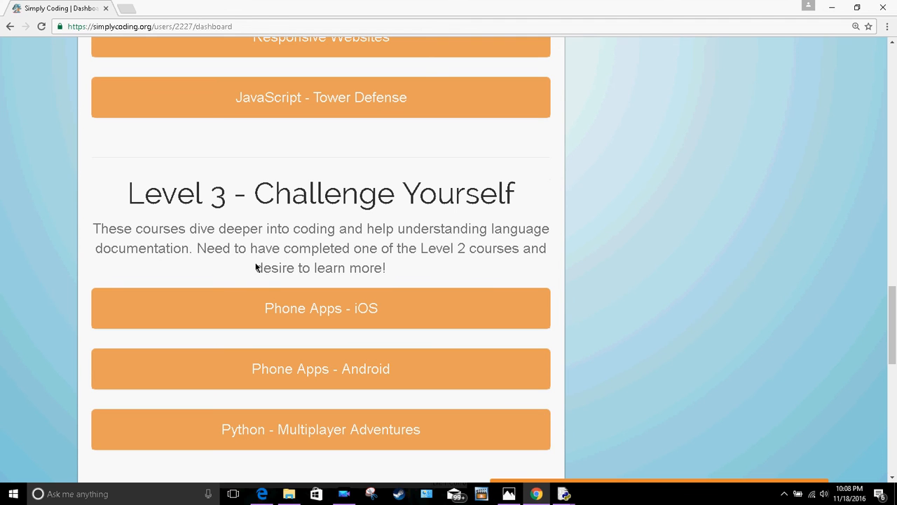
mouse_move(457, 273)
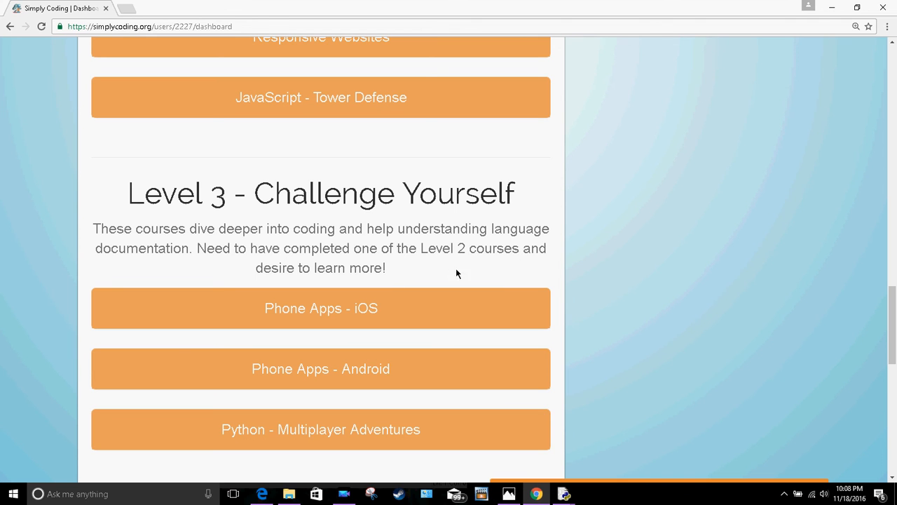
mouse_move(415, 283)
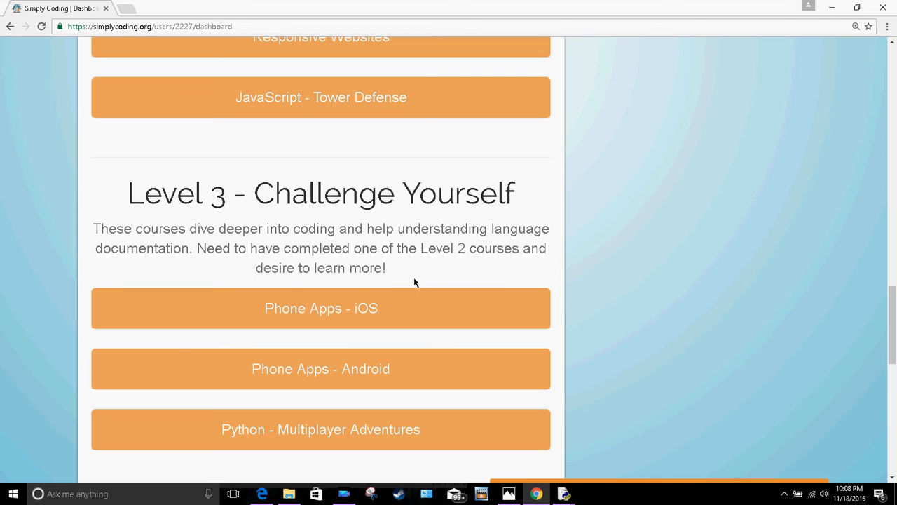
mouse_move(350, 203)
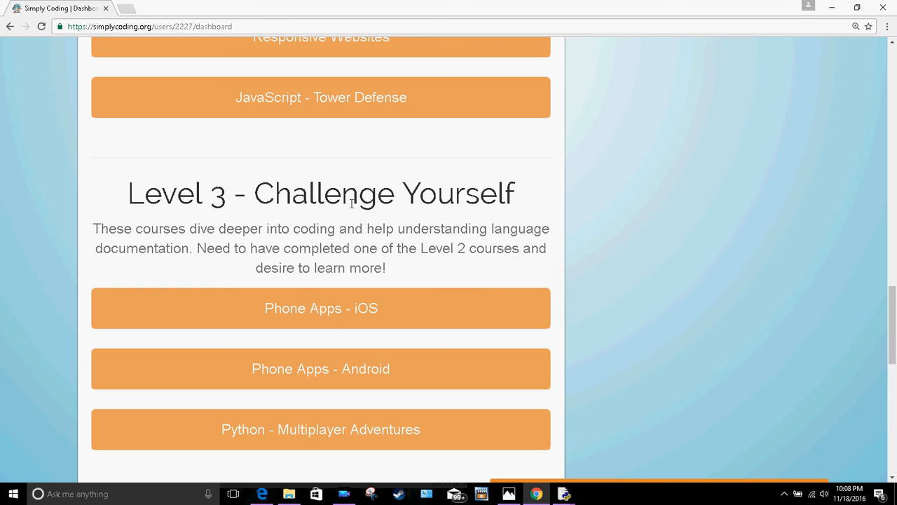
mouse_move(335, 308)
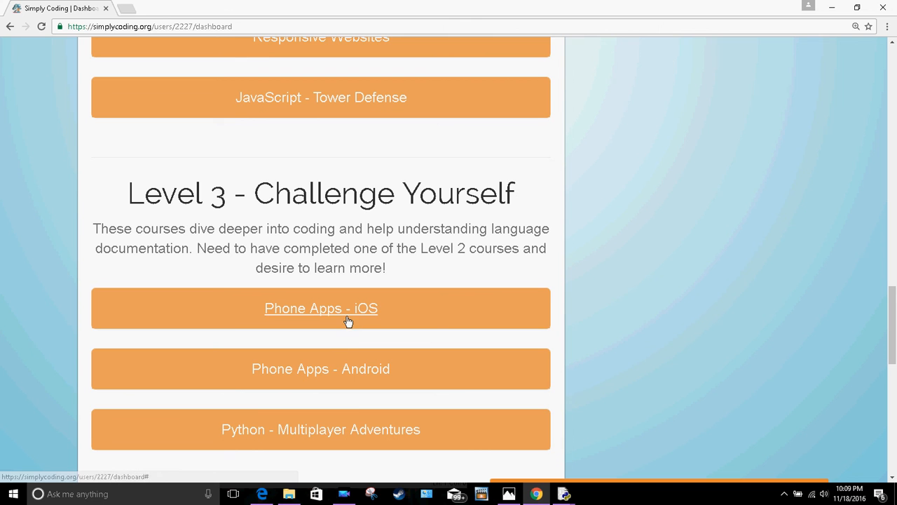
mouse_move(311, 446)
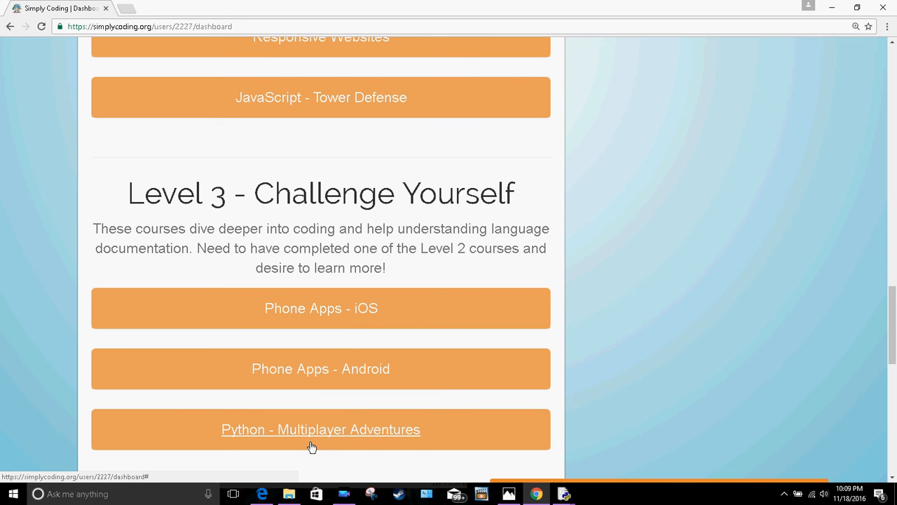
mouse_move(862, 479)
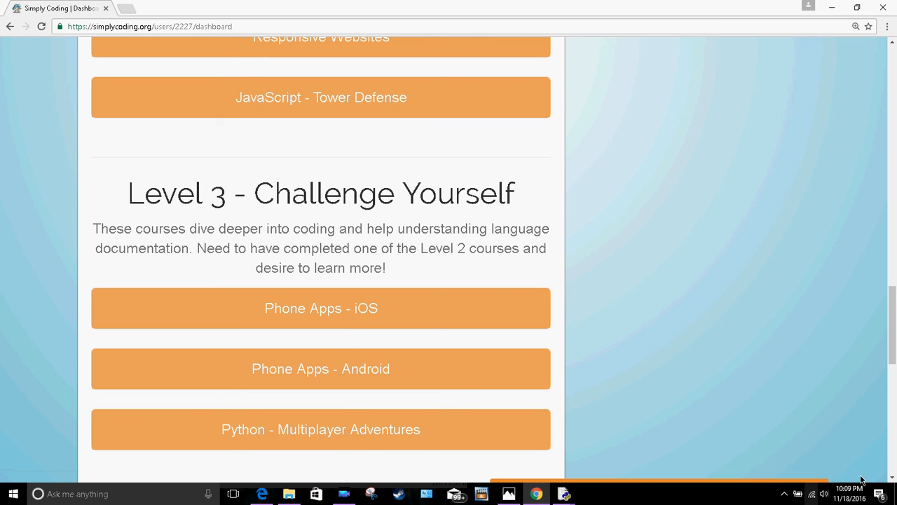
scroll(down, 3)
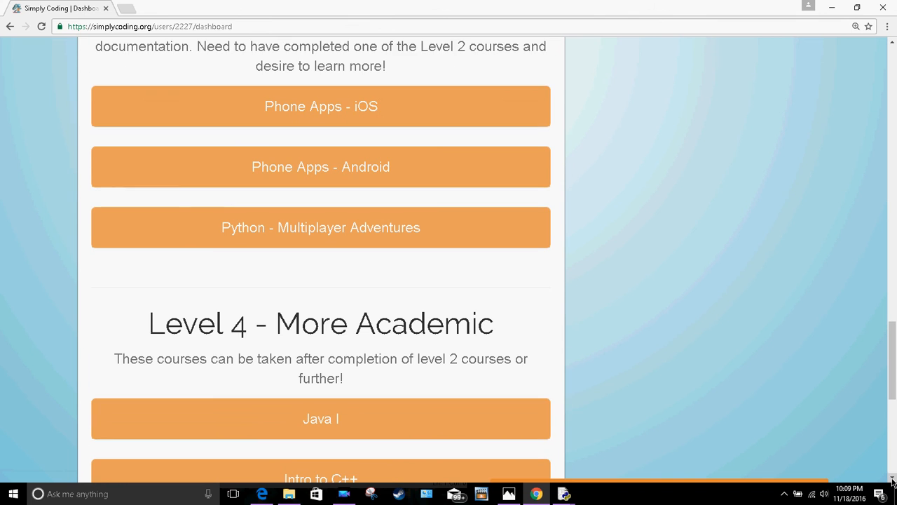
Scroll to the dashboard bottom to reveal the Just For Fun and Under Development pathways and footer
scroll(down, 3)
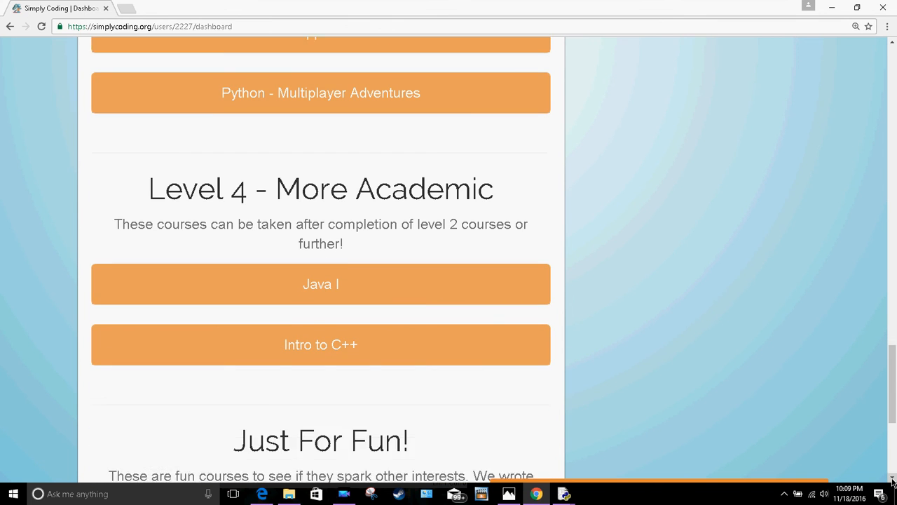
scroll(down, 3)
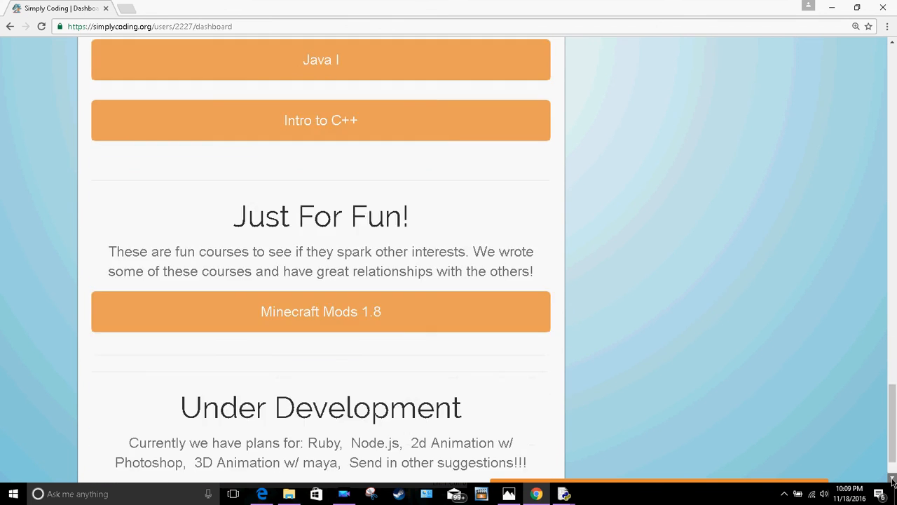
scroll(down, 3)
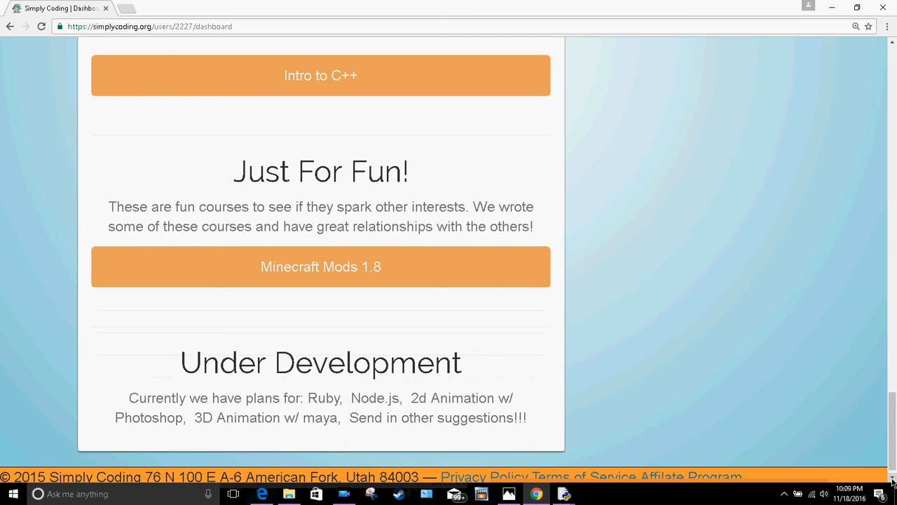
scroll(down, 3)
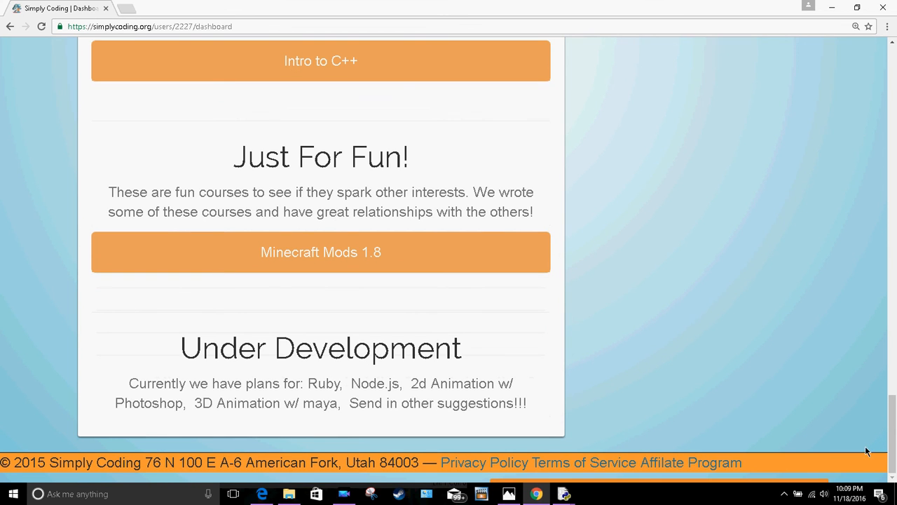
mouse_move(339, 391)
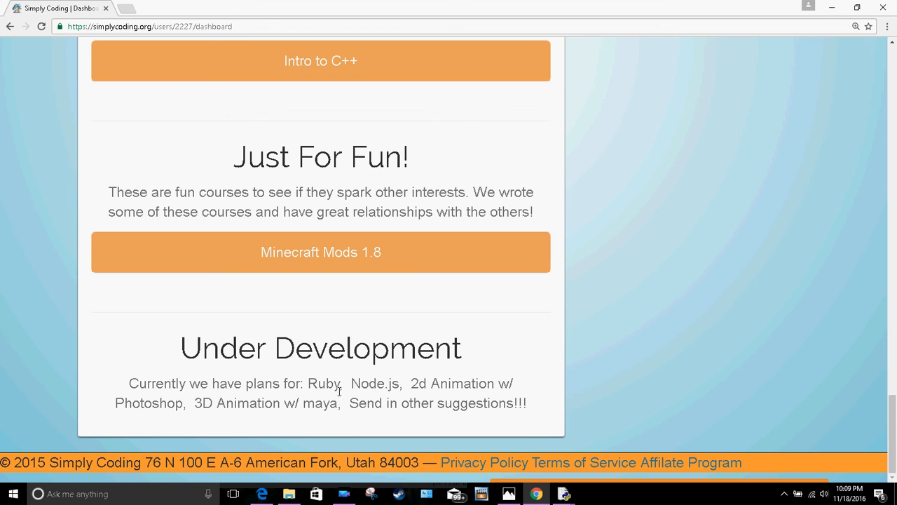
mouse_move(440, 396)
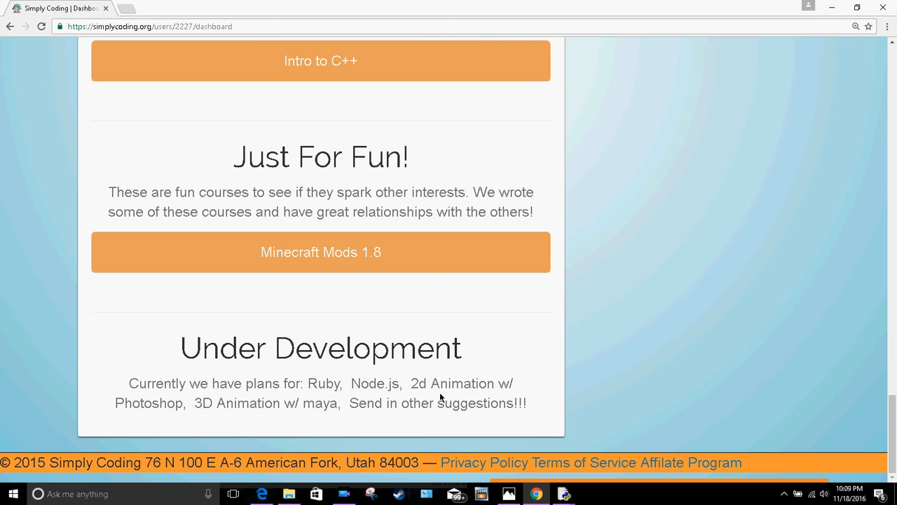
mouse_move(566, 343)
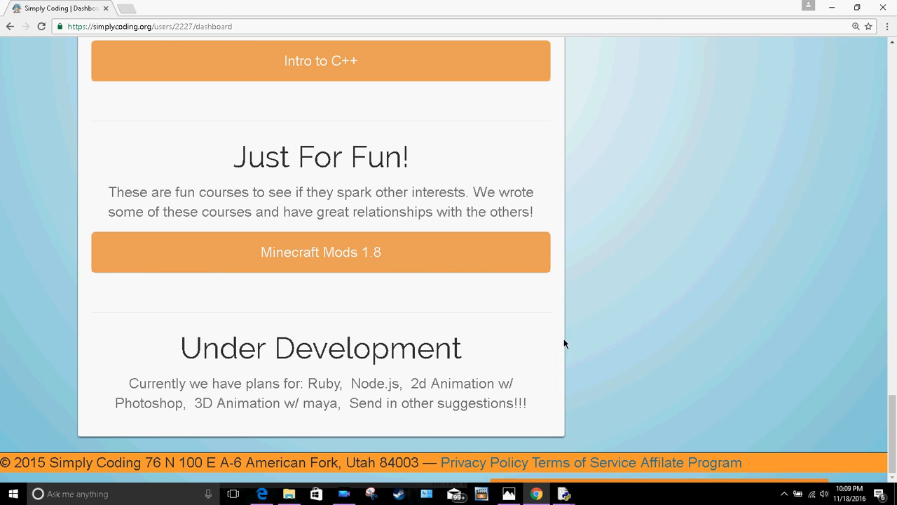
mouse_move(561, 320)
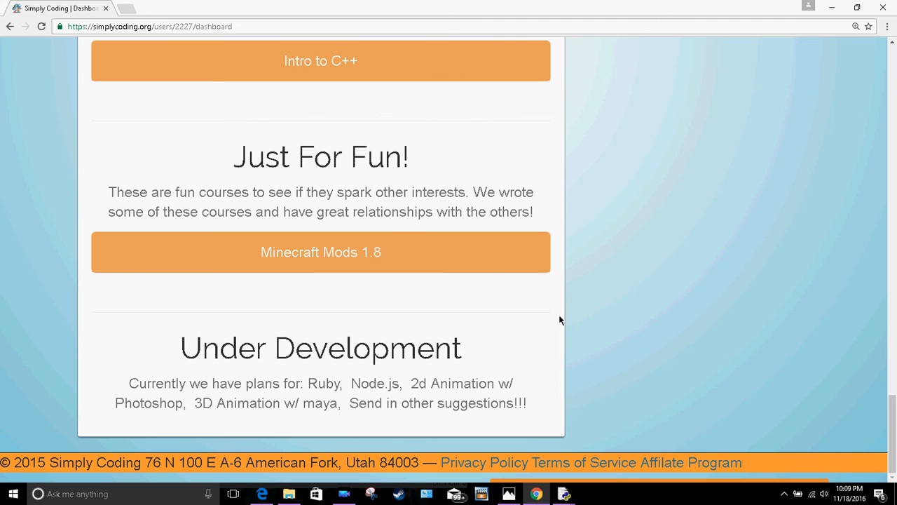
mouse_move(563, 335)
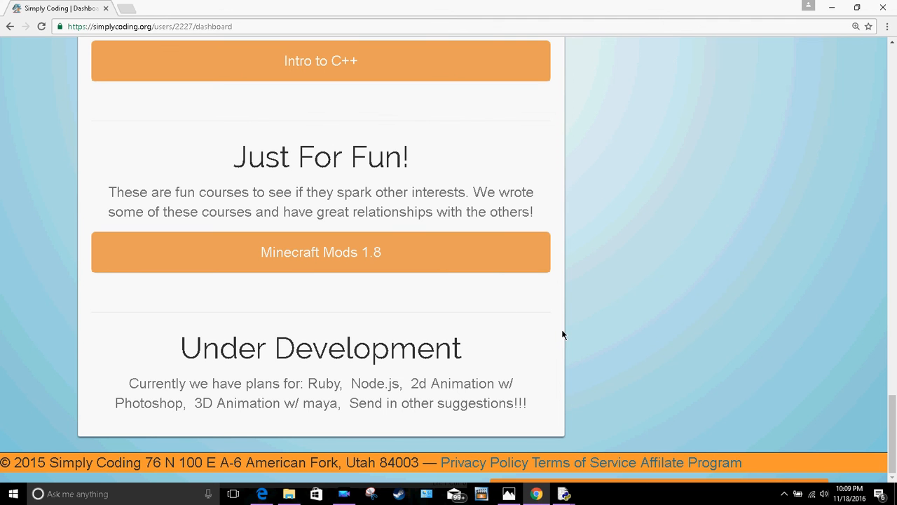
mouse_move(598, 373)
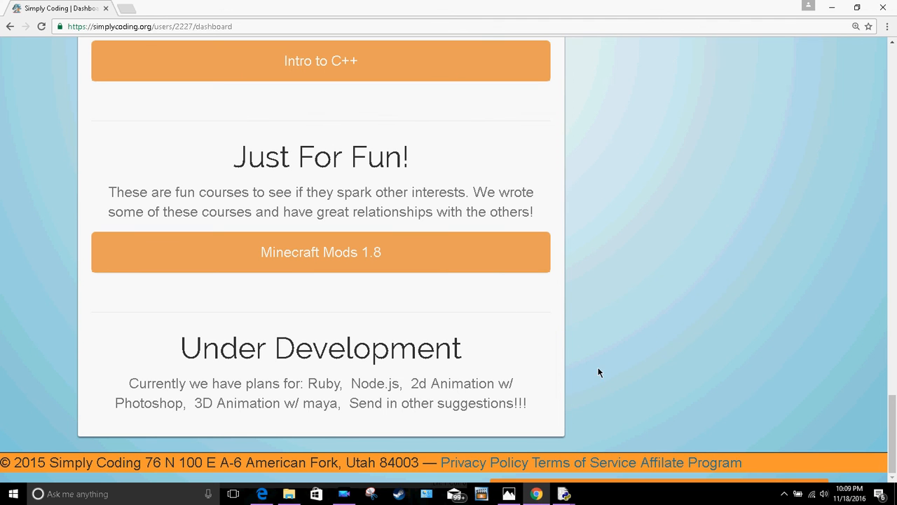
mouse_move(569, 292)
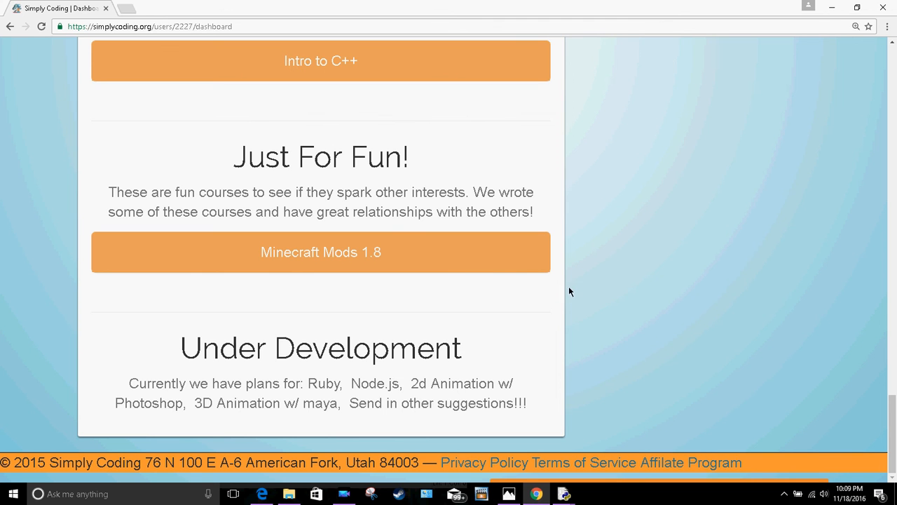
mouse_move(559, 284)
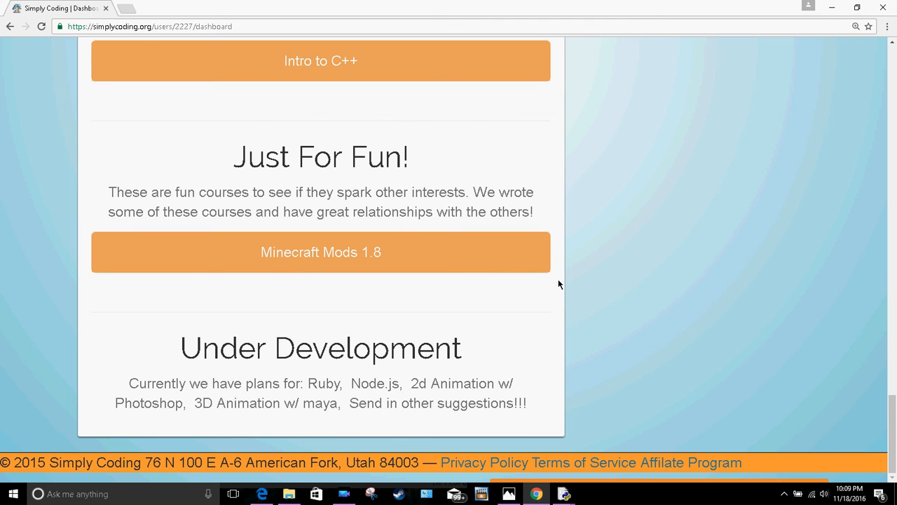
mouse_move(572, 289)
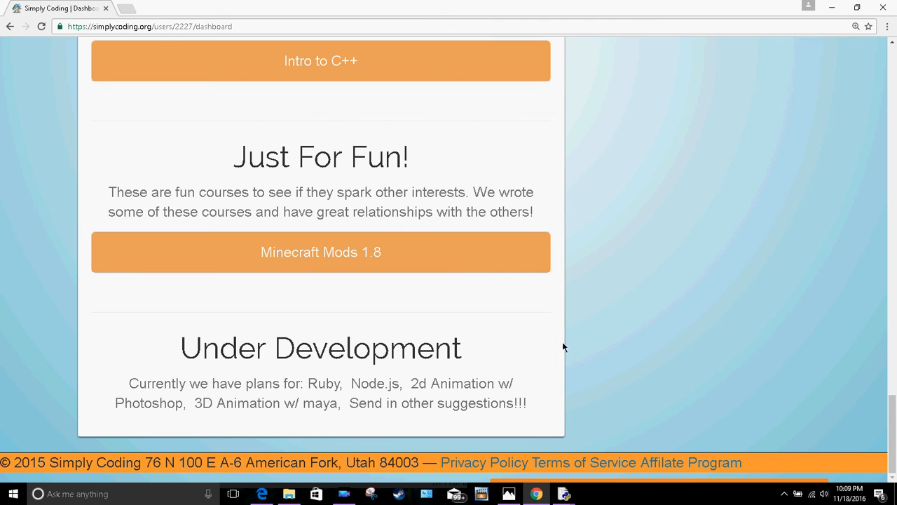
mouse_move(590, 370)
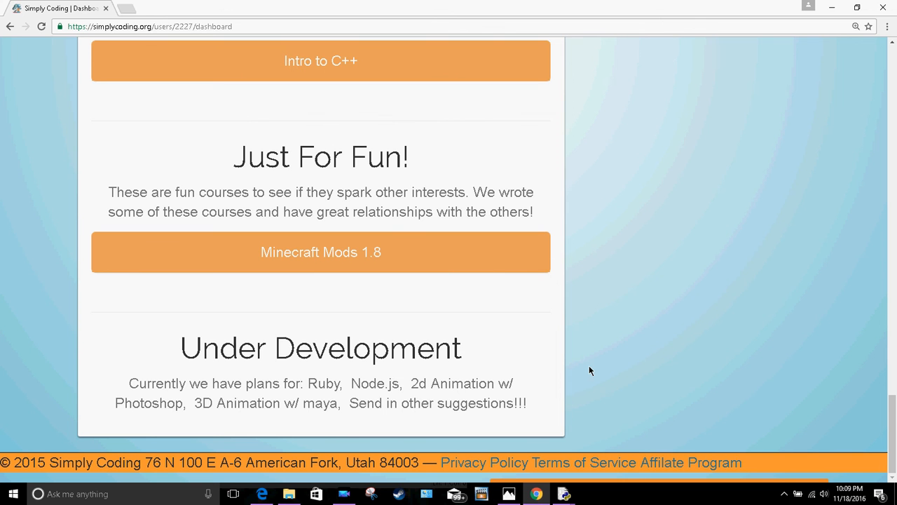
mouse_move(429, 201)
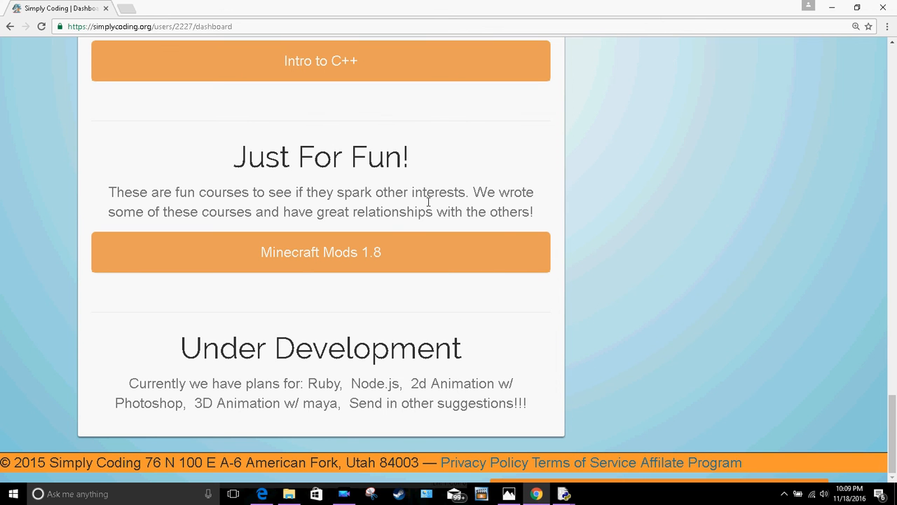
mouse_move(390, 317)
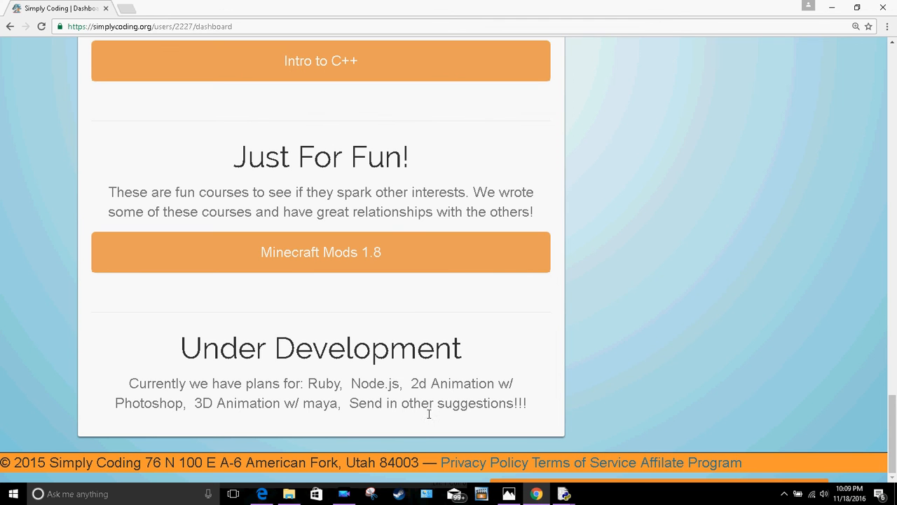
mouse_move(593, 387)
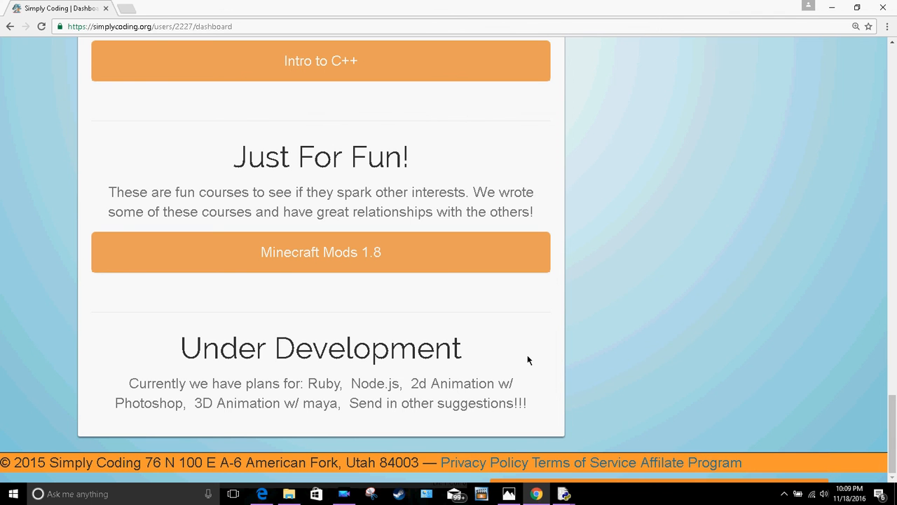
mouse_move(888, 67)
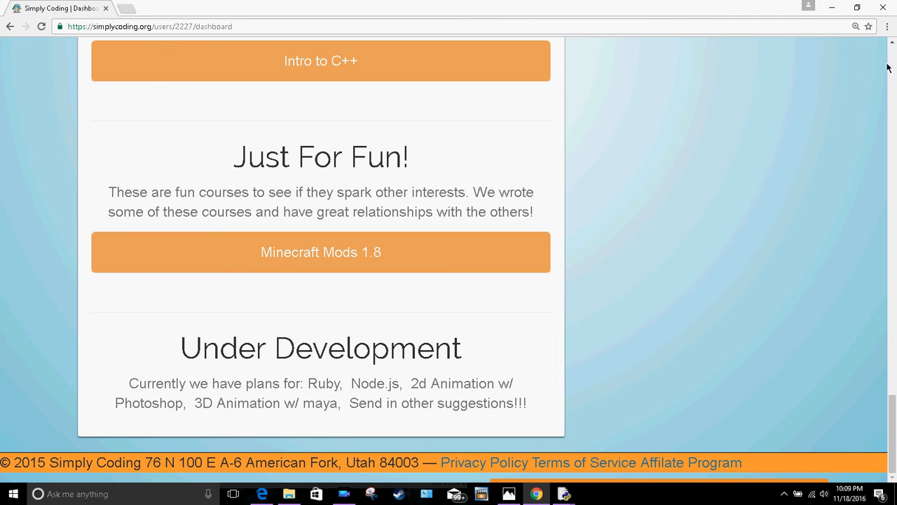
scroll(up, 3)
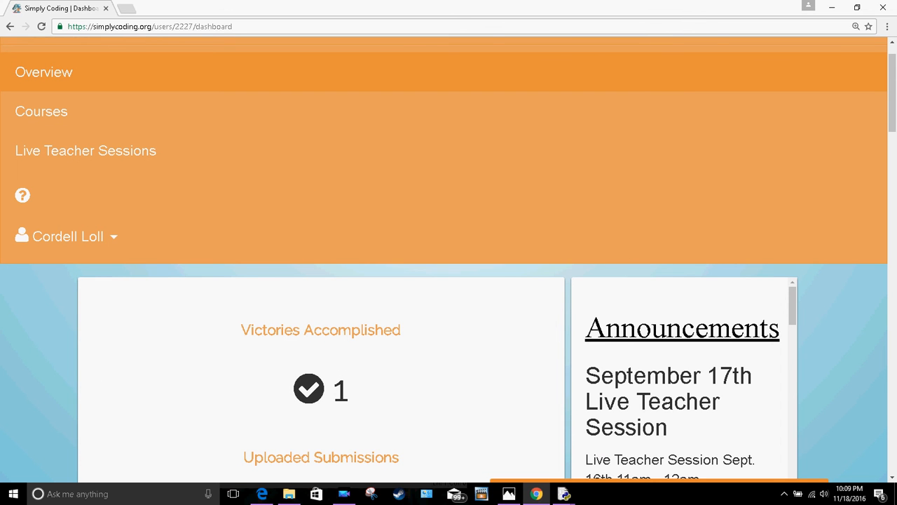
Scroll back toward the top menu, dipping briefly to the Level 3 and 4 courses
scroll(up, 3)
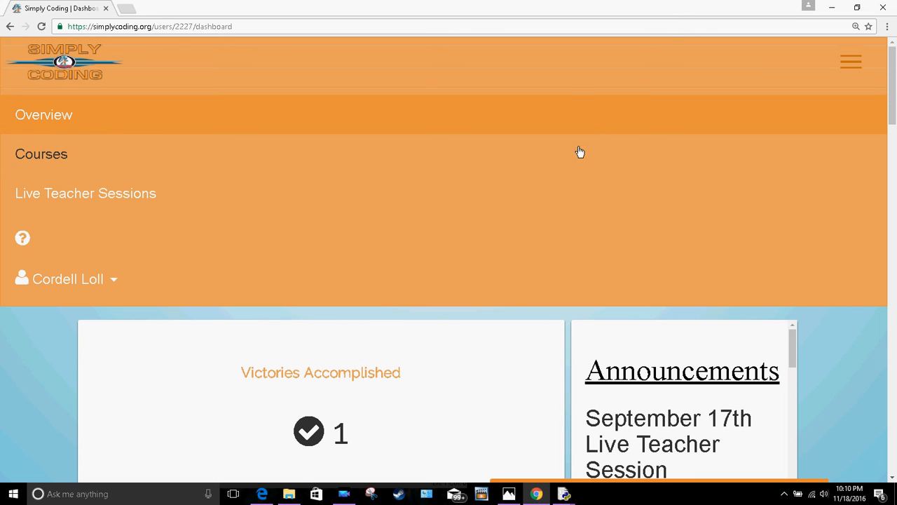
mouse_move(134, 259)
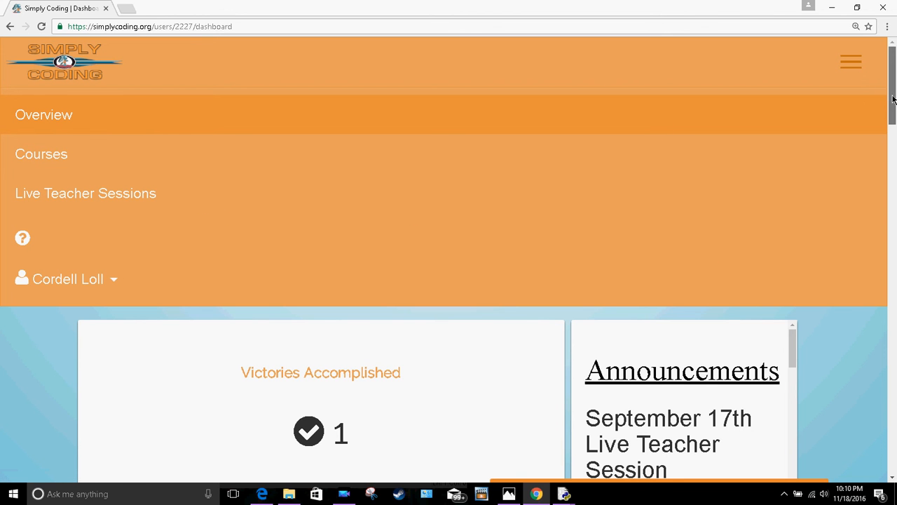
scroll(down, 3)
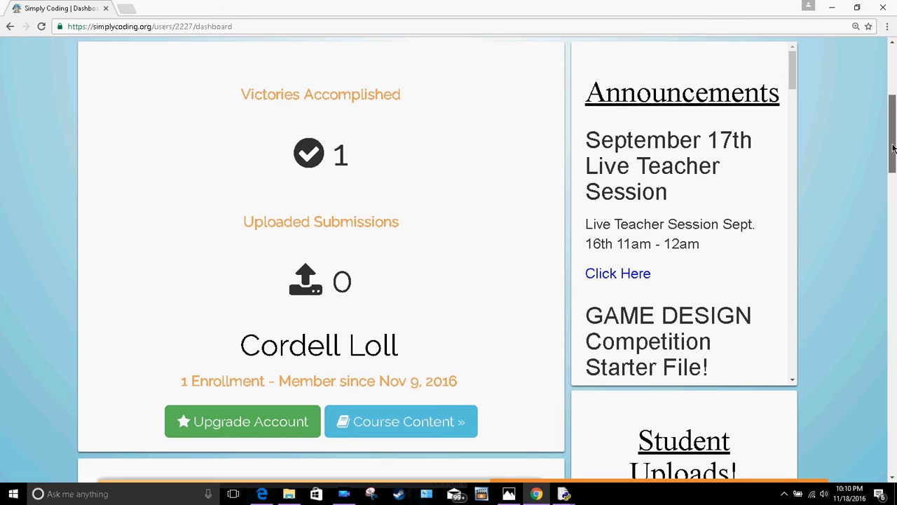
scroll(down, 3)
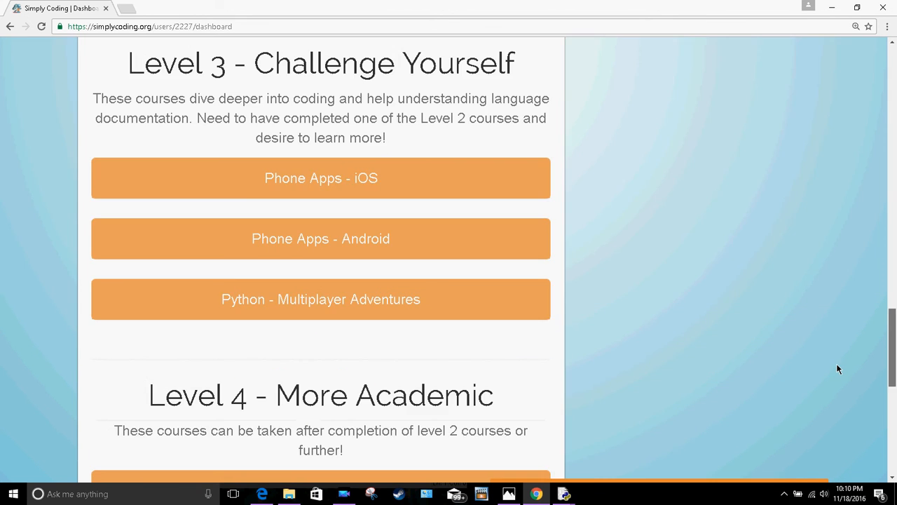
scroll(up, 3)
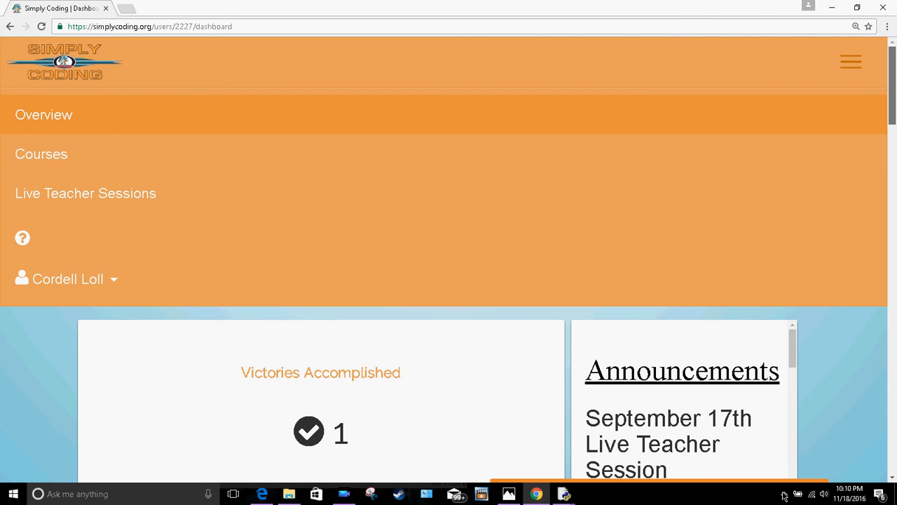
mouse_move(785, 493)
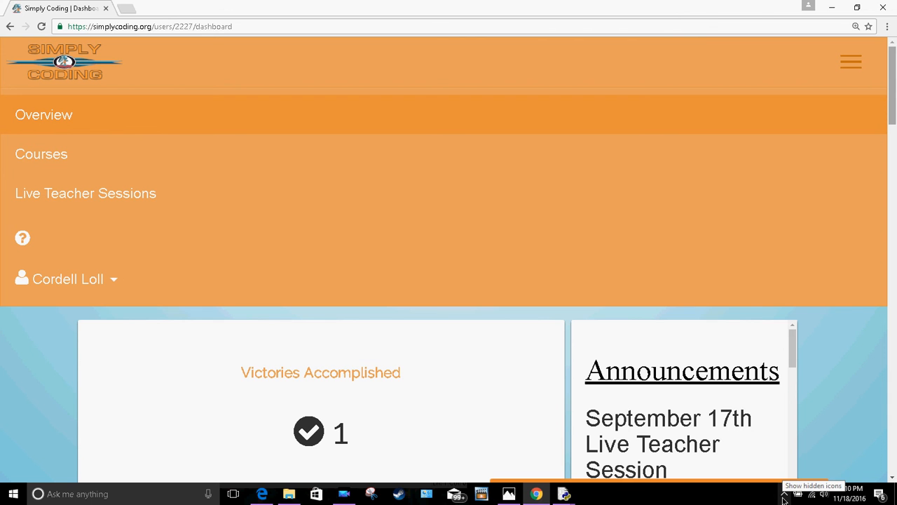
Reveal the hidden notification-area icons tray in the Windows taskbar
click(785, 493)
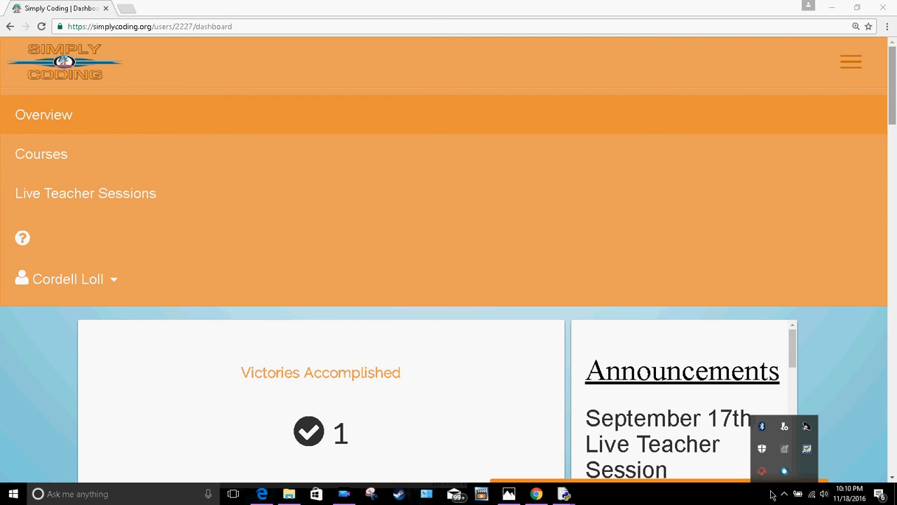
mouse_move(785, 471)
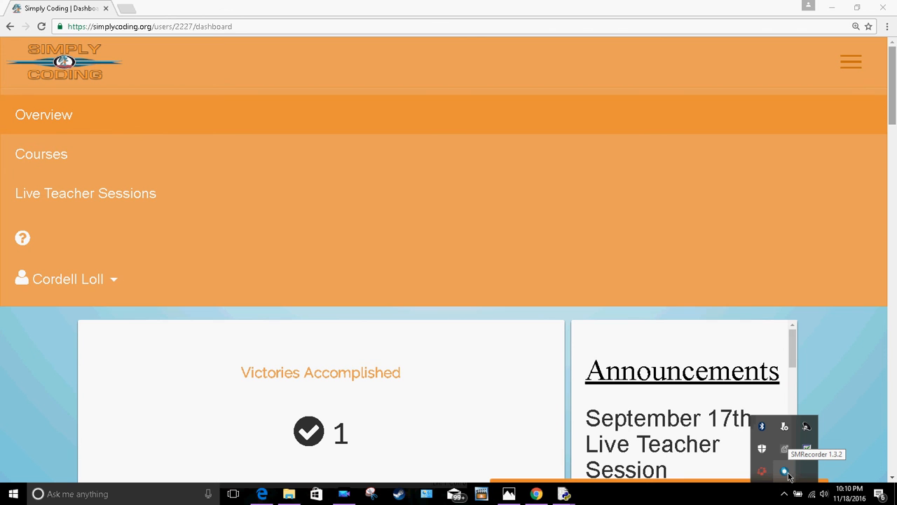